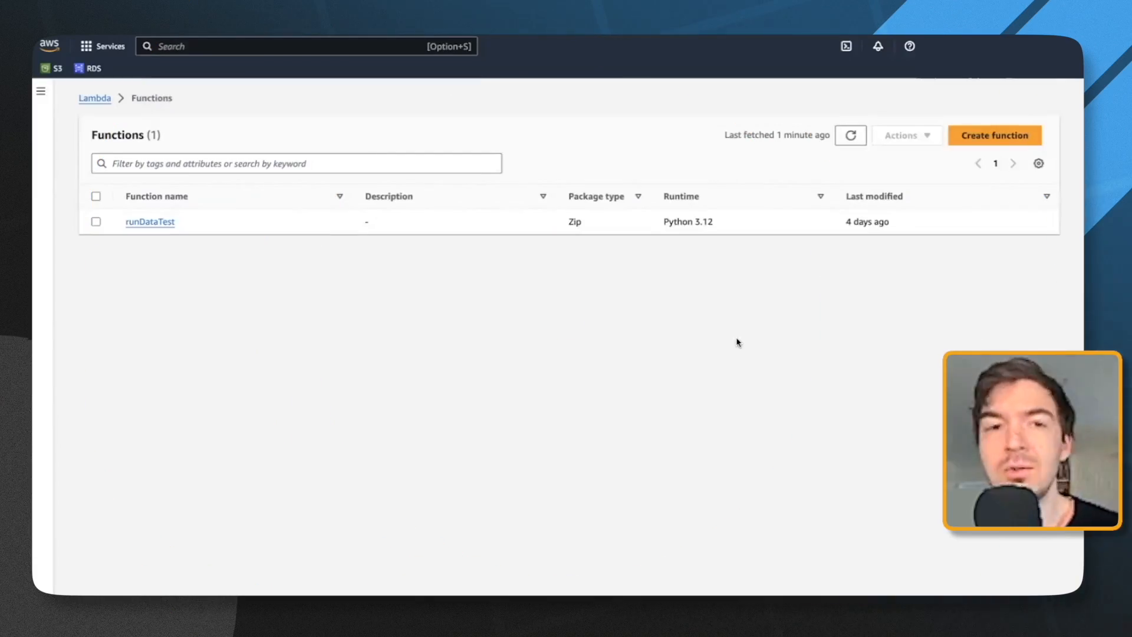
mouse_move(904, 304)
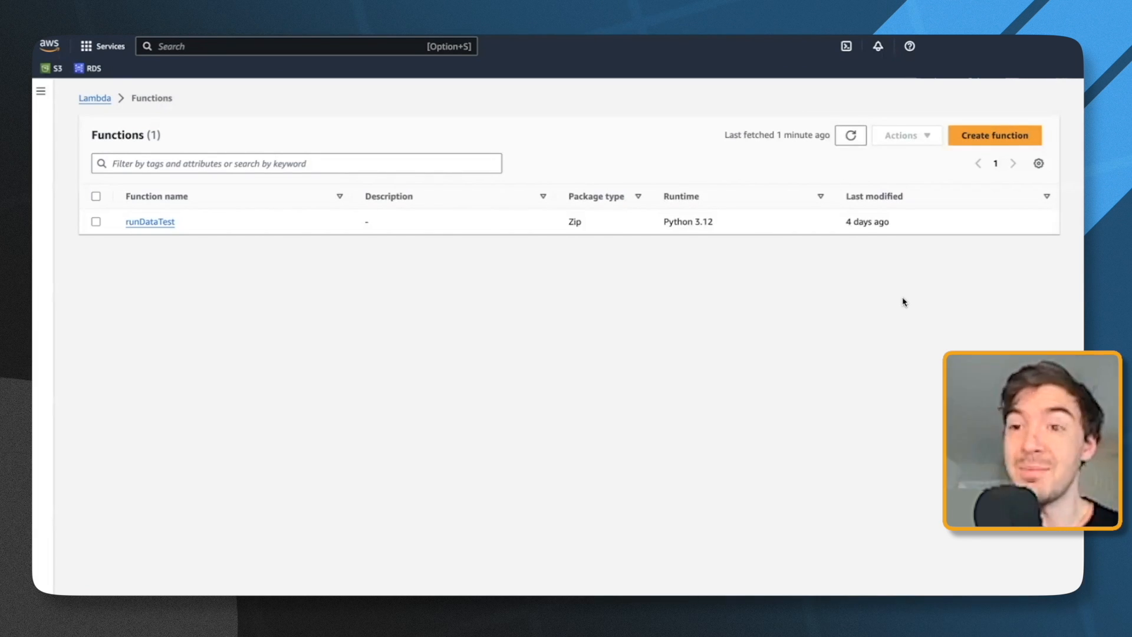
mouse_move(939, 312)
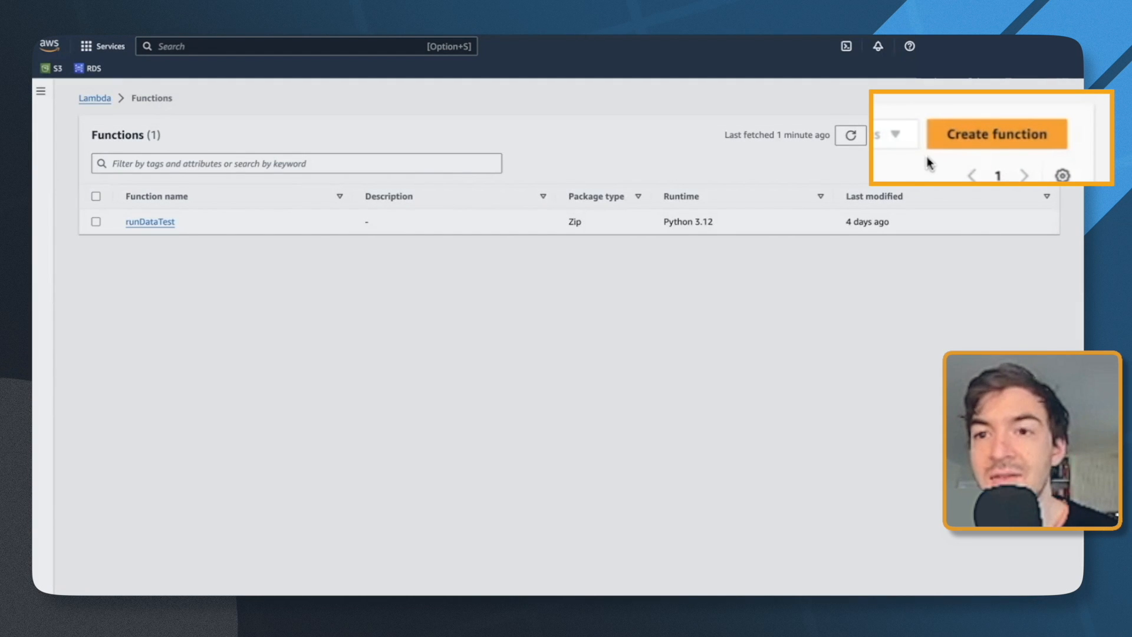
Step: Start a new Lambda function from a blueprint and browse the available blueprint options
click(995, 133)
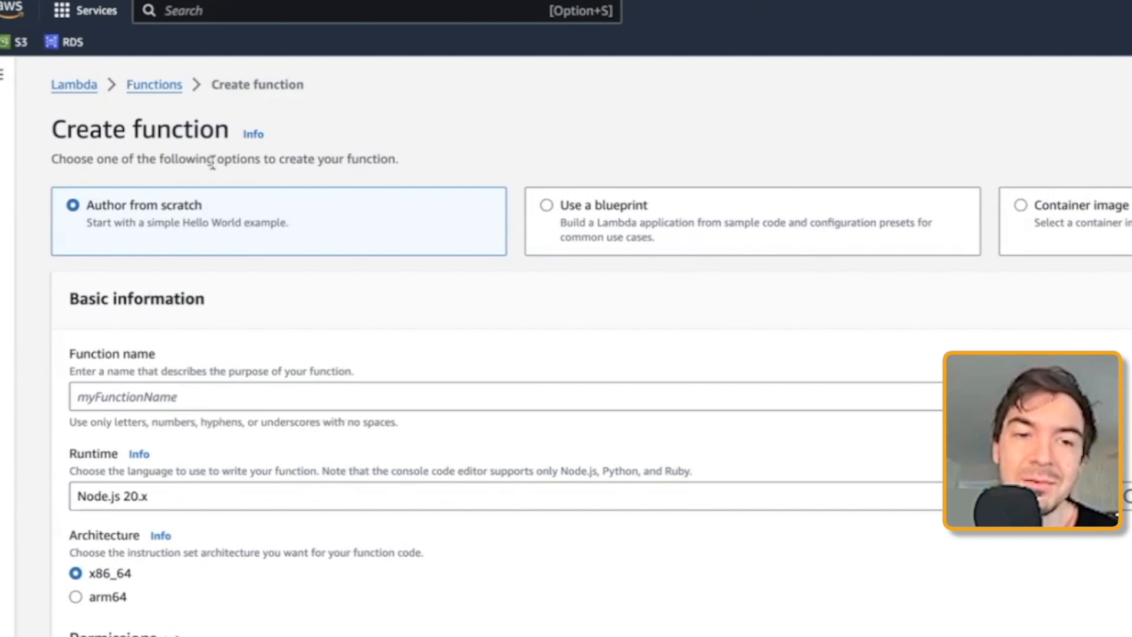
click(547, 205)
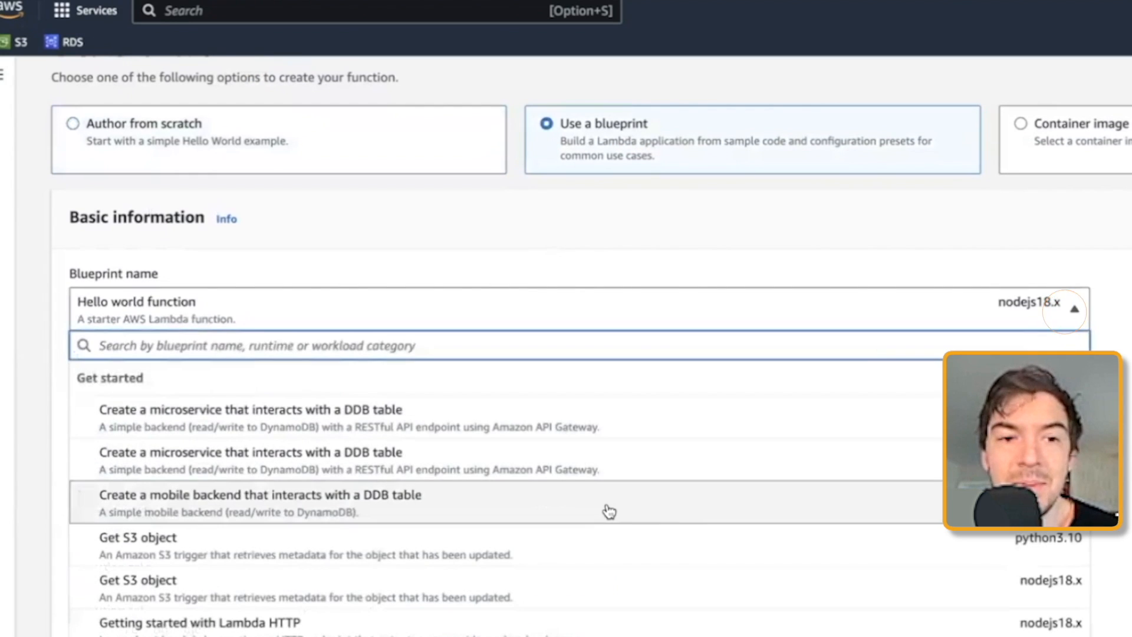
scroll(down, 3)
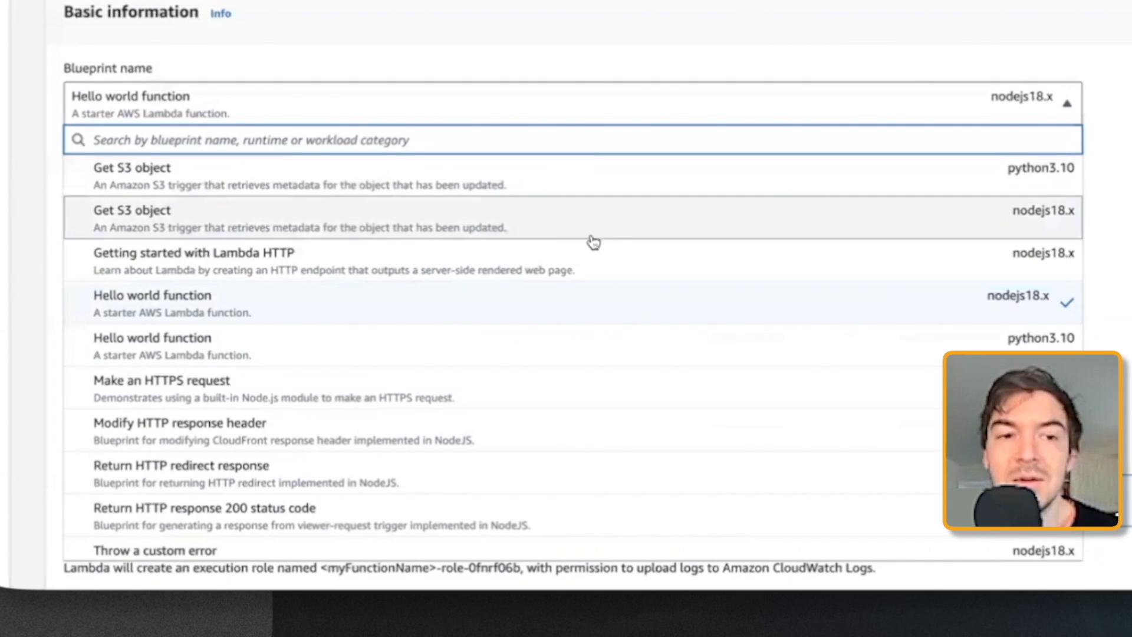
mouse_move(628, 232)
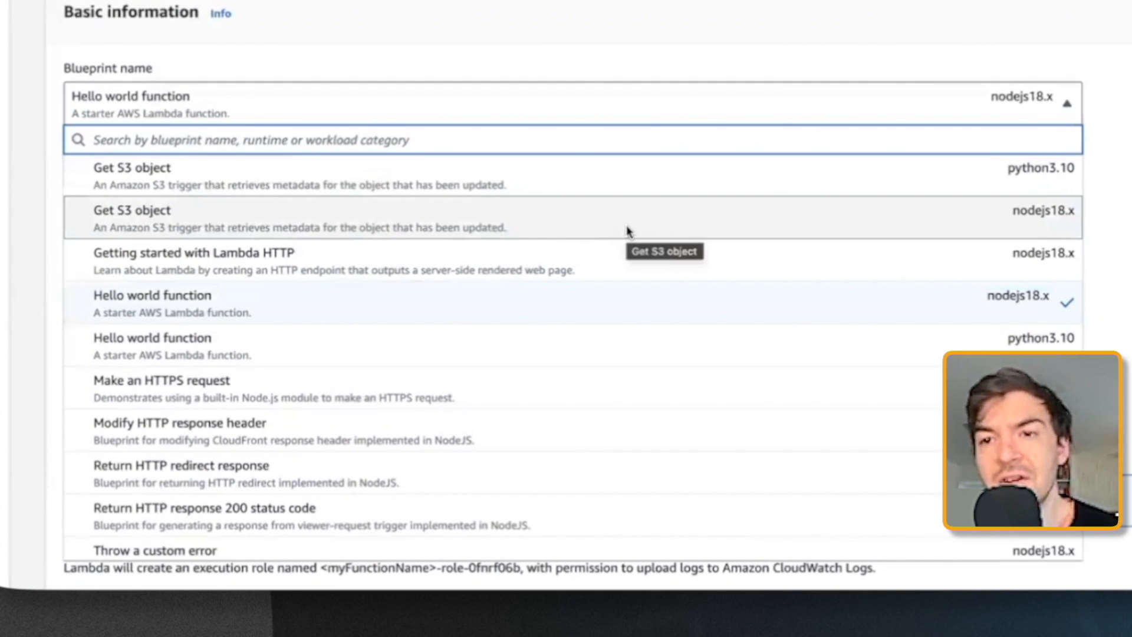
mouse_move(418, 207)
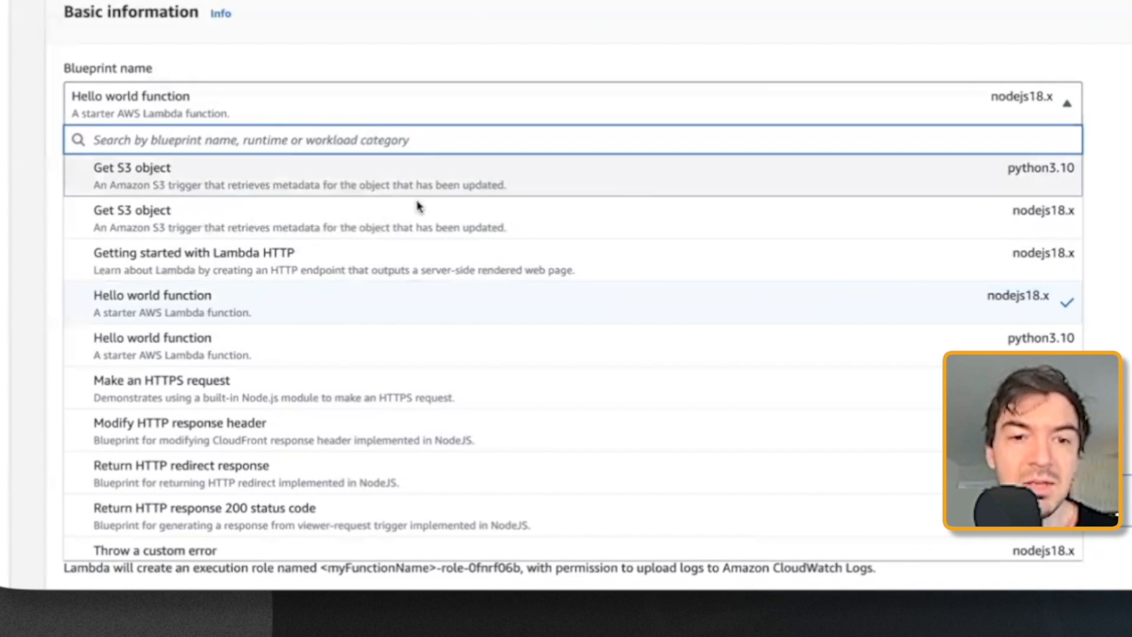
scroll(down, 3)
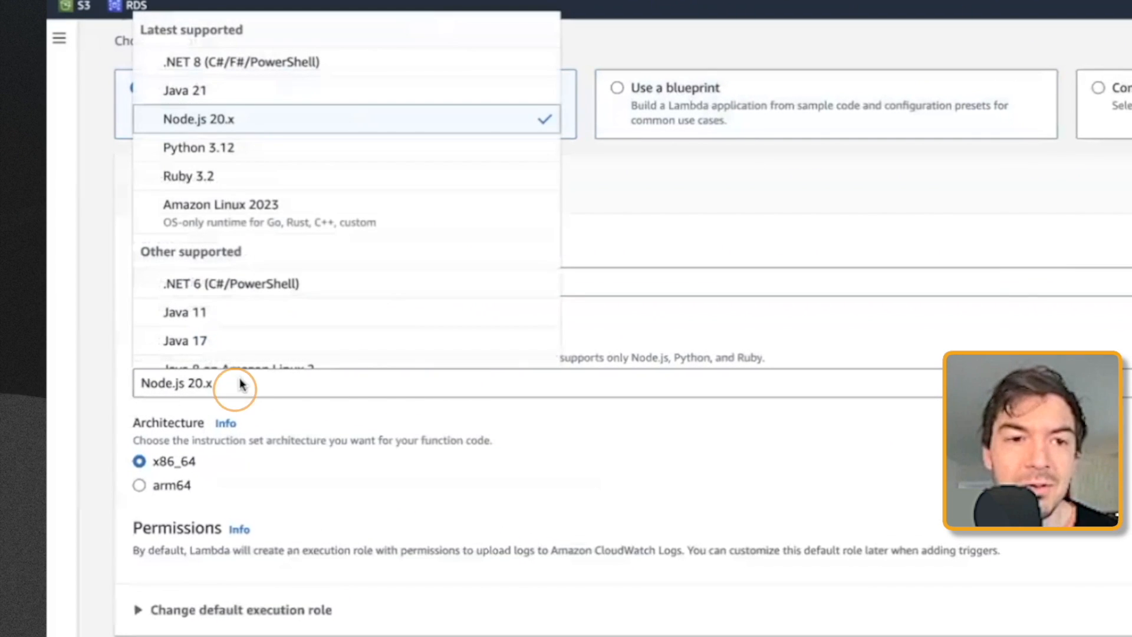
mouse_move(199, 148)
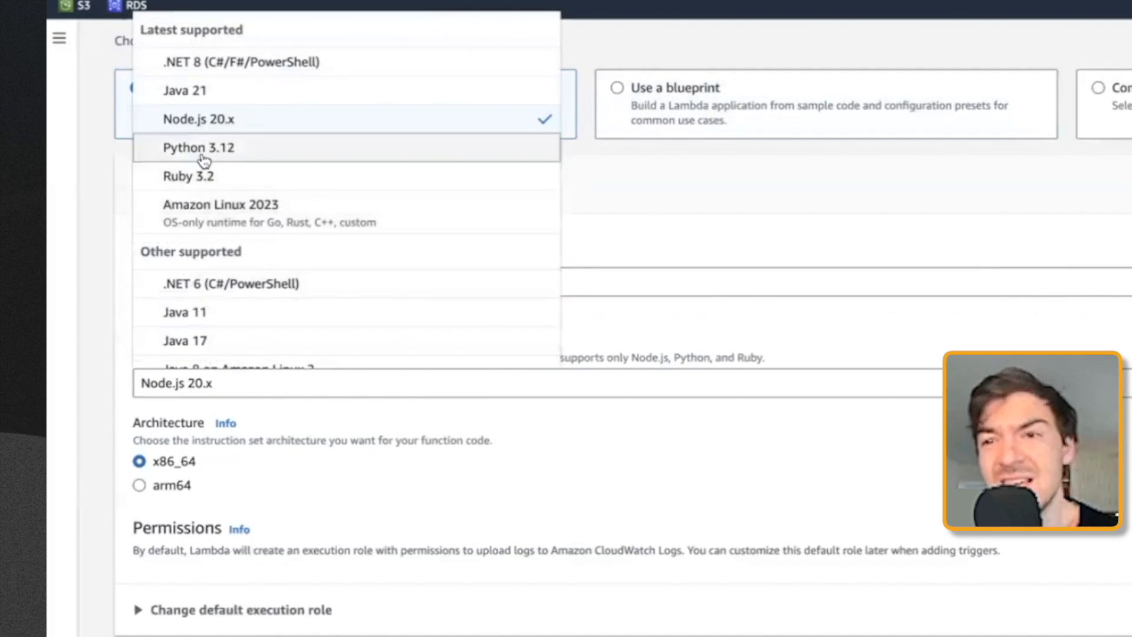
Step: Choose Python 3.12 as the runtime under Author from scratch
scroll(down, 3)
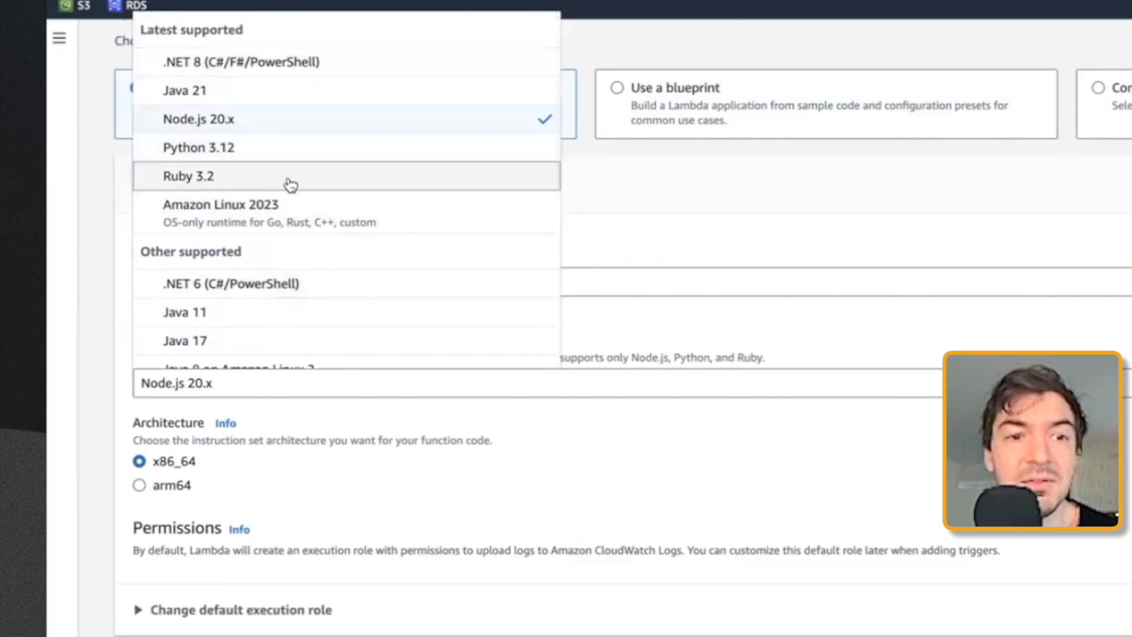
click(199, 147)
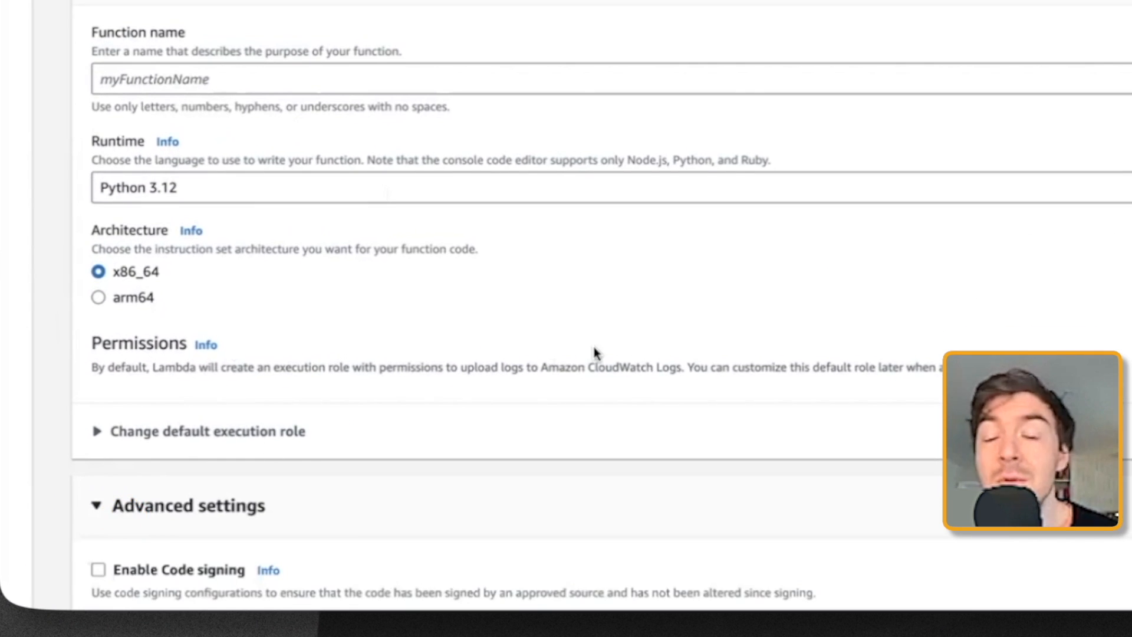
Step: In Advanced settings, enable VPC access and leave the VPC dropdown on None
scroll(down, 3)
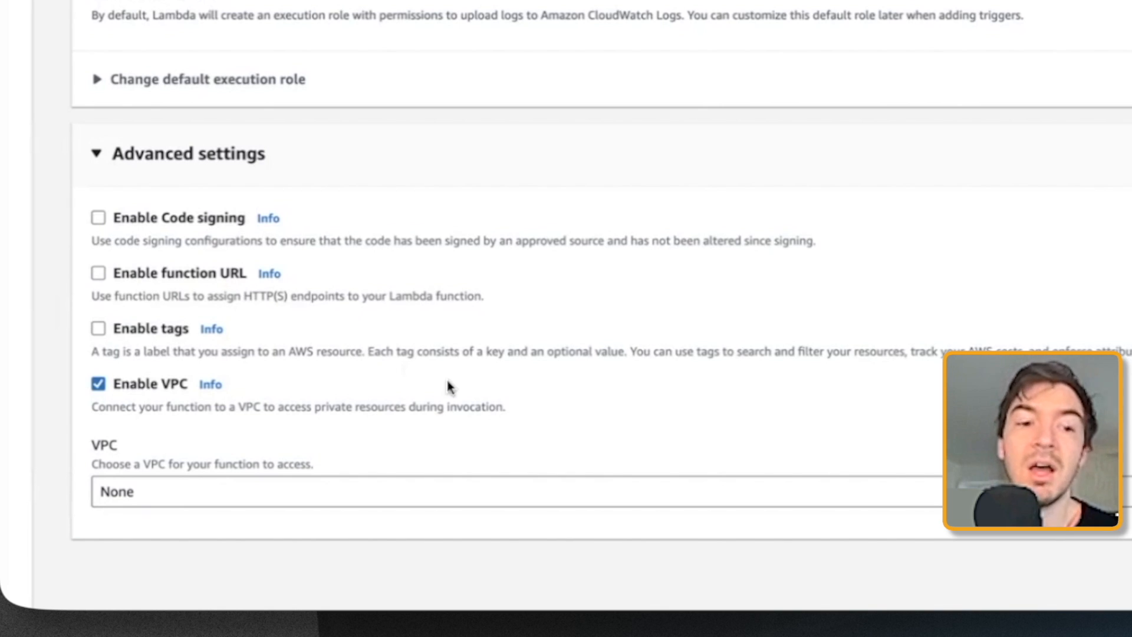
mouse_move(549, 406)
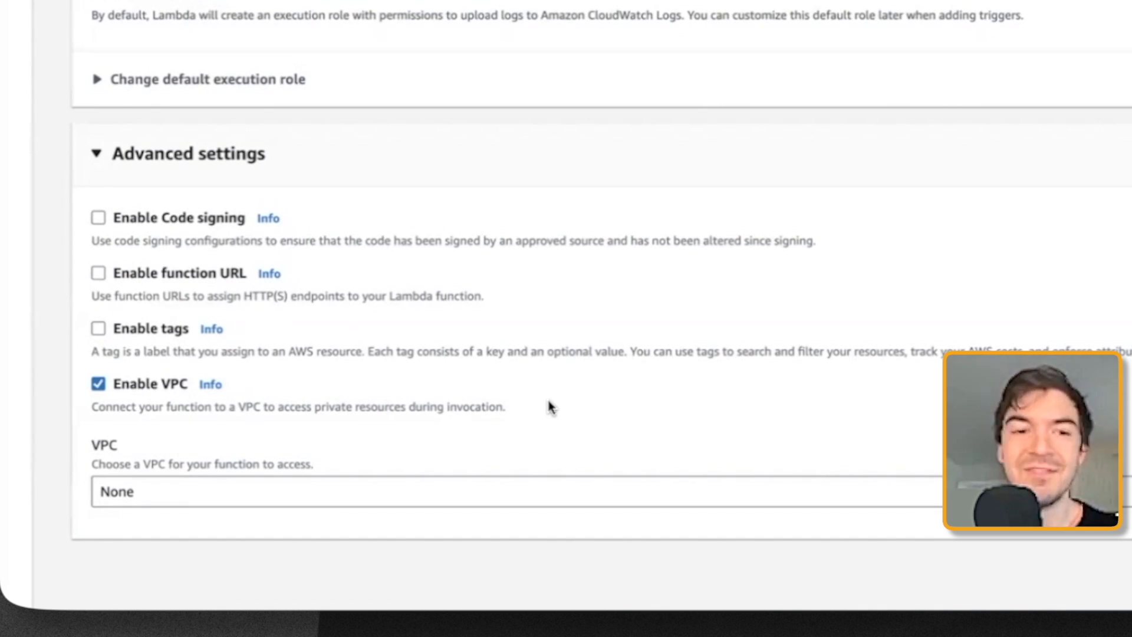
mouse_move(566, 412)
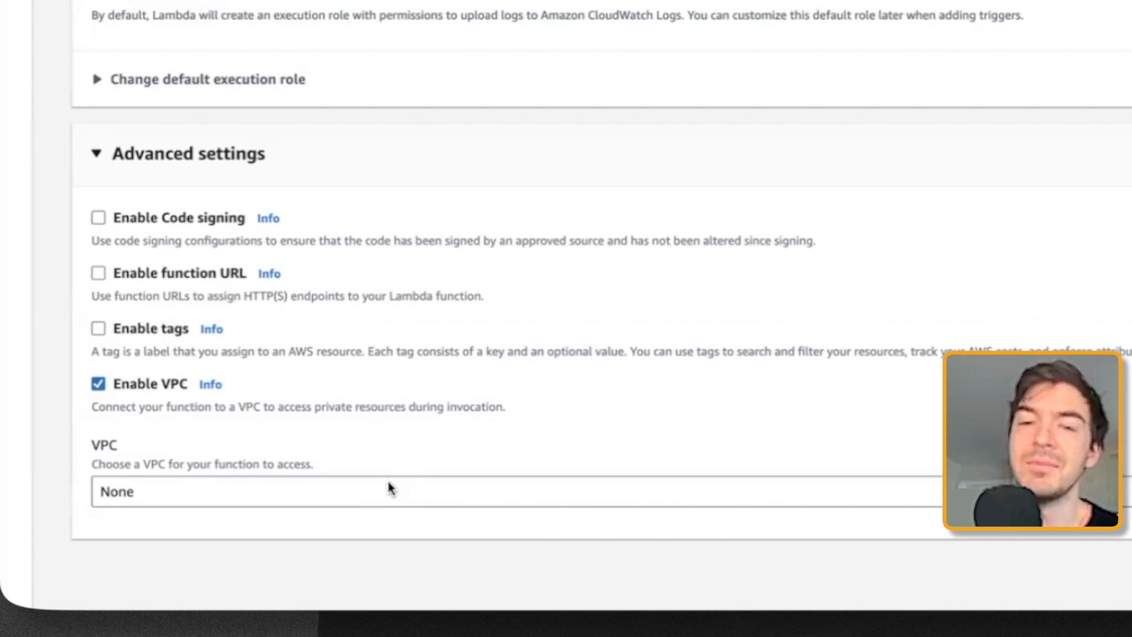
mouse_move(394, 488)
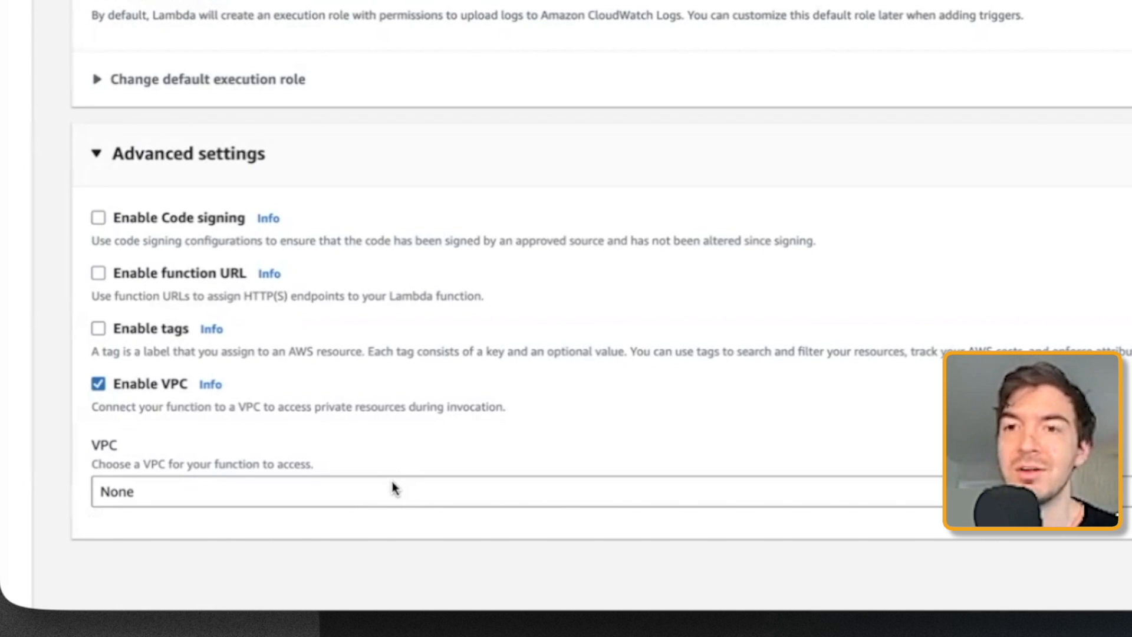
mouse_move(389, 497)
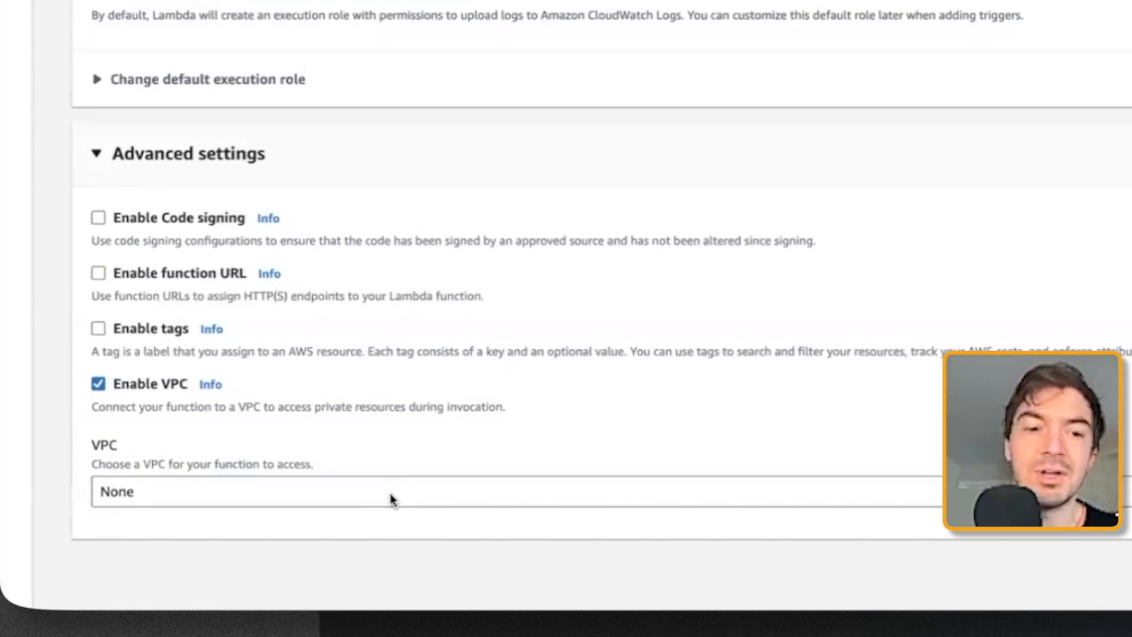
click(390, 491)
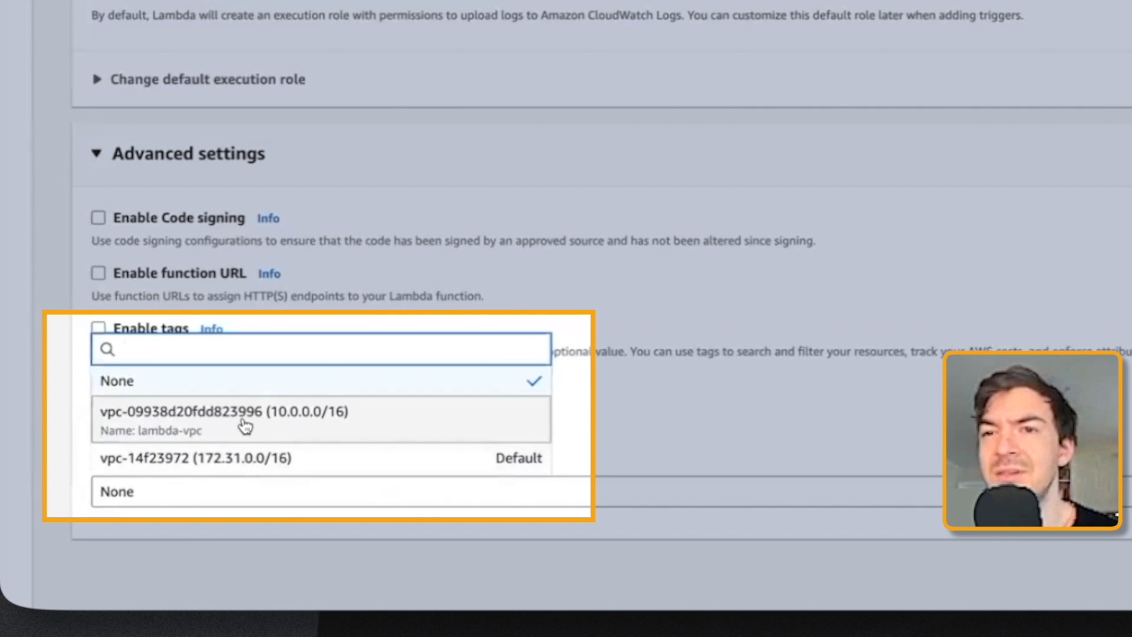
mouse_move(242, 438)
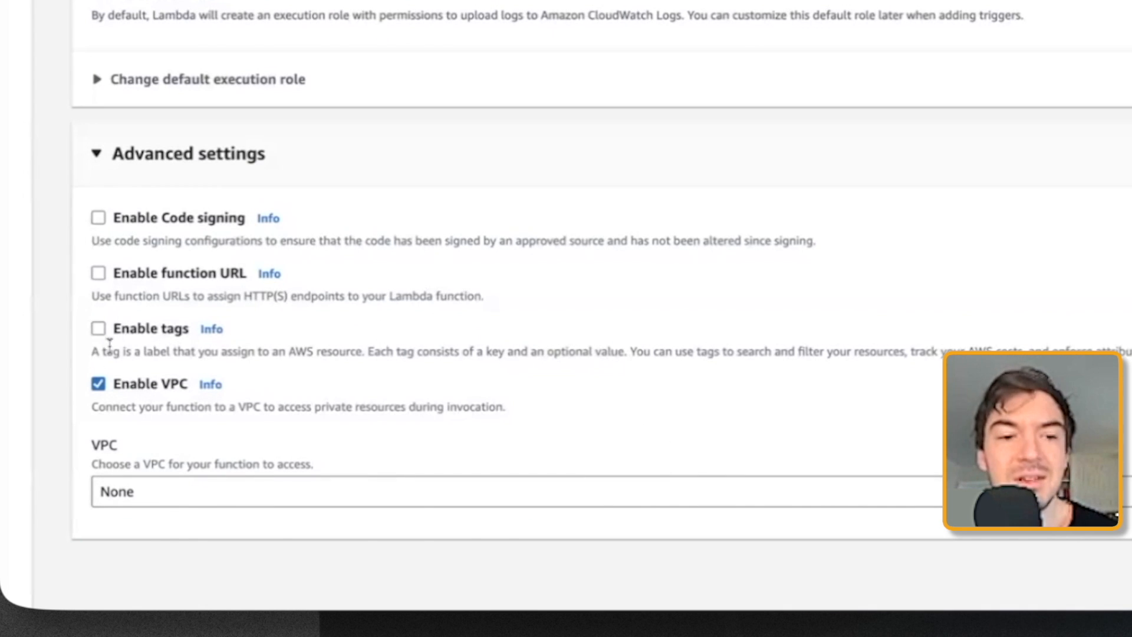
click(99, 273)
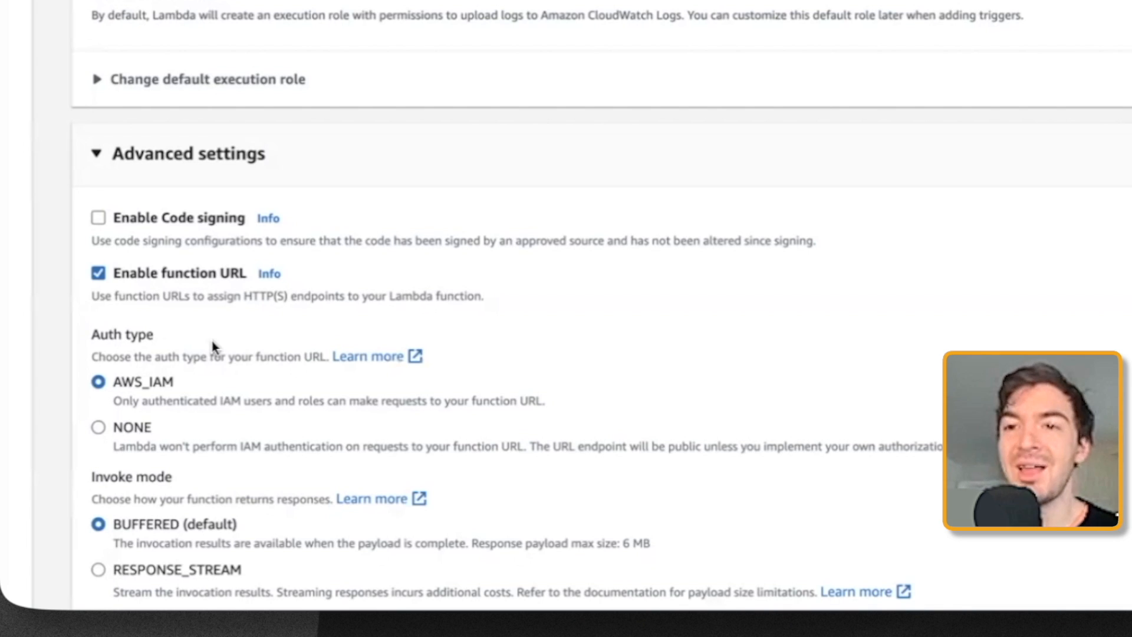
mouse_move(193, 332)
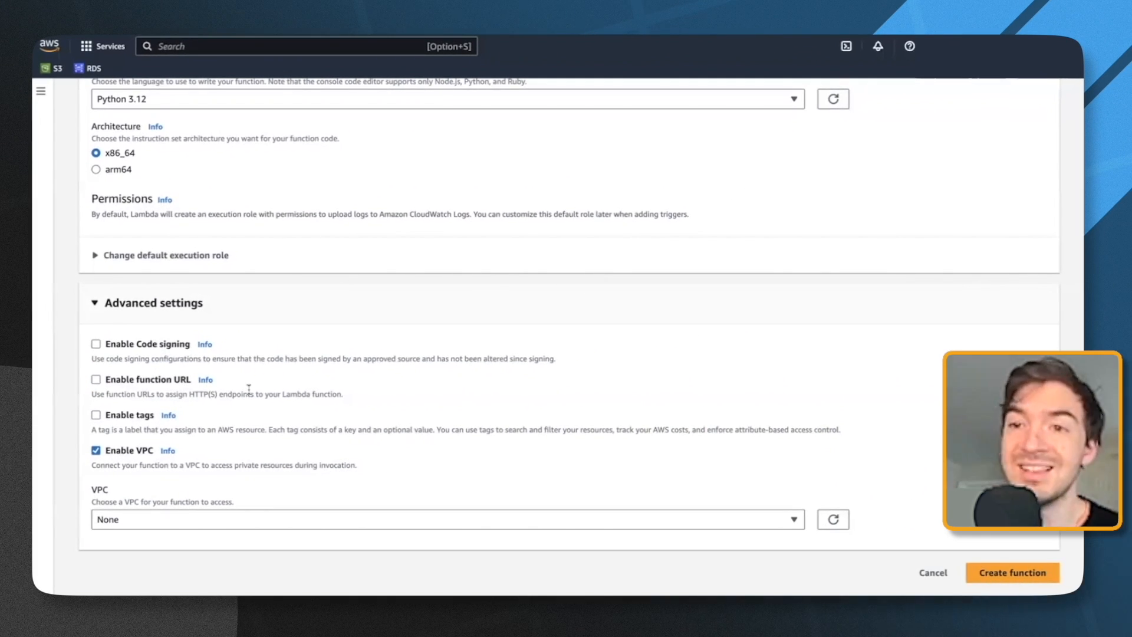
mouse_move(190, 371)
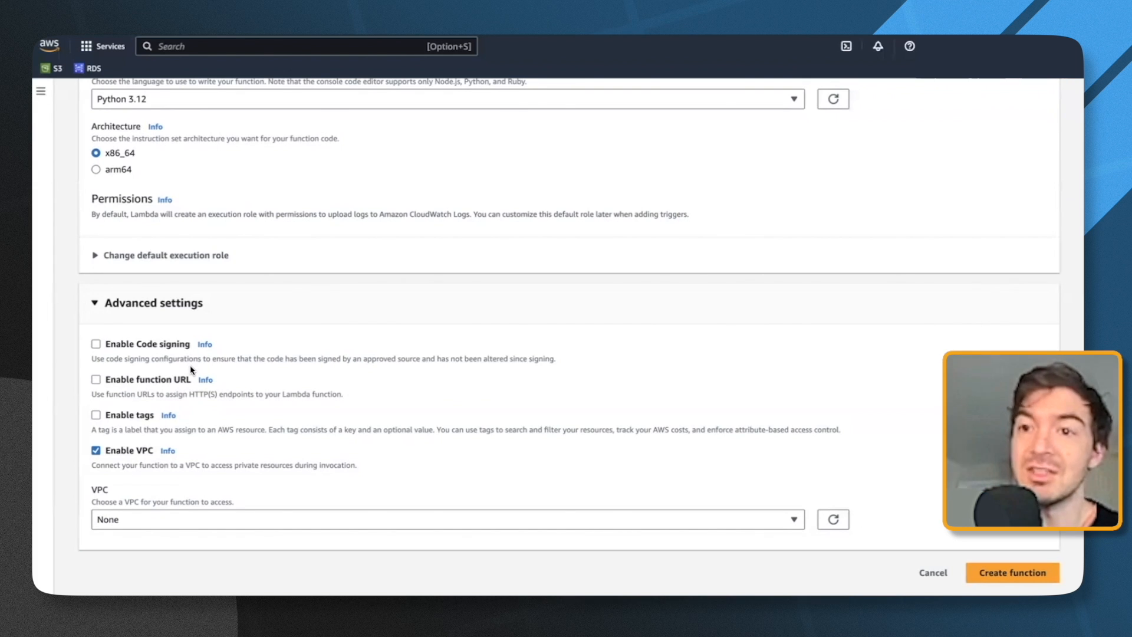
Step: Name the function runWeatherExtract and submit its creation
scroll(up, 3)
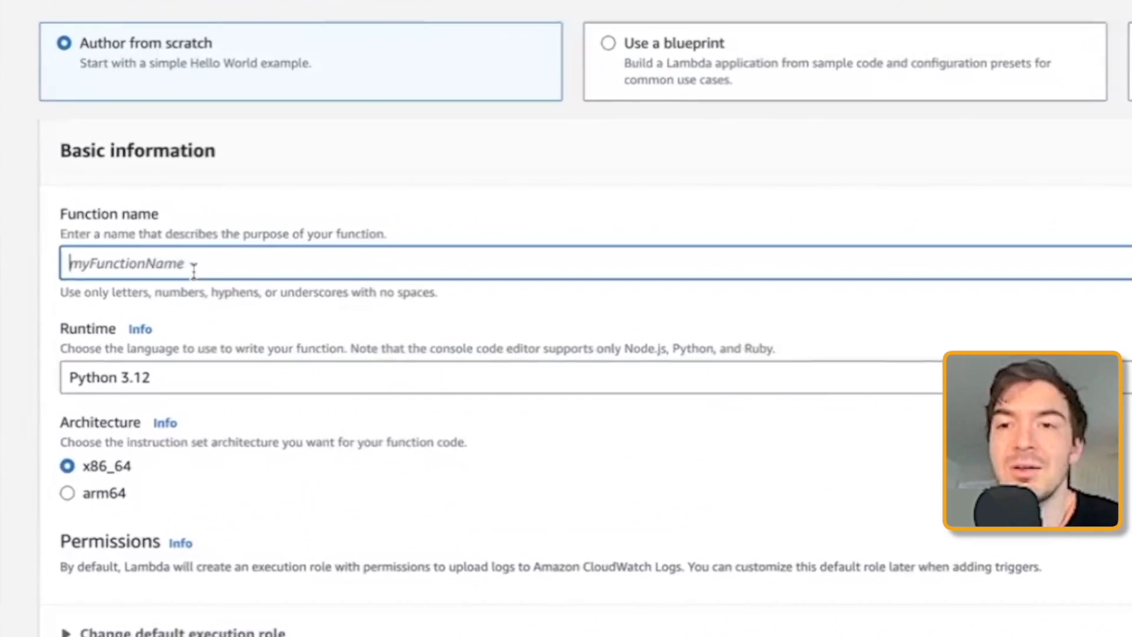
text(run)
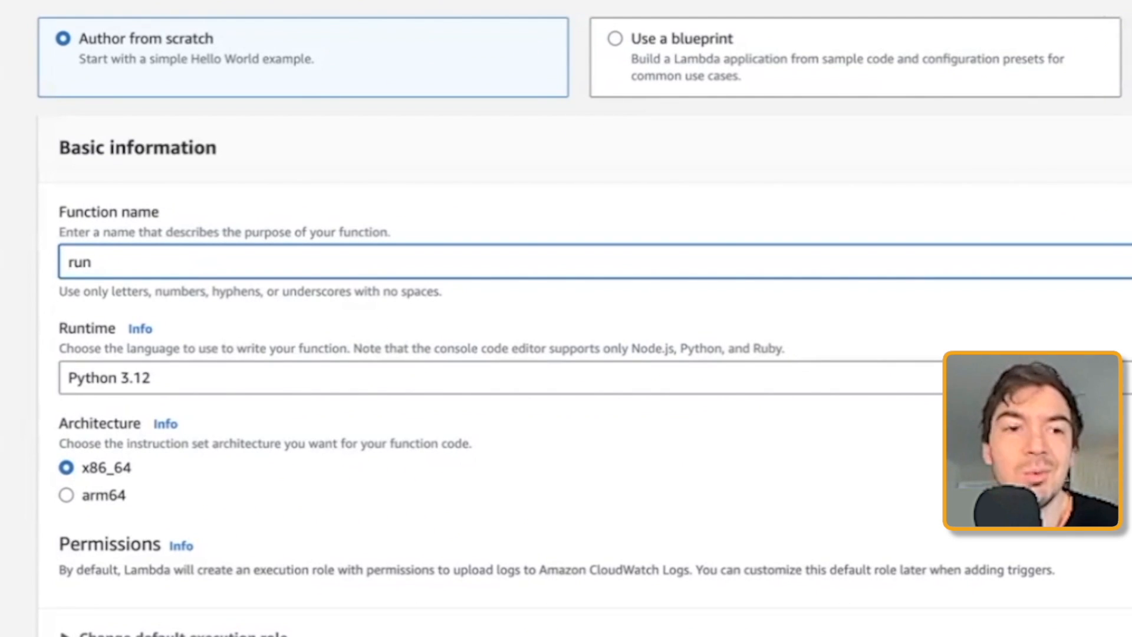
text(WeatherApi)
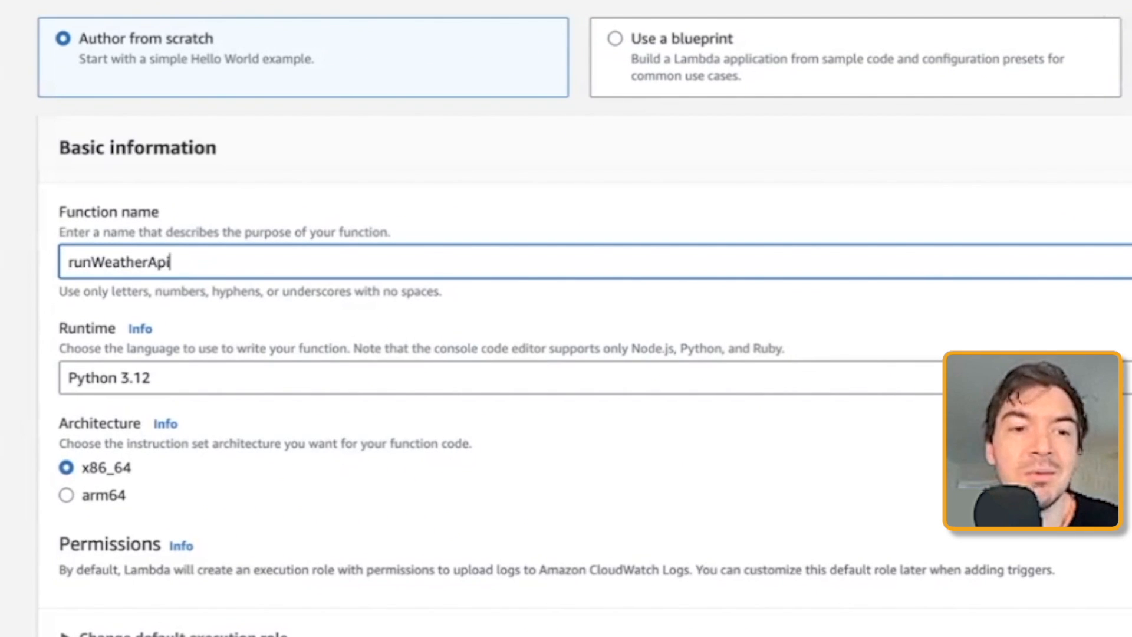
key(Backspace)
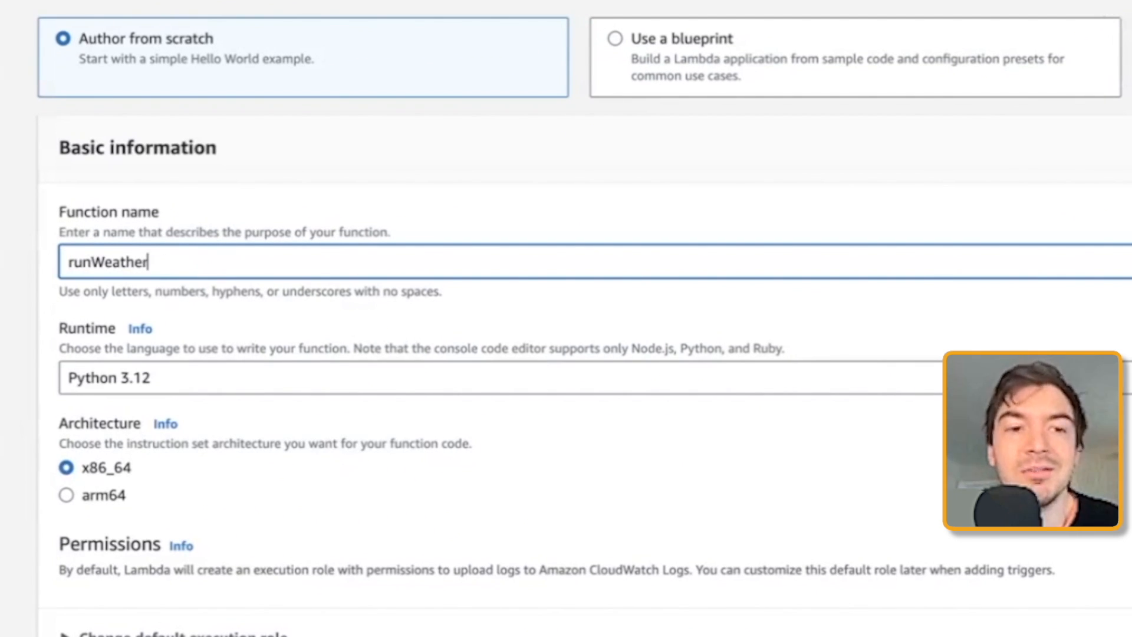
text(Extract)
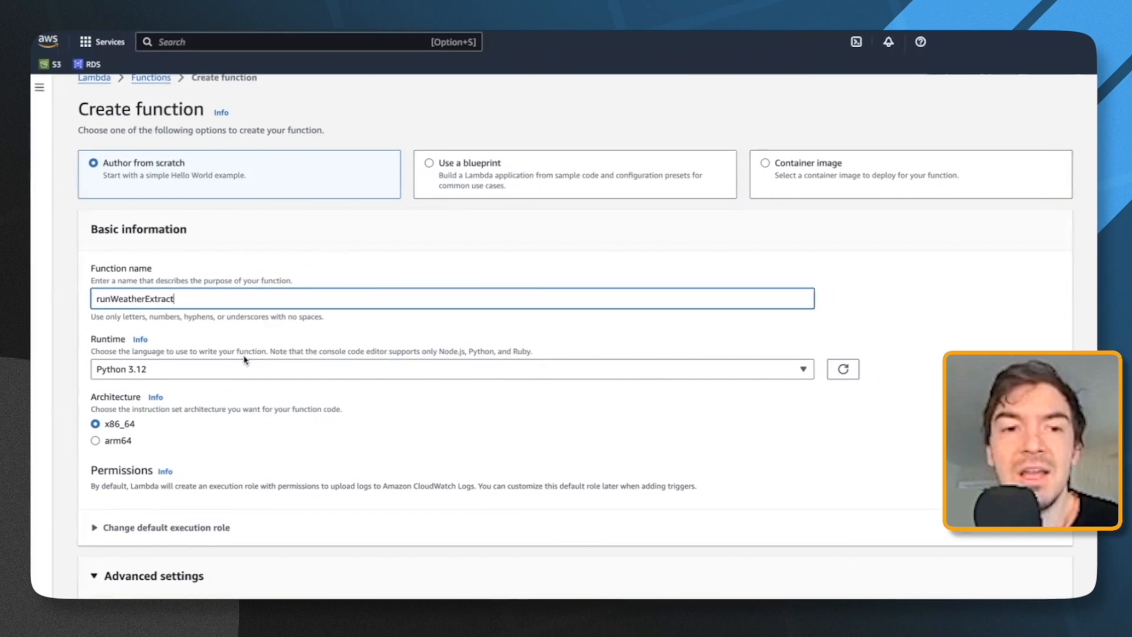
scroll(down, 3)
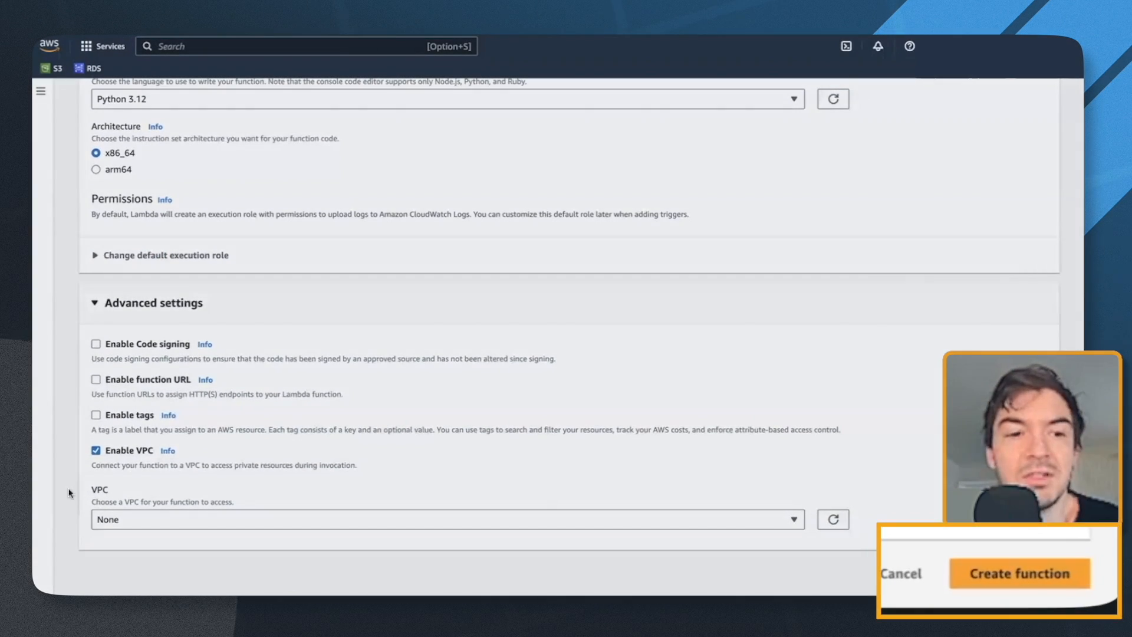
click(1019, 573)
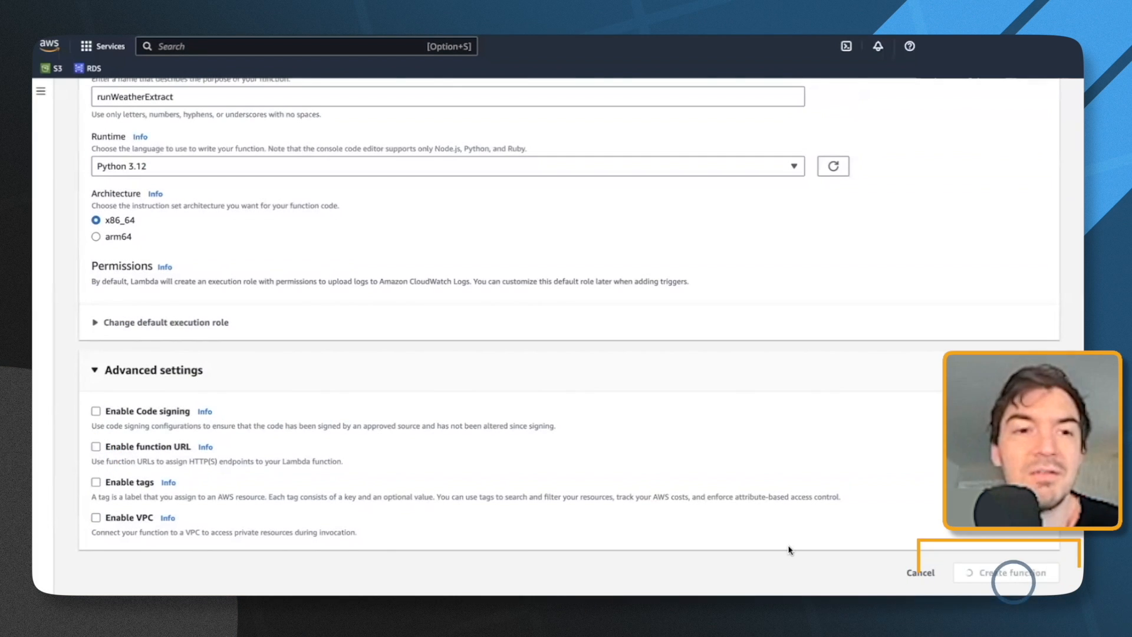
Step: On the runWeatherExtract page, start adding a layer and browse the AWS-provided layers
click(1006, 573)
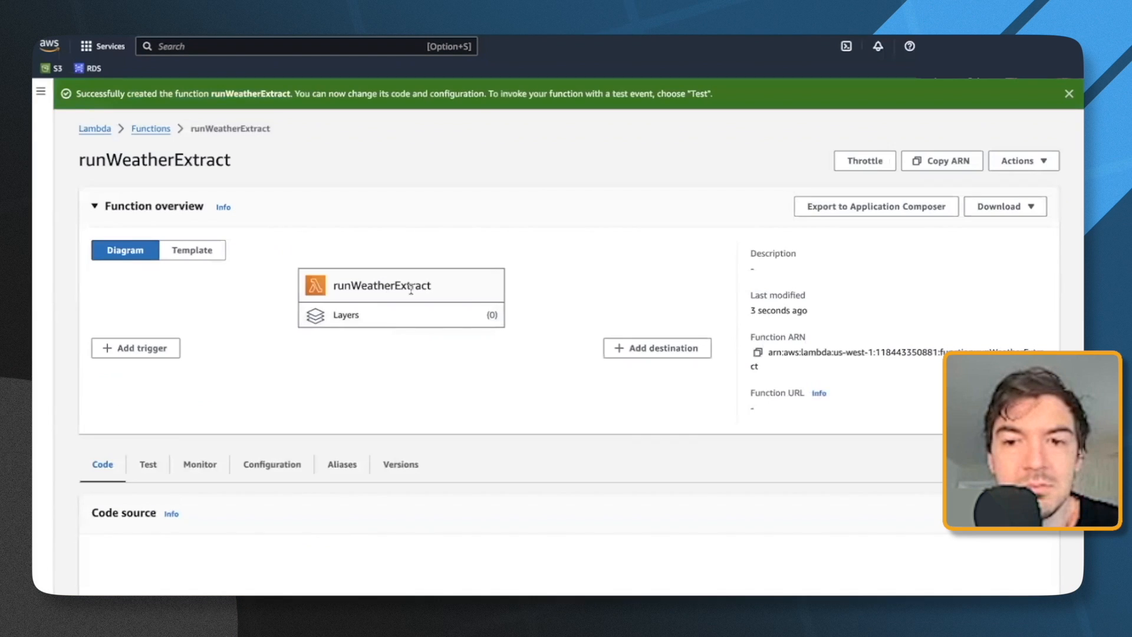
scroll(down, 3)
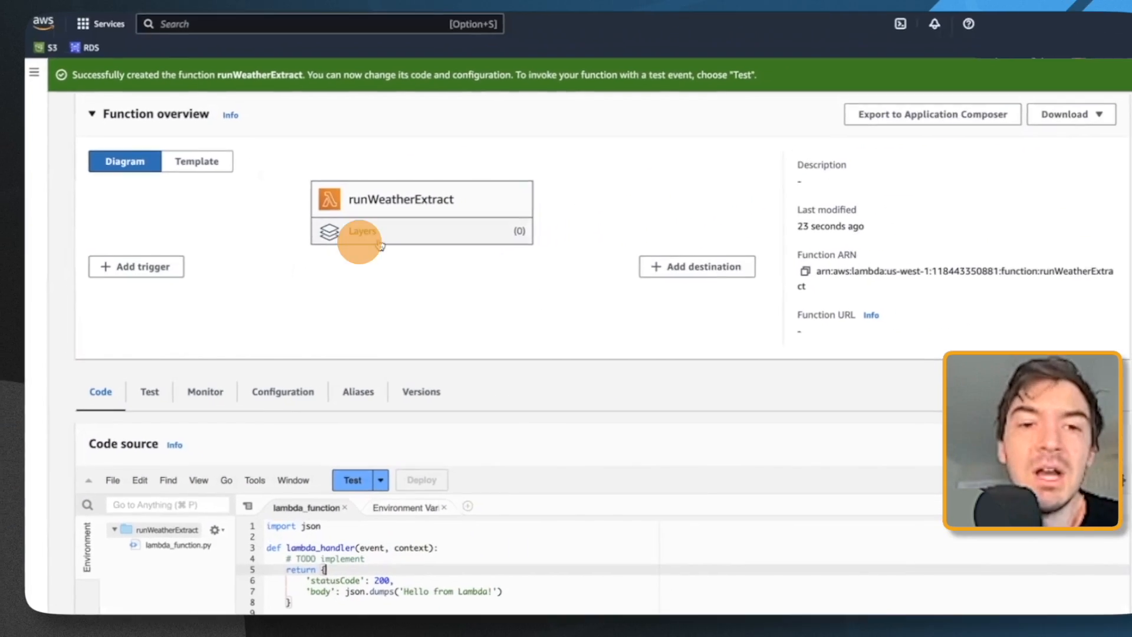
scroll(down, 3)
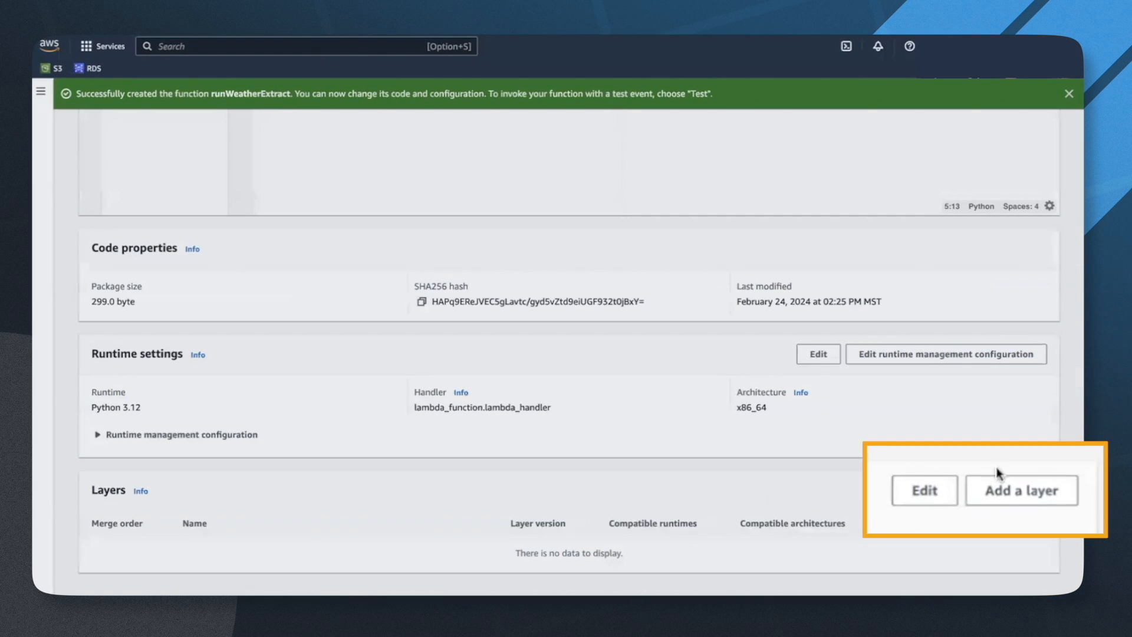
click(1021, 490)
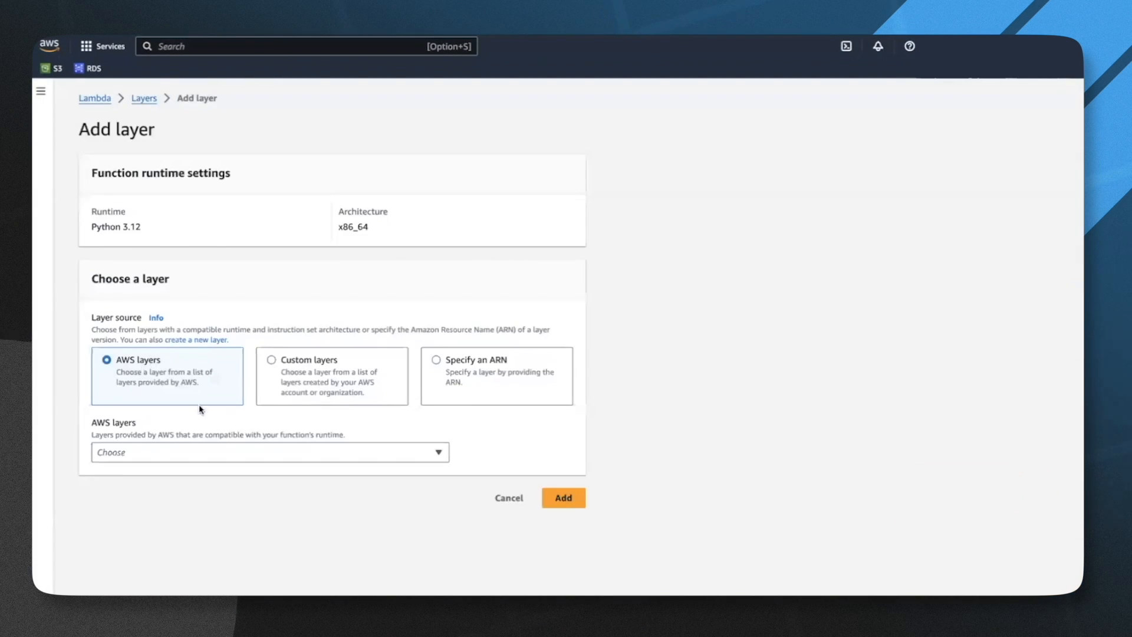
click(270, 452)
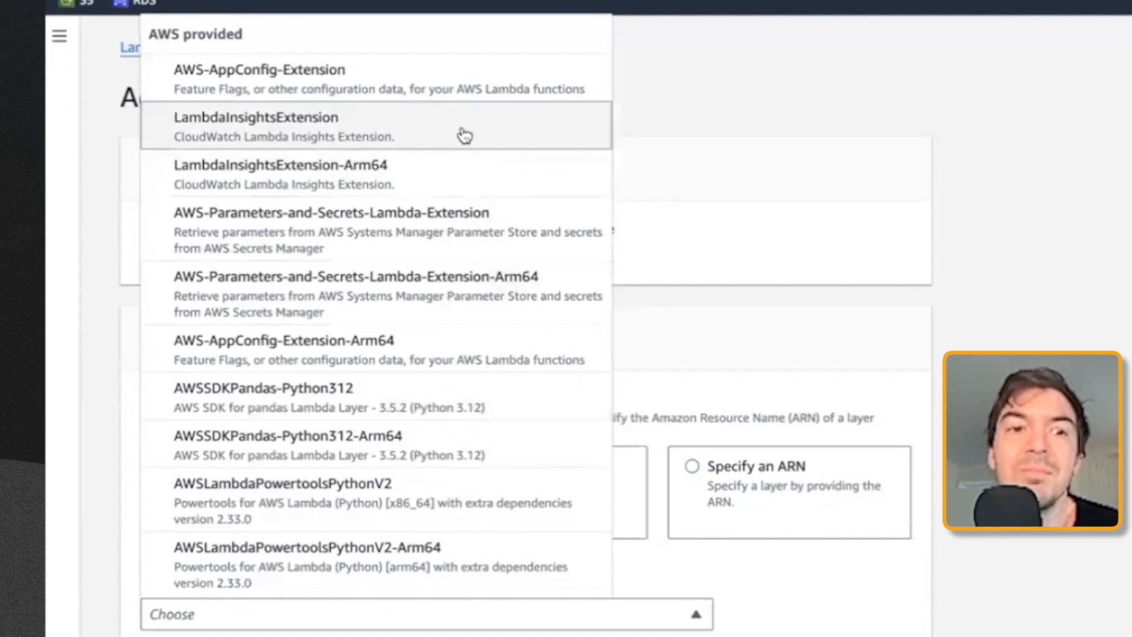
mouse_move(487, 567)
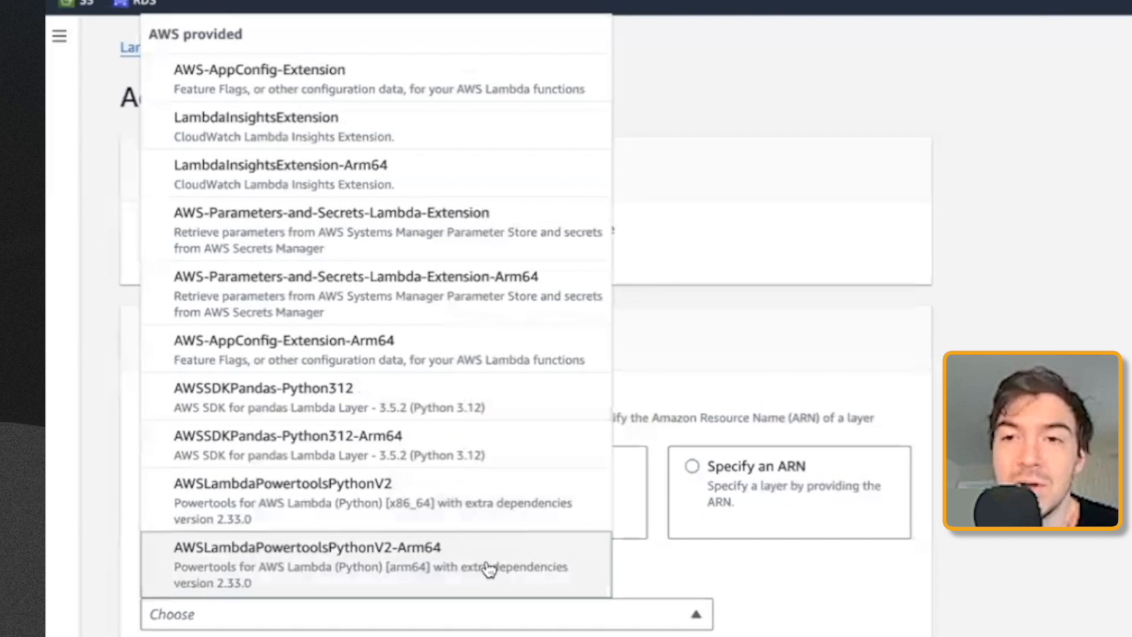
mouse_move(647, 463)
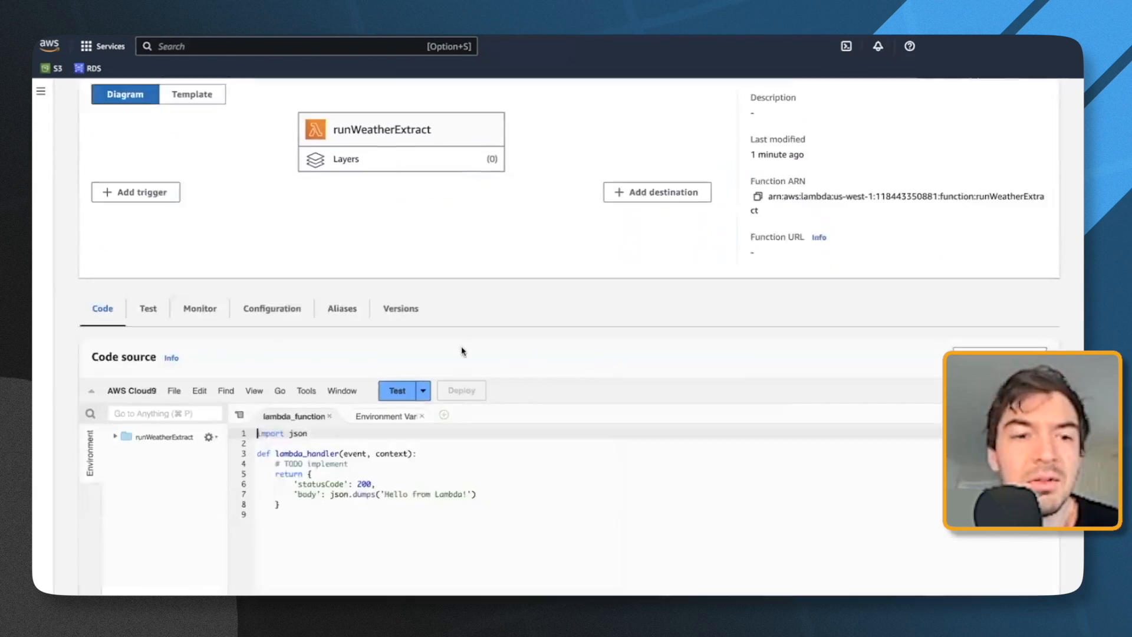
Step: View runWeatherExtract's General configuration showing 128 MB memory and a 3-second timeout
scroll(down, 3)
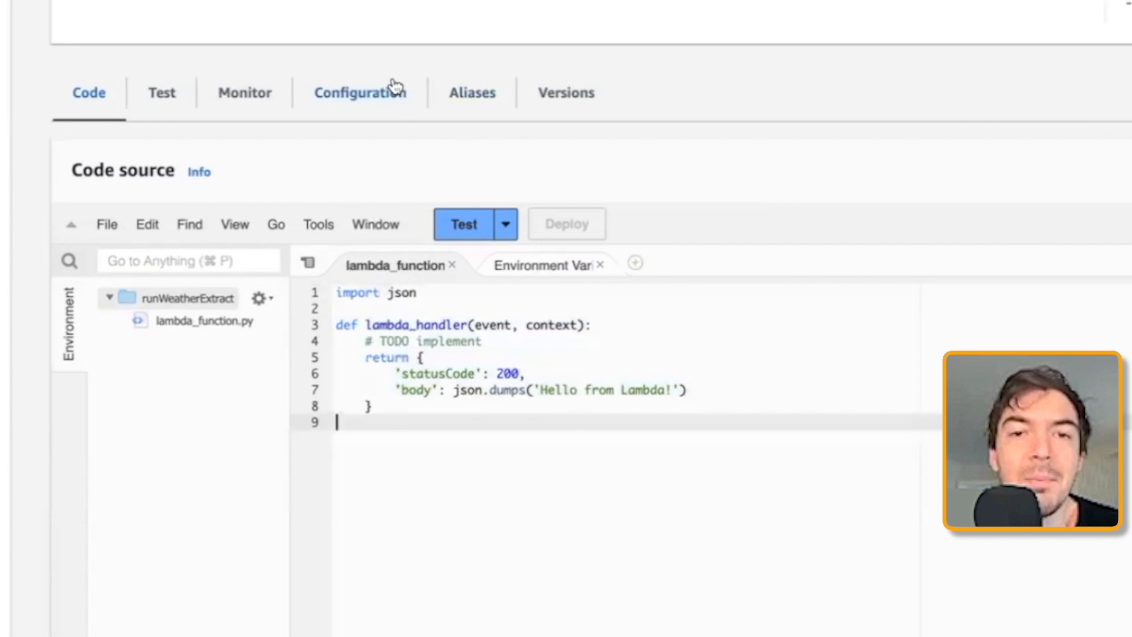
click(360, 92)
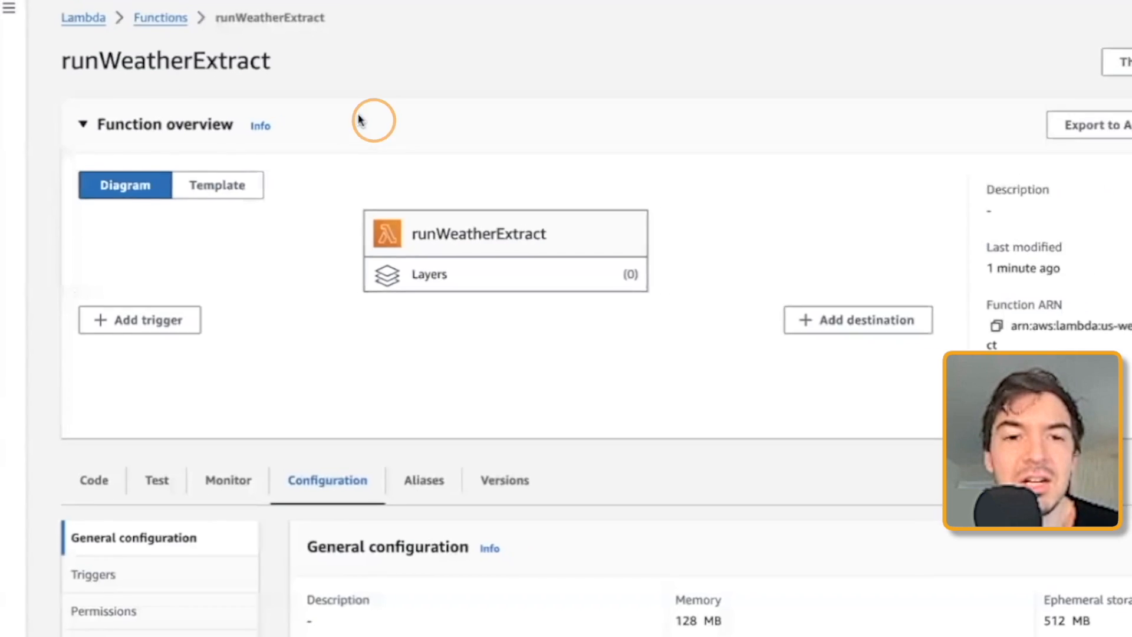
scroll(down, 3)
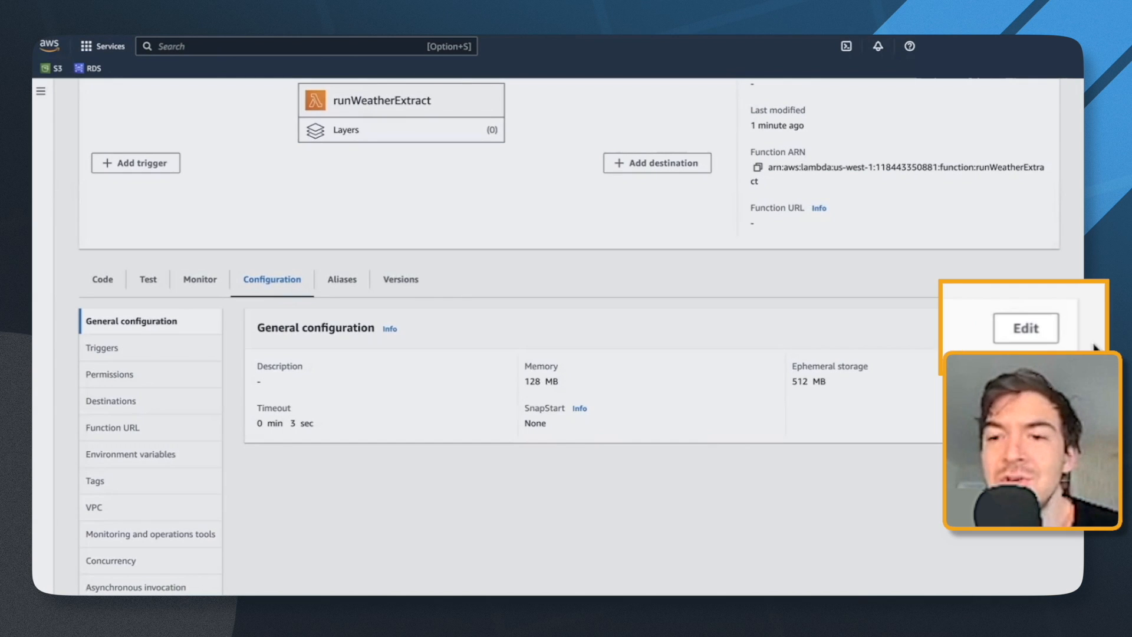
Step: Edit general configuration, keeping memory at 128 MB and setting timeout to 15 min 0 sec
click(1025, 327)
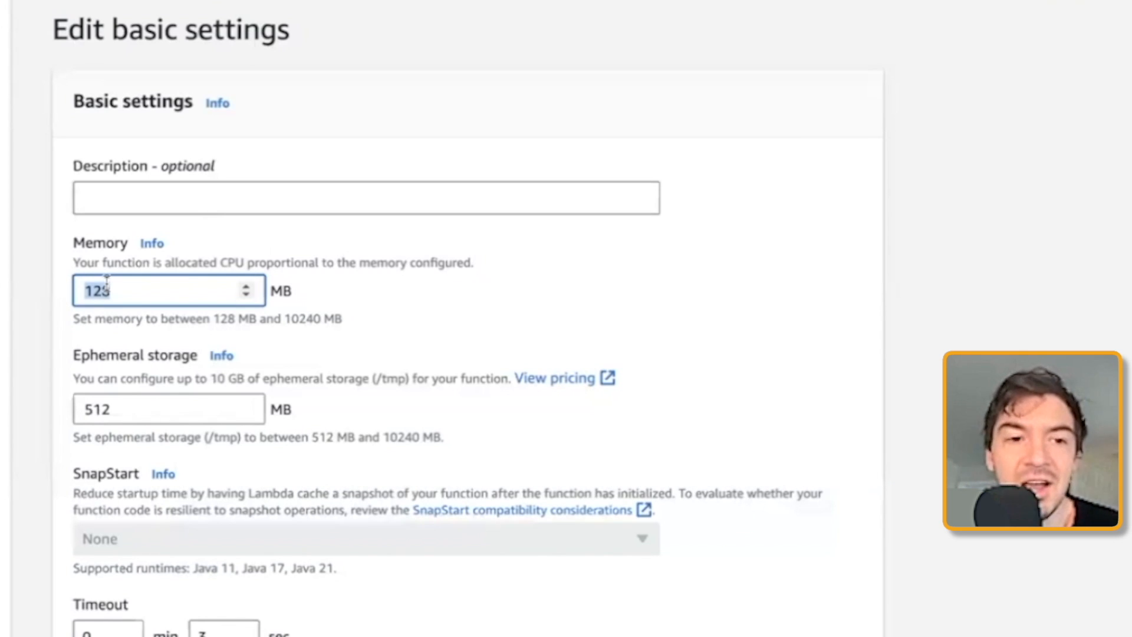
text(128)
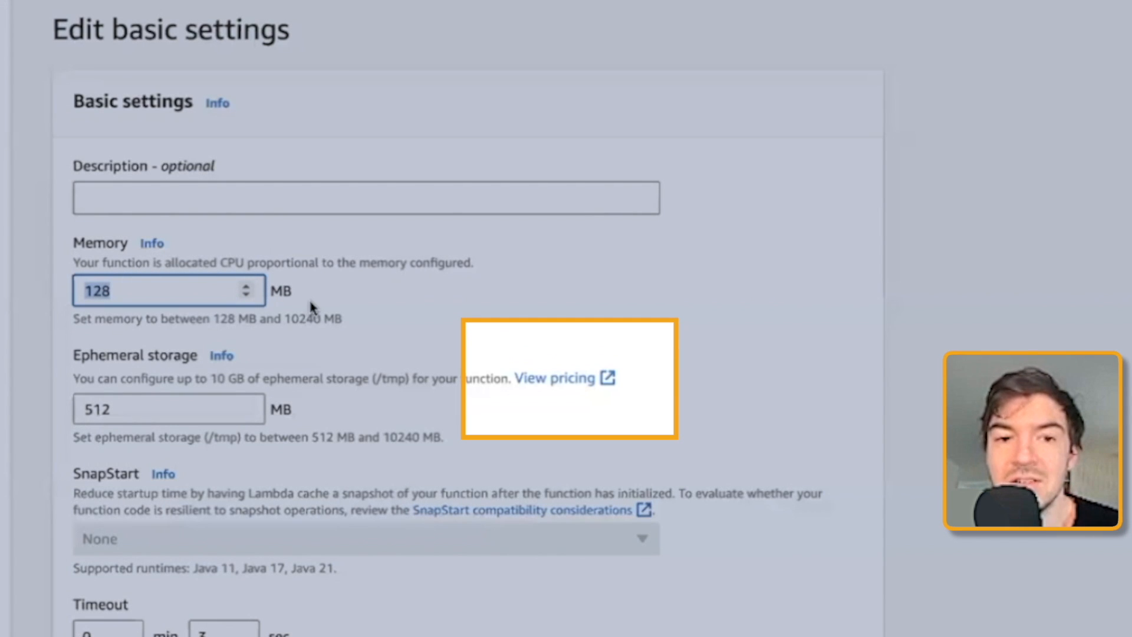
mouse_move(646, 387)
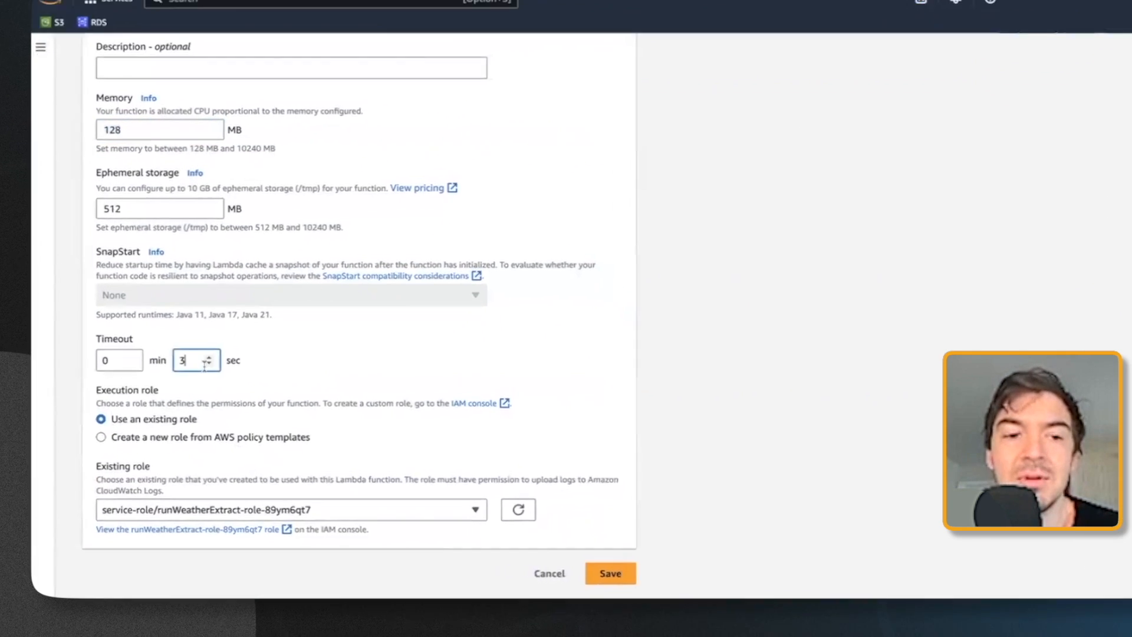
text(0)
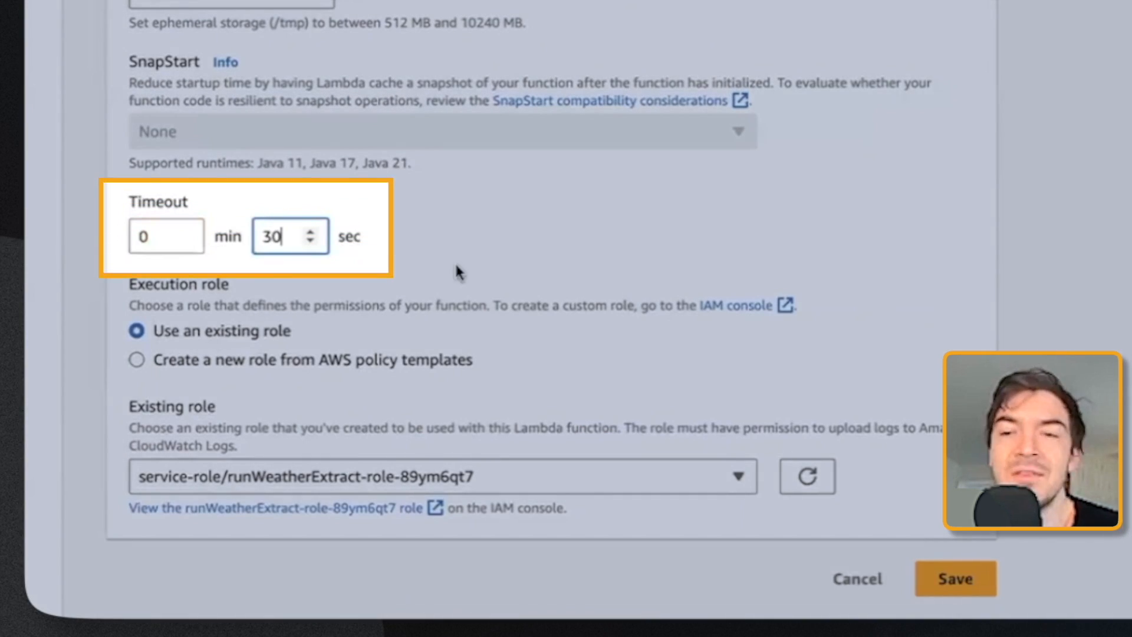
mouse_move(592, 262)
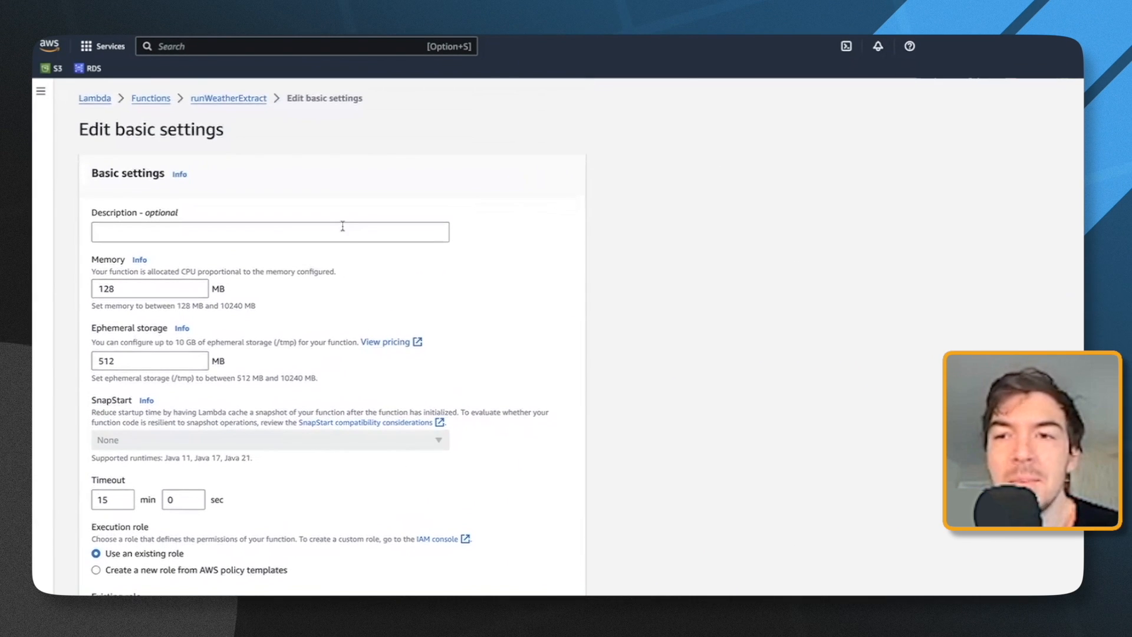
click(144, 288)
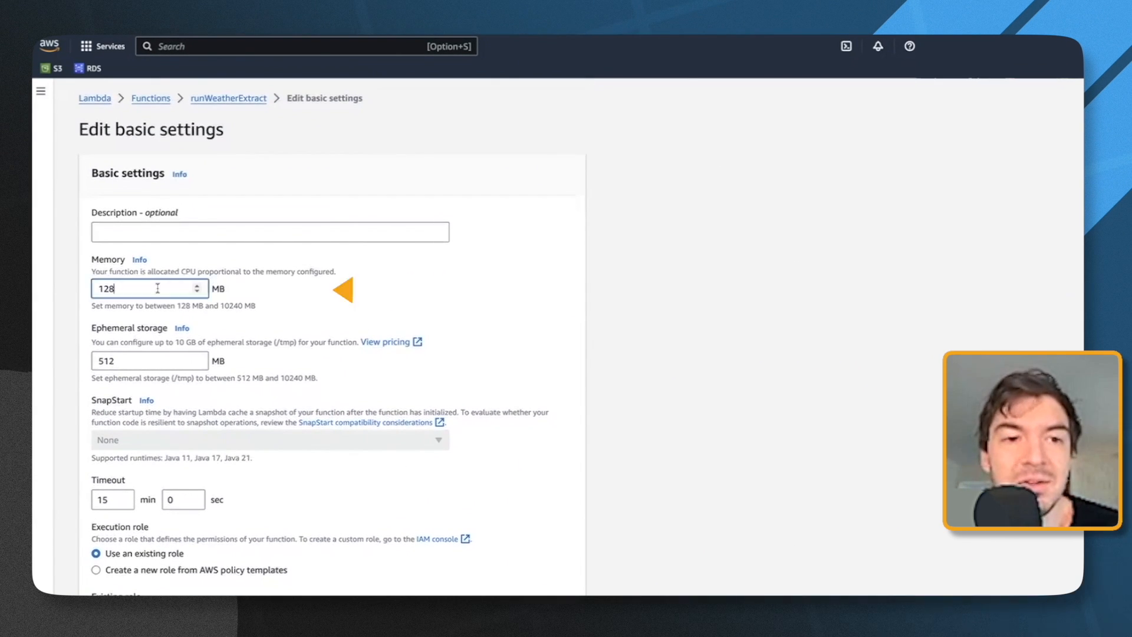
scroll(down, 3)
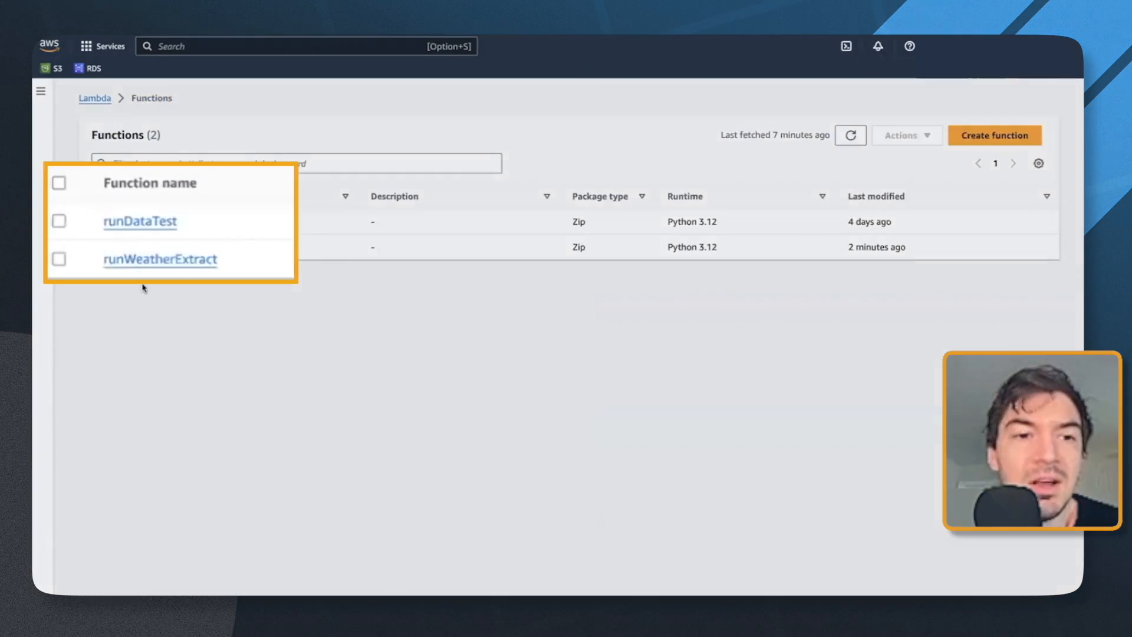
click(138, 222)
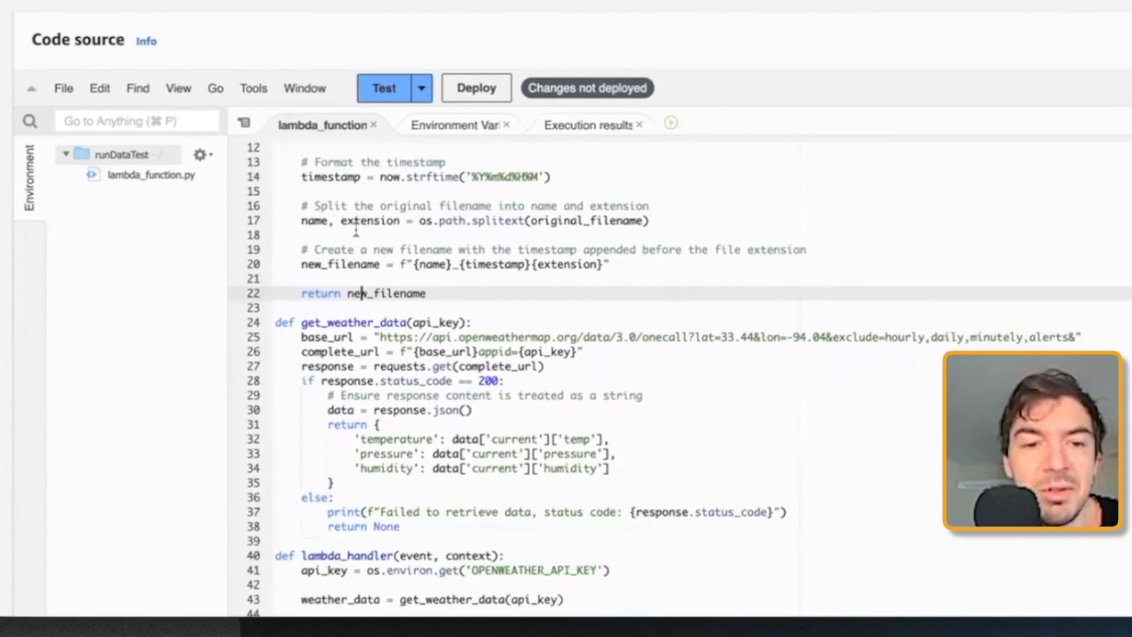
scroll(down, 3)
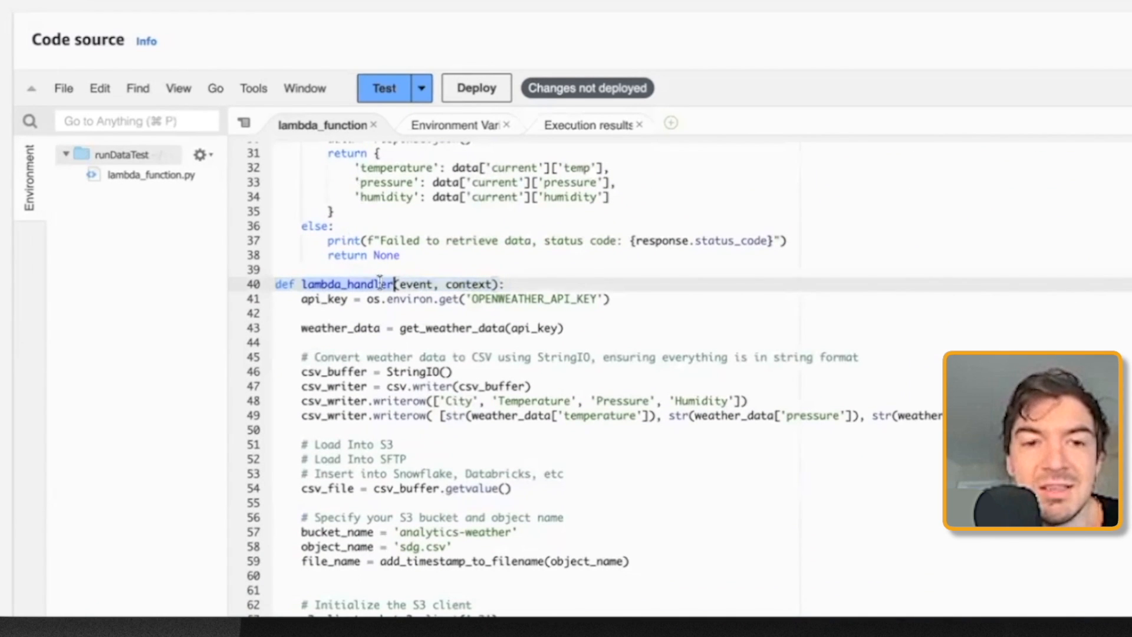
scroll(down, 3)
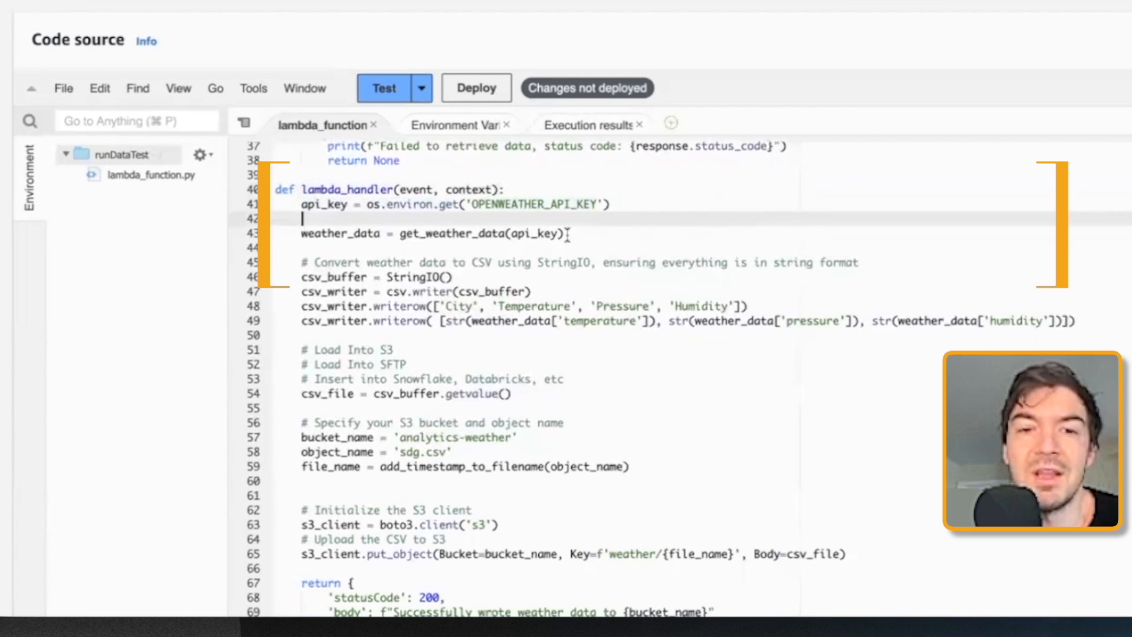
double_click(538, 205)
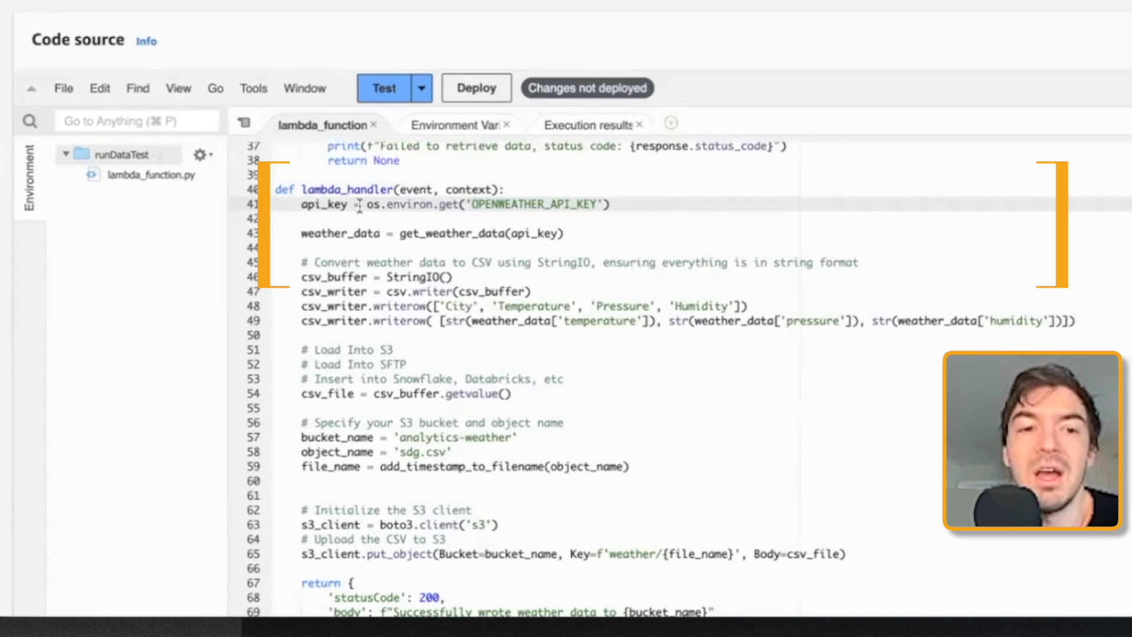
drag(364, 205, 610, 205)
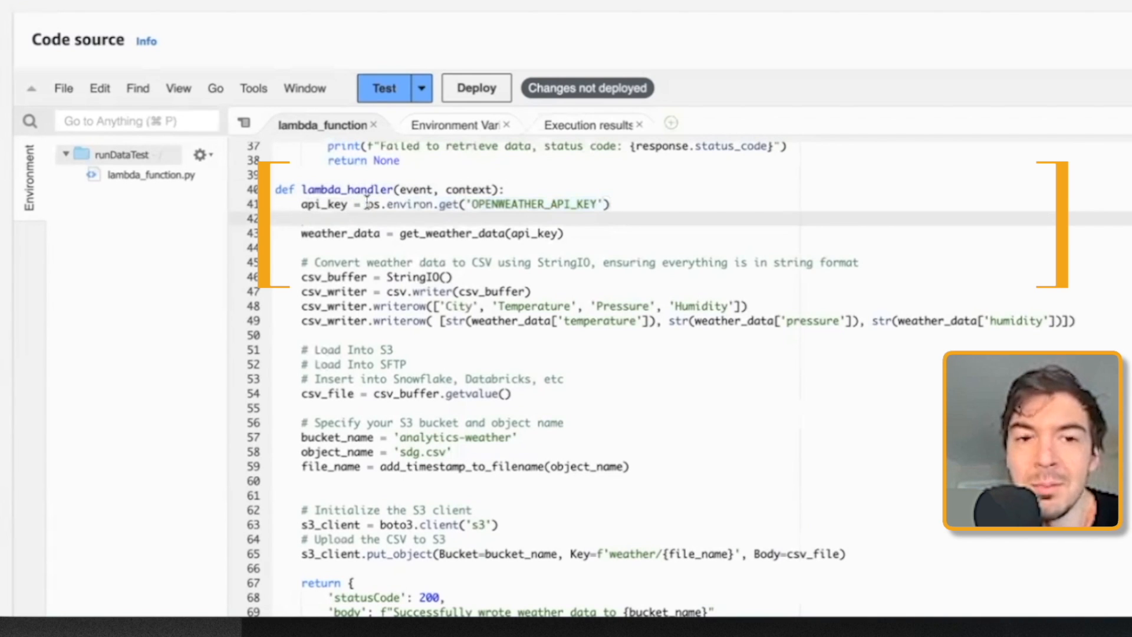
drag(368, 205, 611, 205)
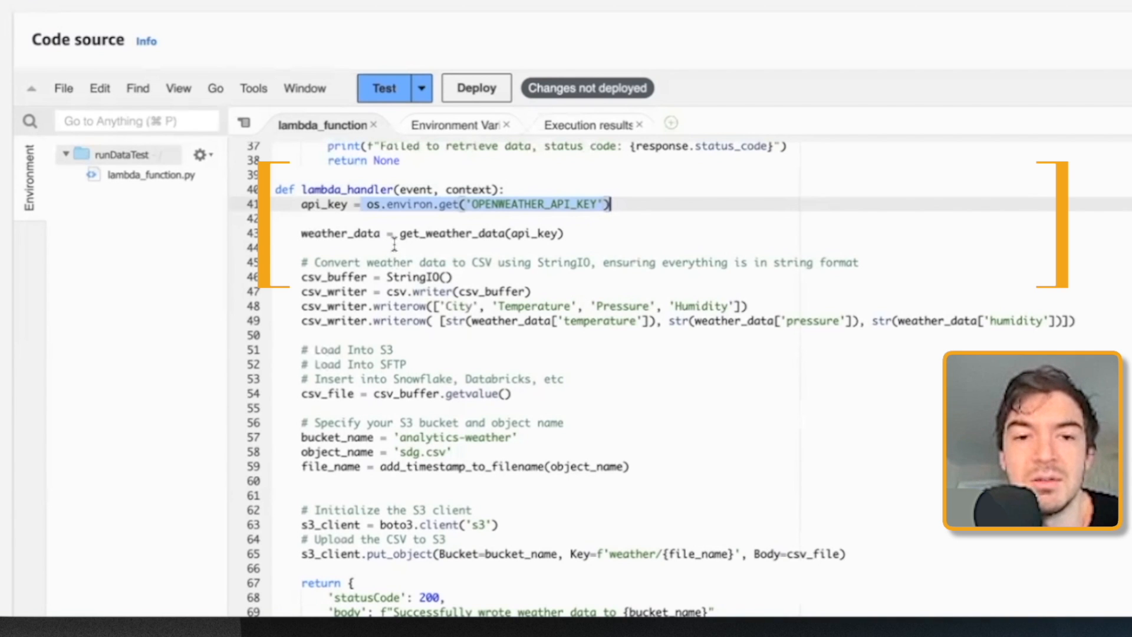
click(647, 232)
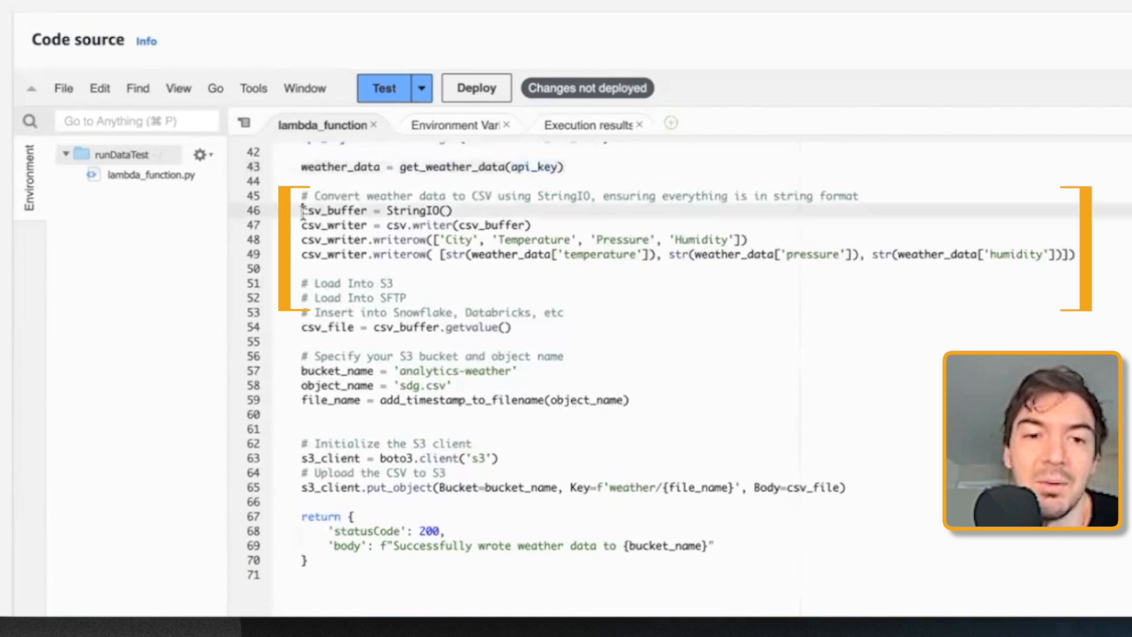
drag(301, 210, 394, 283)
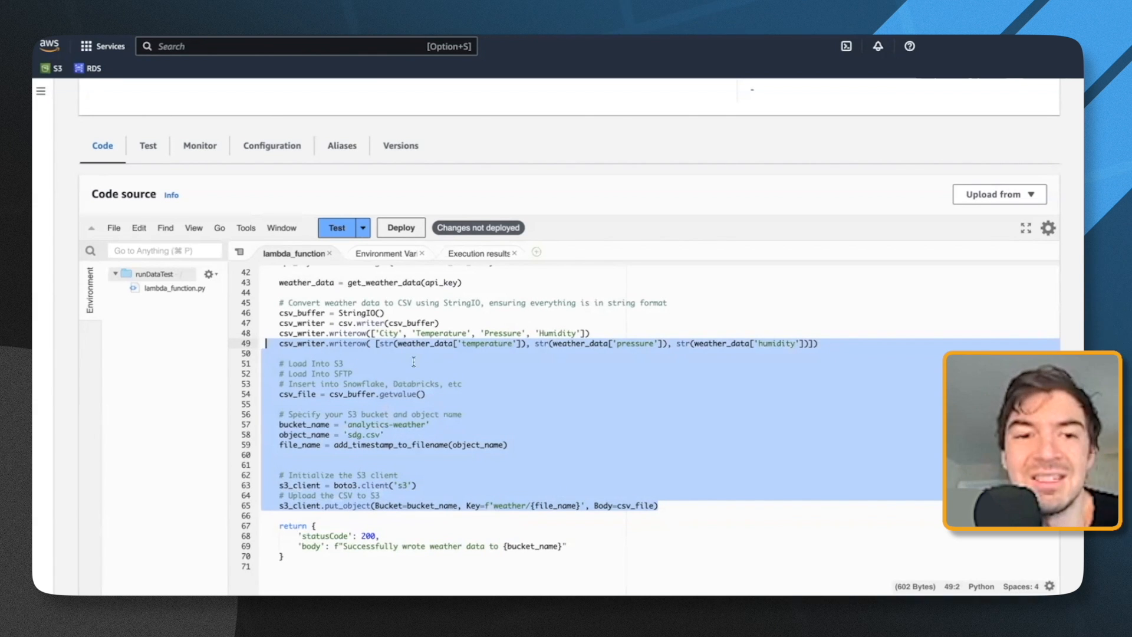
click(297, 395)
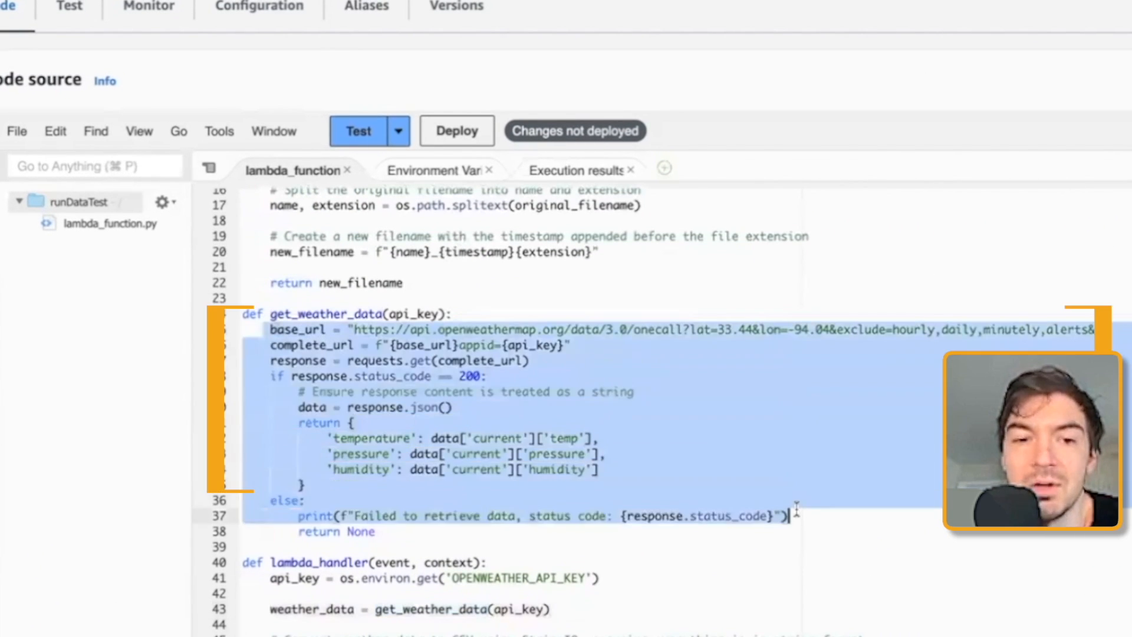
click(307, 500)
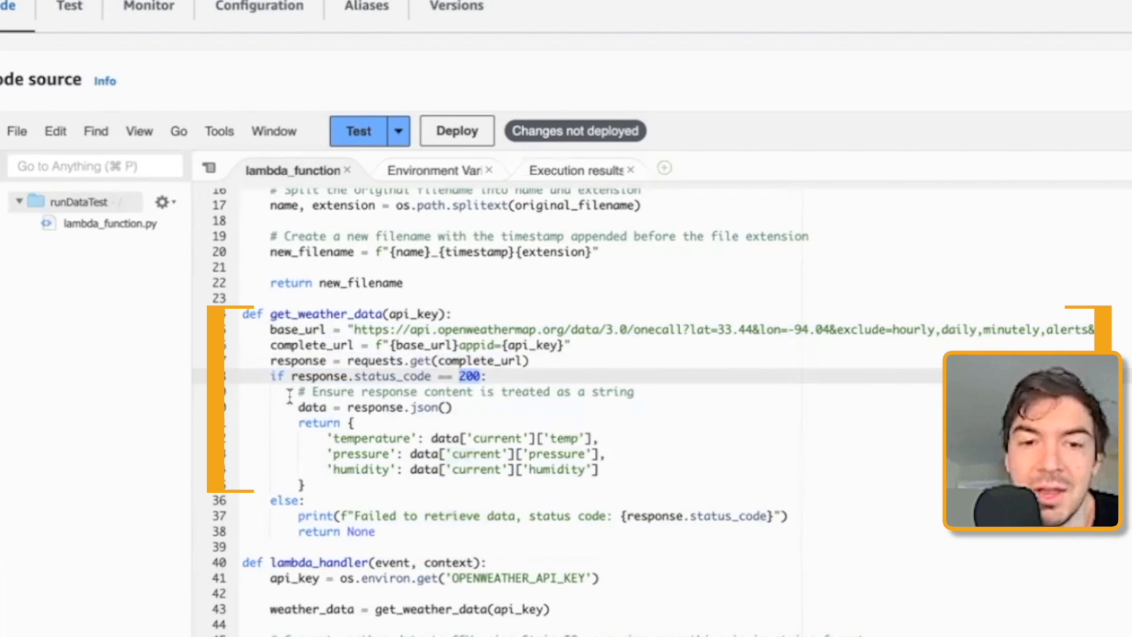
drag(297, 407, 306, 485)
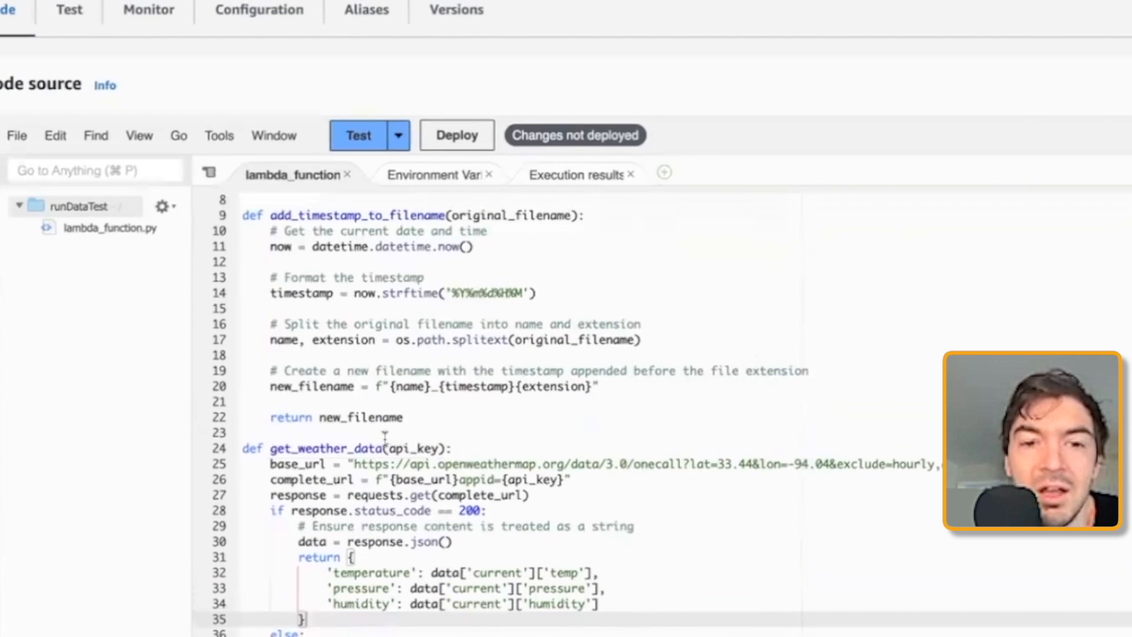
drag(271, 215, 404, 417)
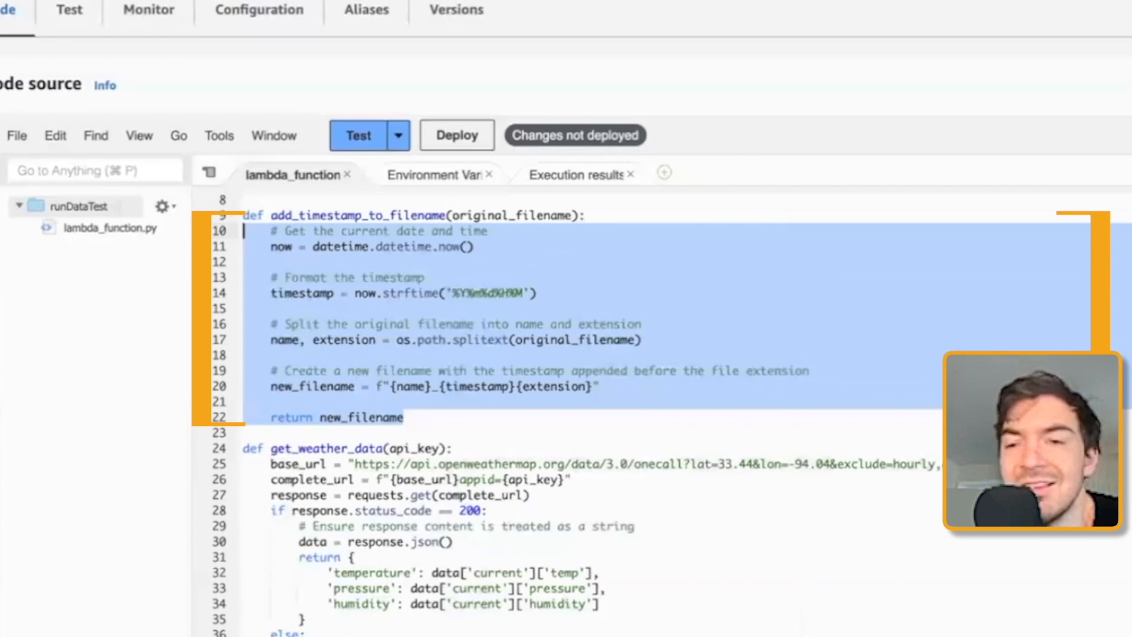
click(366, 216)
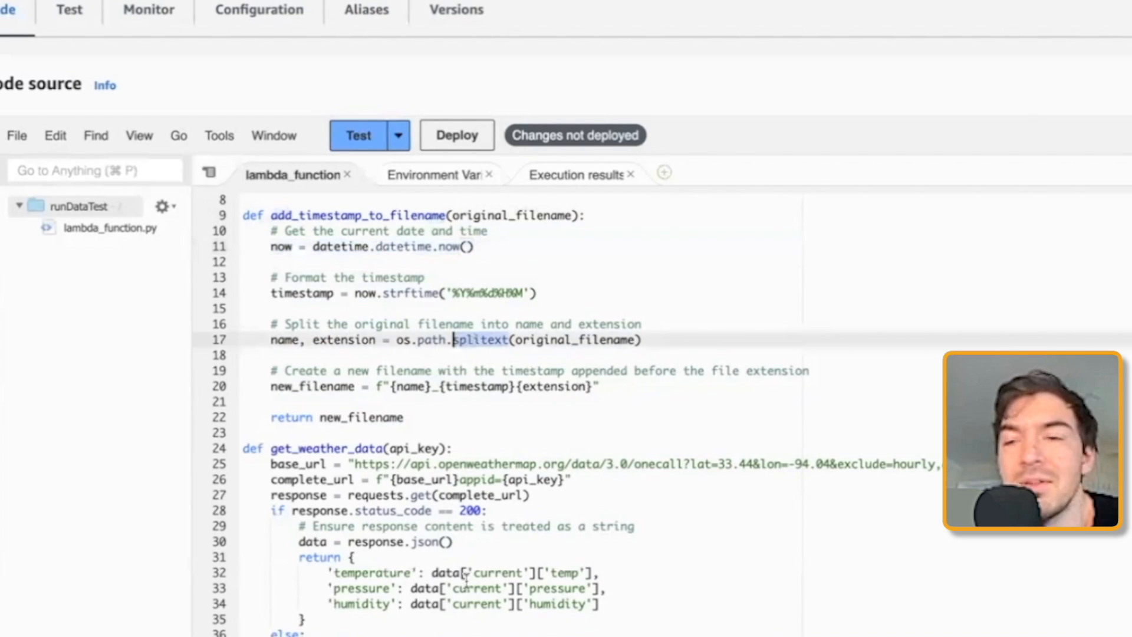
key(Enter)
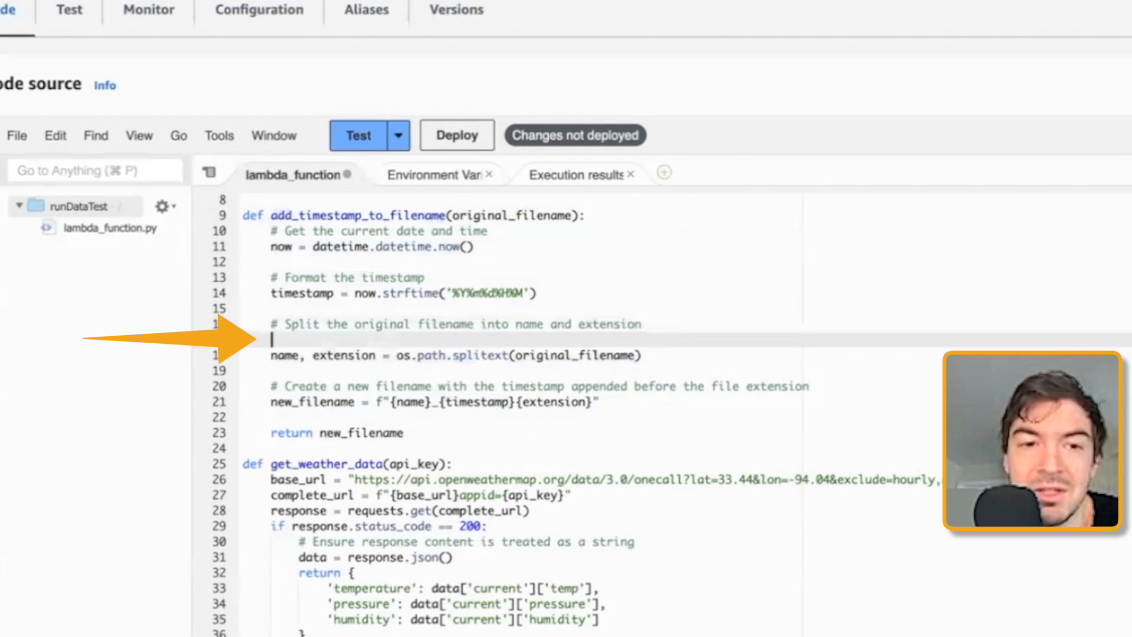
text(sdd)
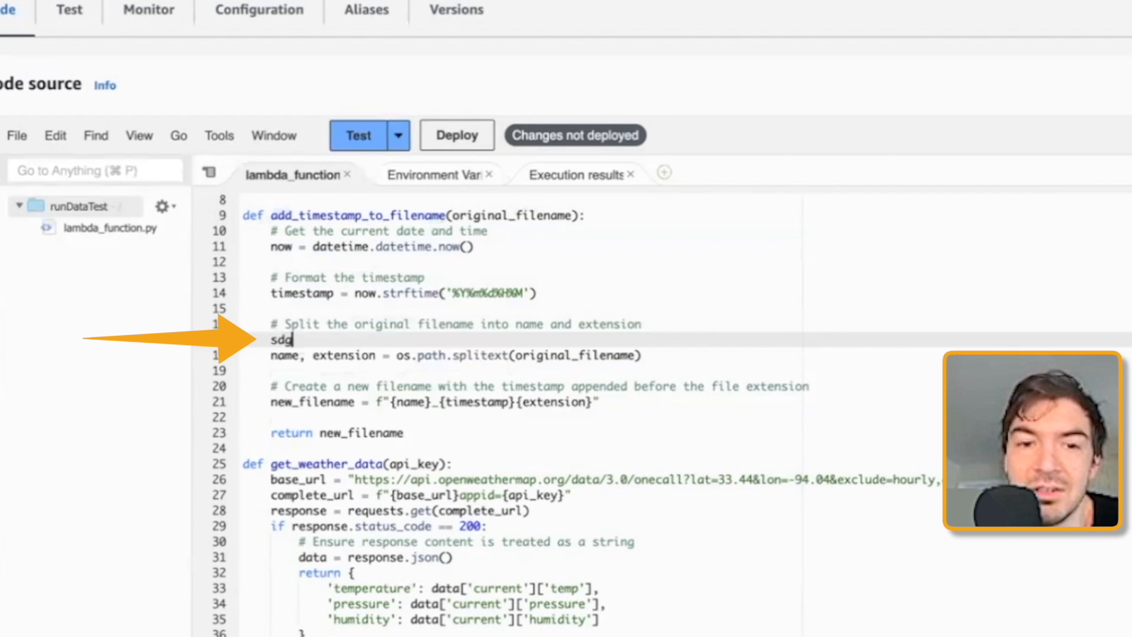
text(_YY)
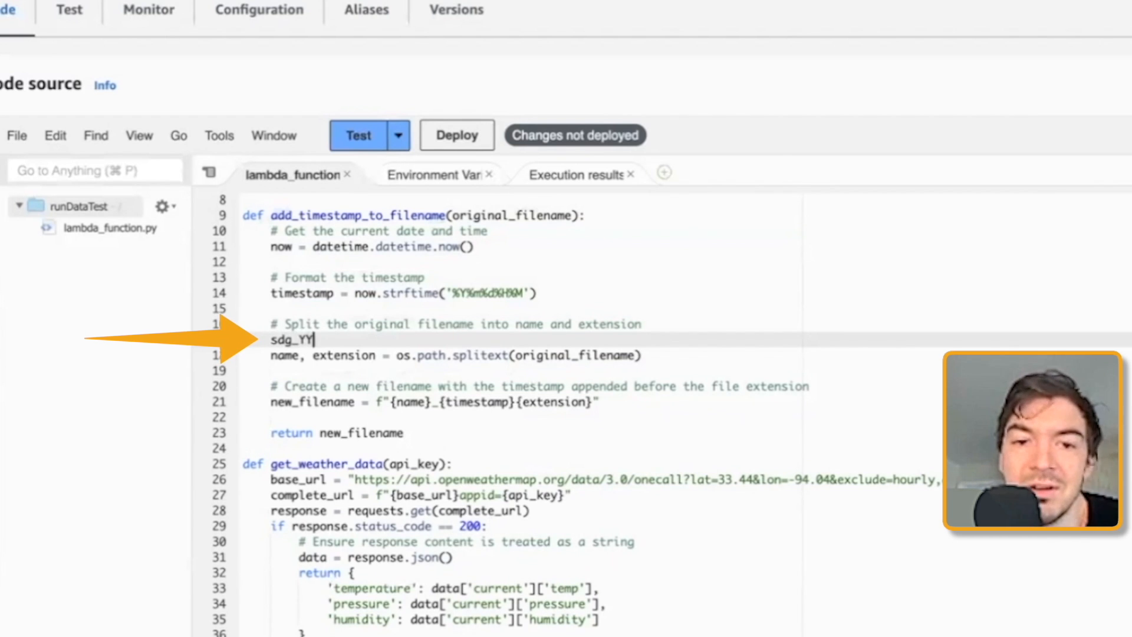
text(MMDD)
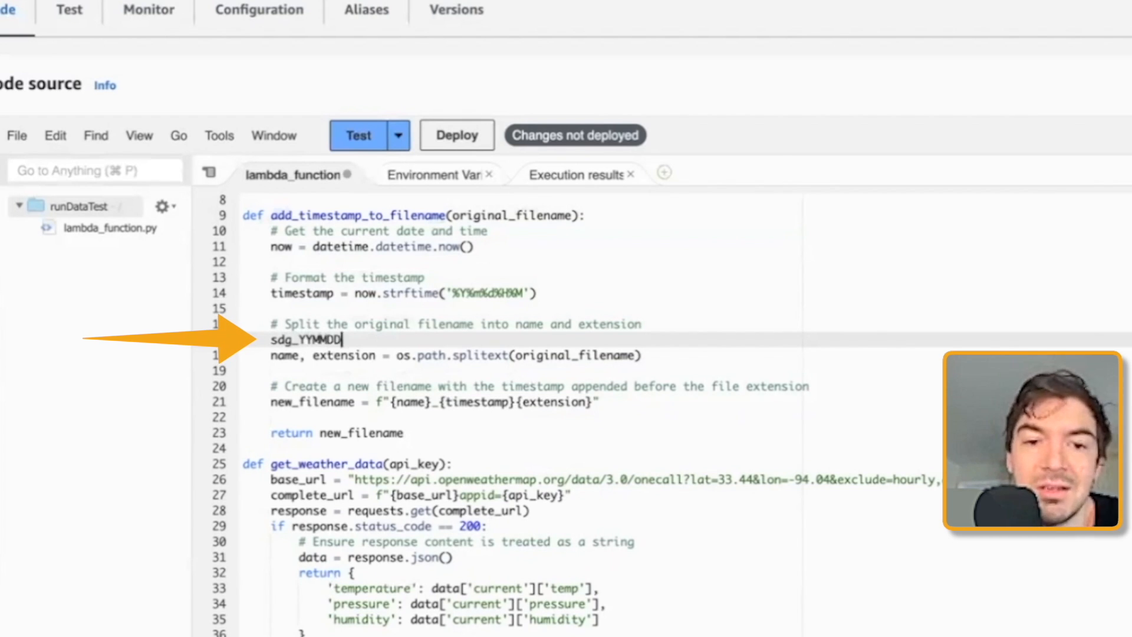
text(HHMM)
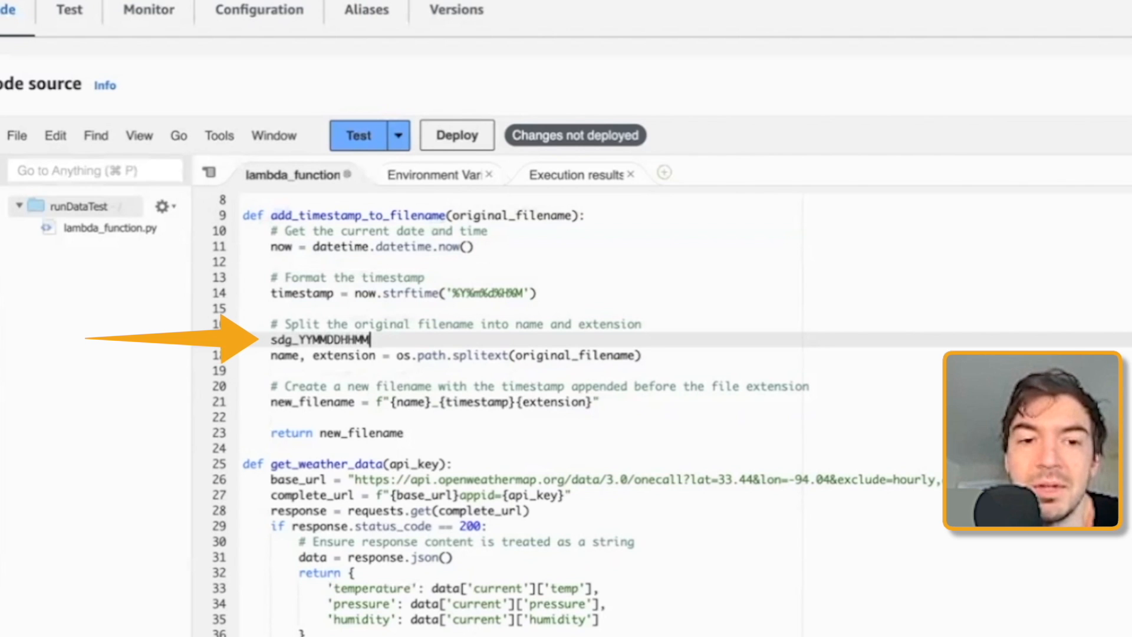
text(.csv)
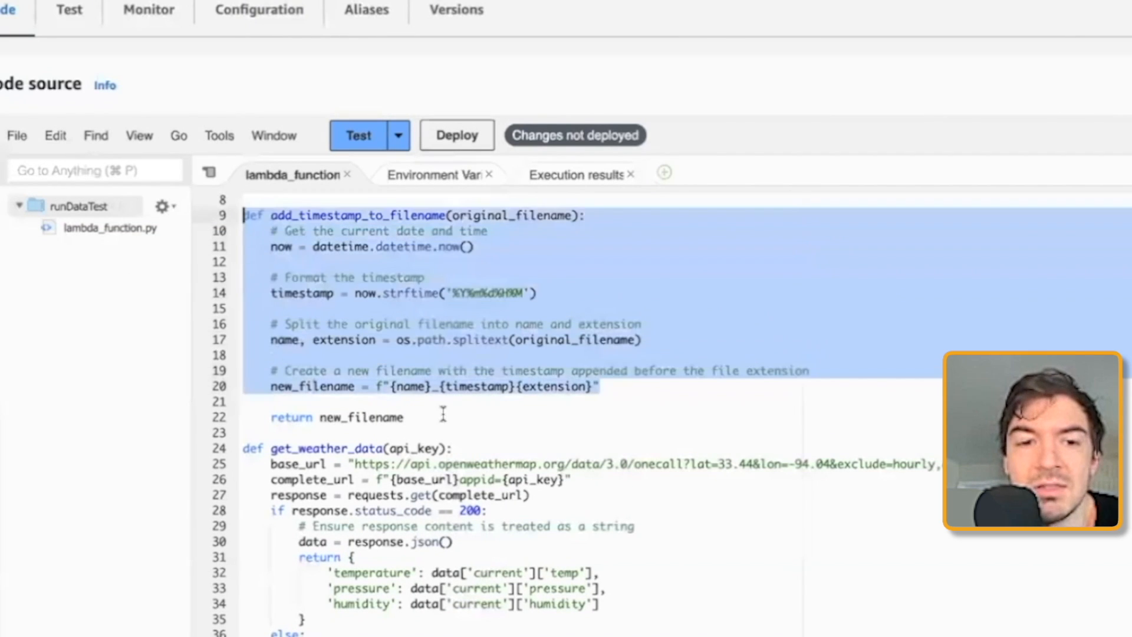
scroll(down, 3)
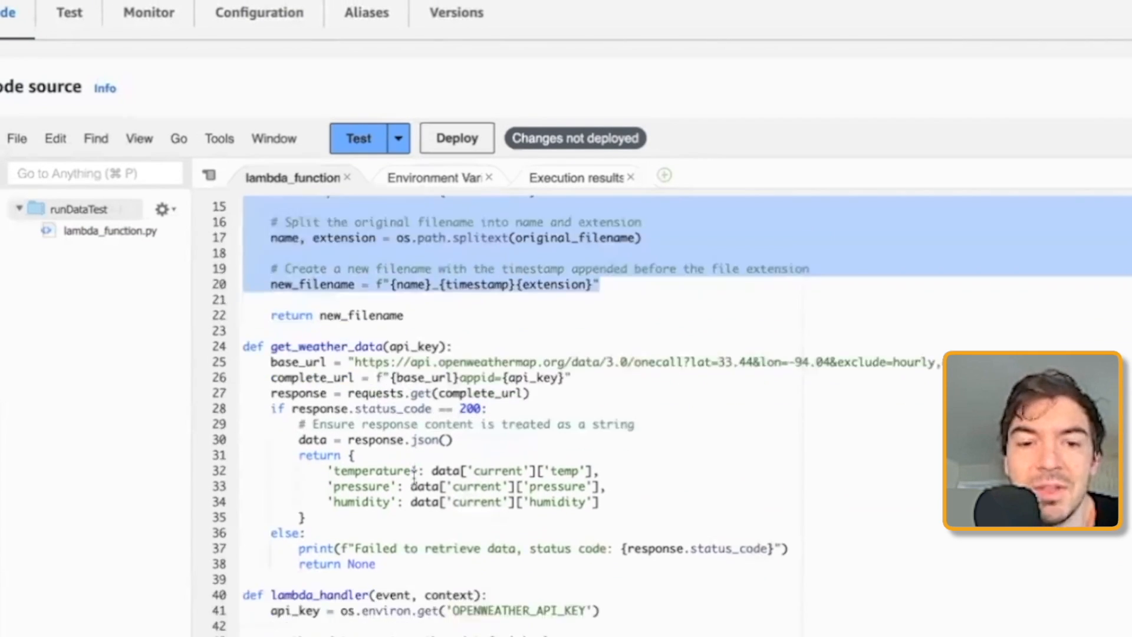
scroll(down, 3)
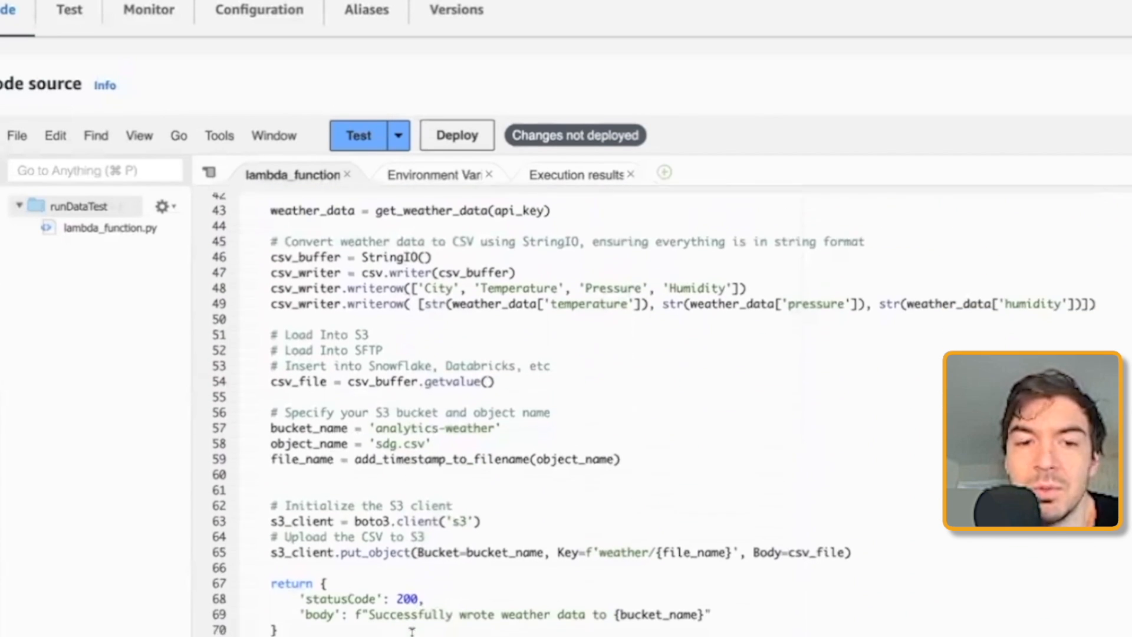
scroll(down, 3)
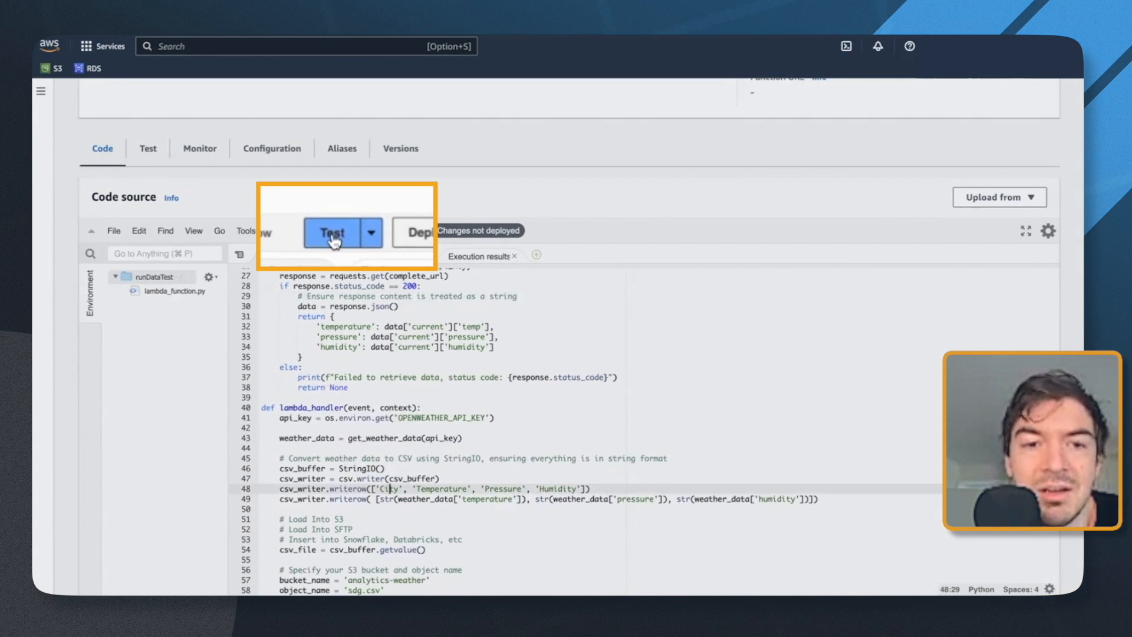
Step: Test the function and confirm statusCode 200, with weather data written to analytics-weather
click(331, 231)
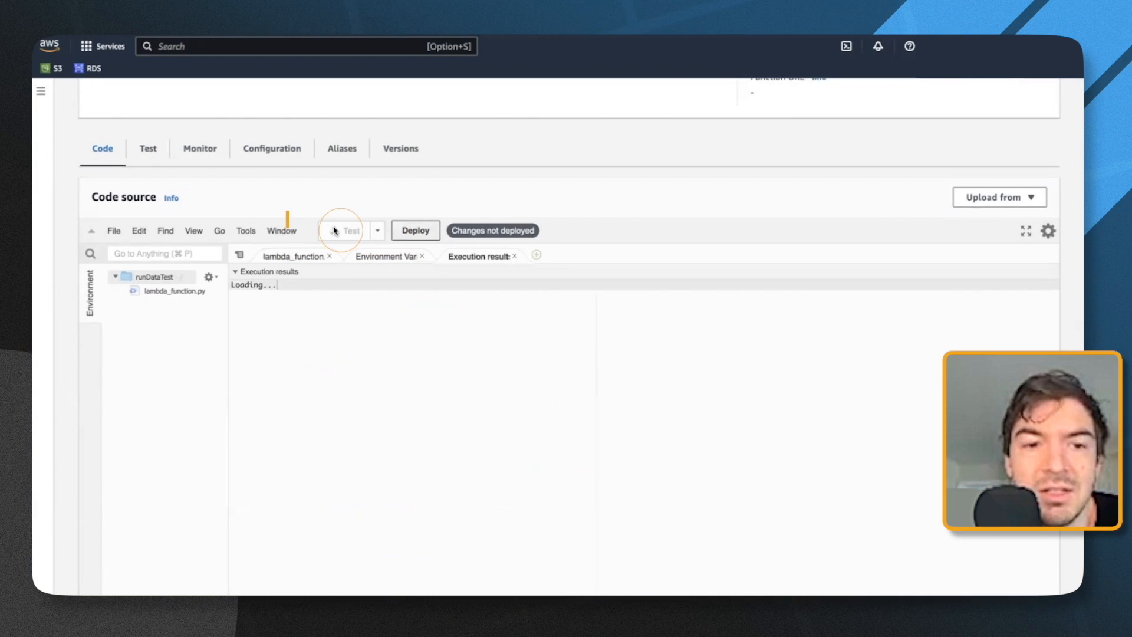
click(347, 231)
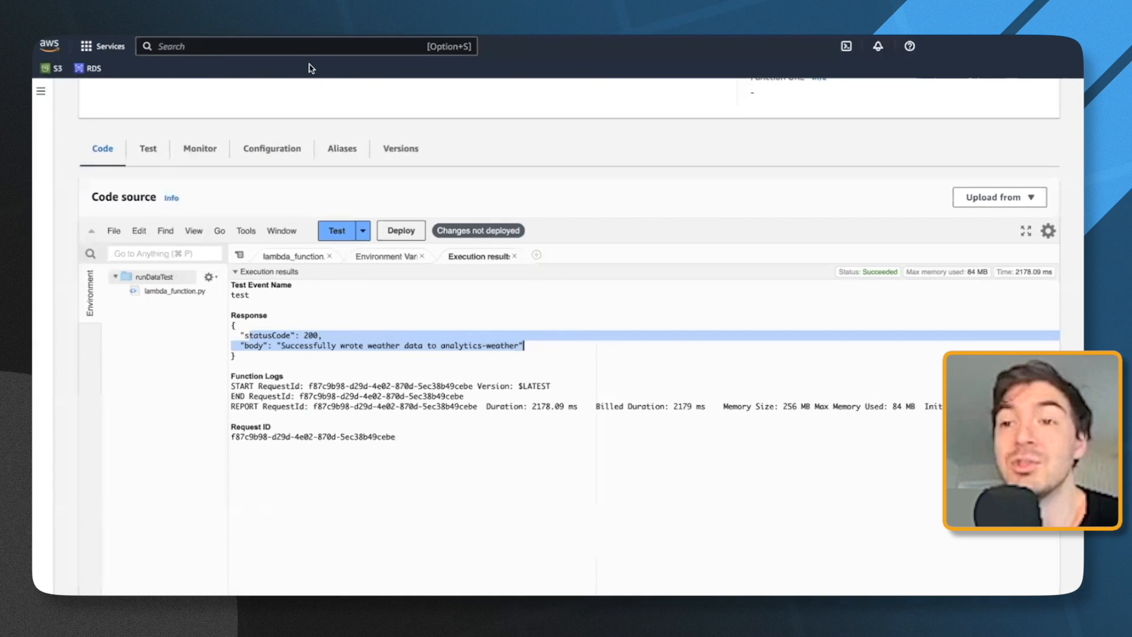
text(event)
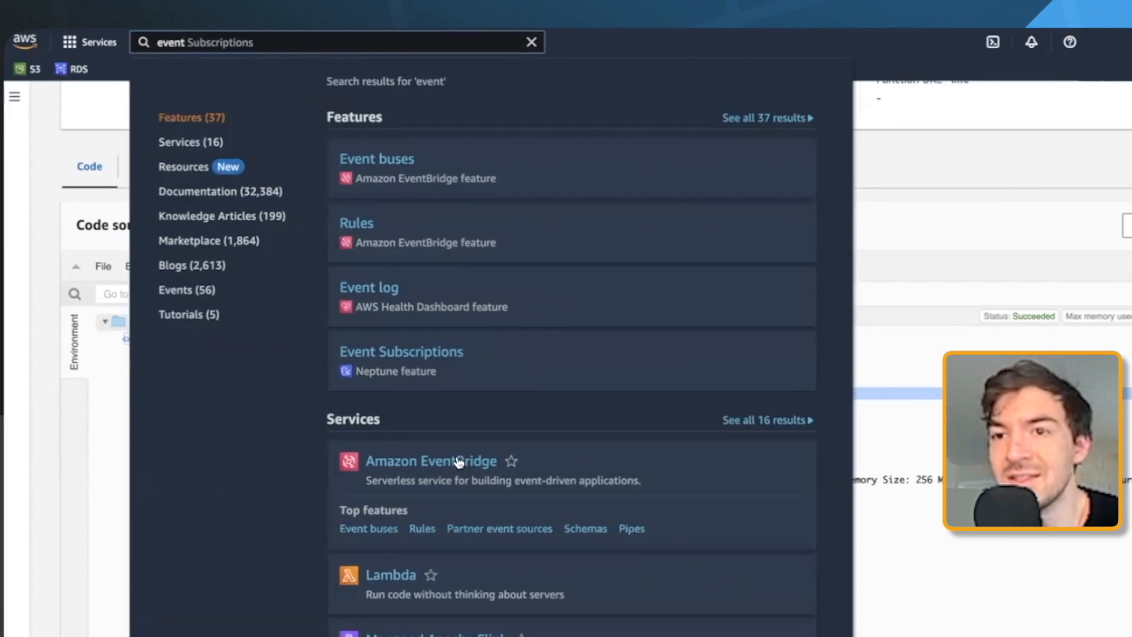
Step: Go to Amazon EventBridge, choose EventBridge Schedule, and begin a new schedule
click(430, 461)
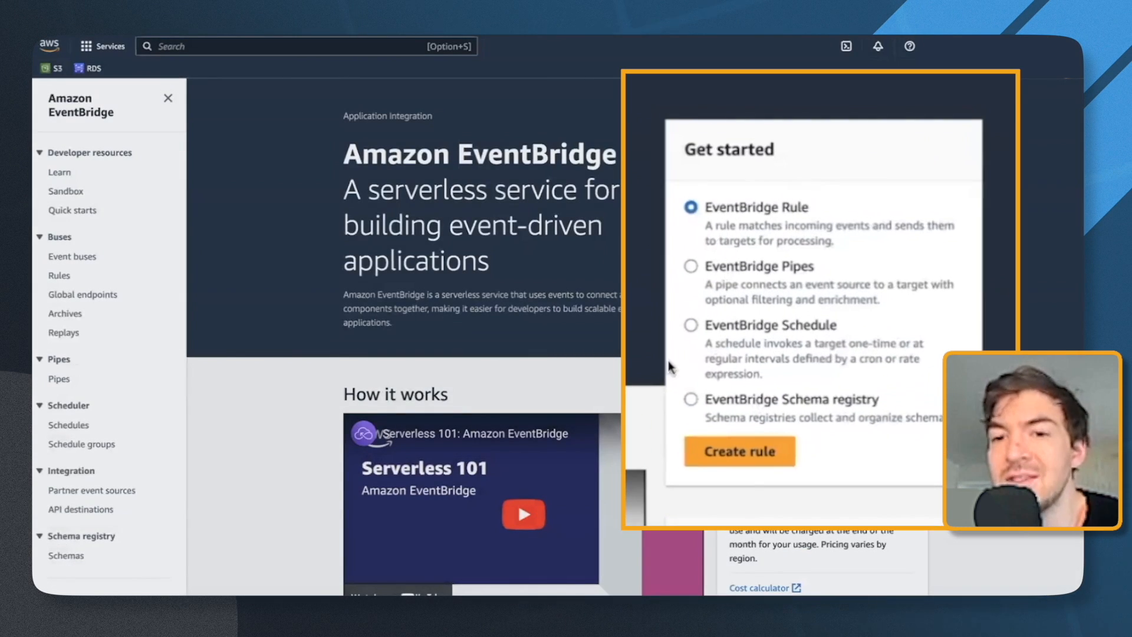
click(692, 325)
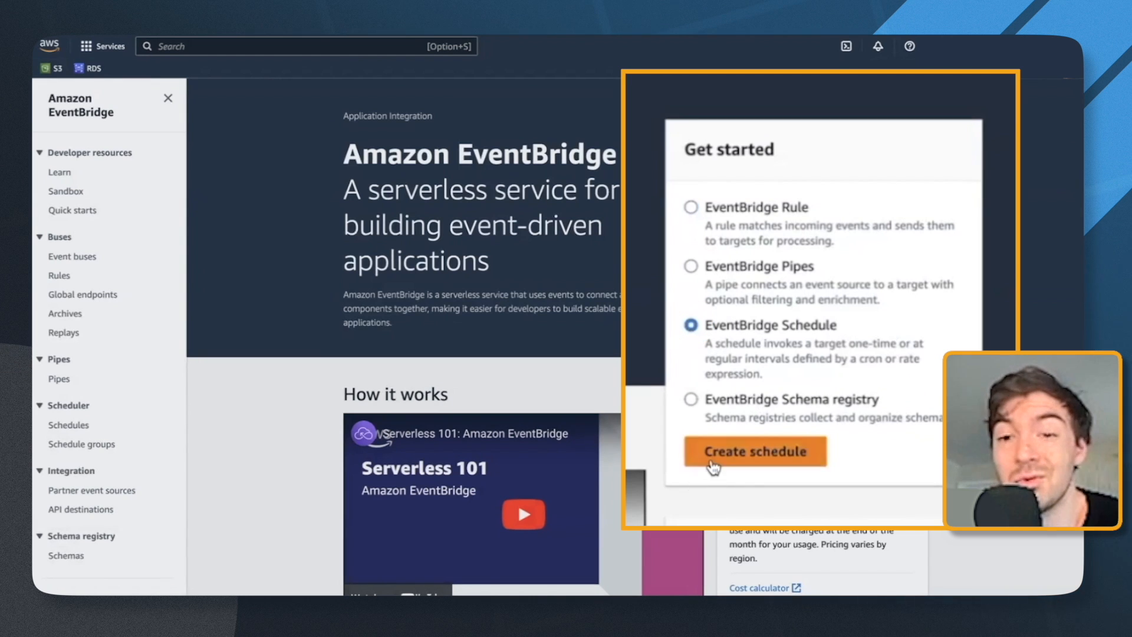
click(753, 451)
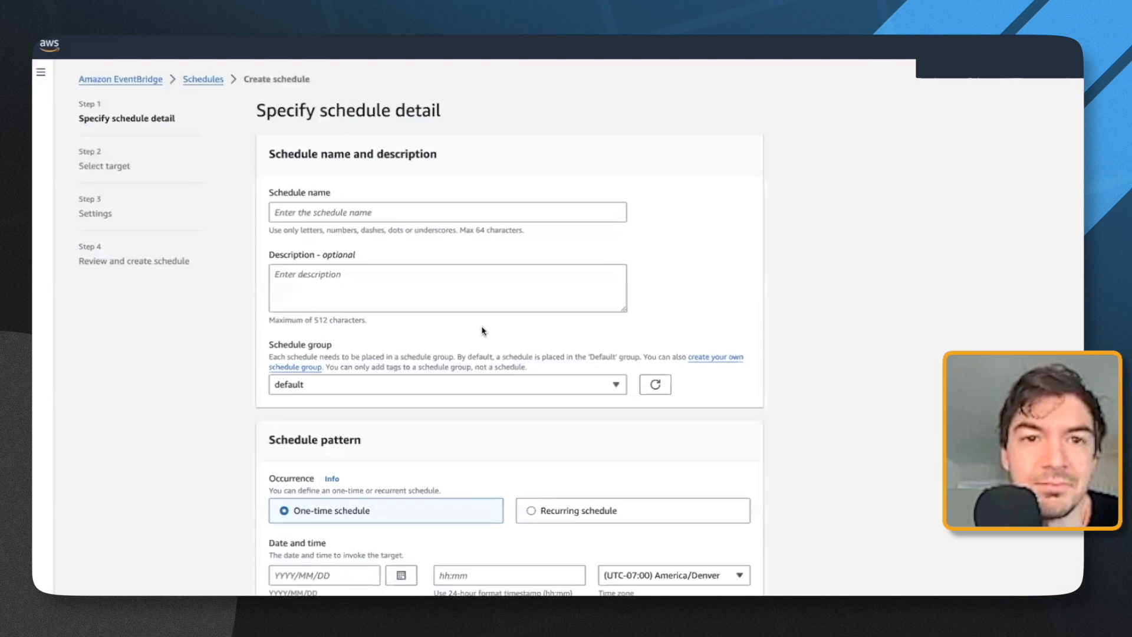
Step: Name the schedule test-sc and set a cron schedule for 01:01 daily
text(test-sc)
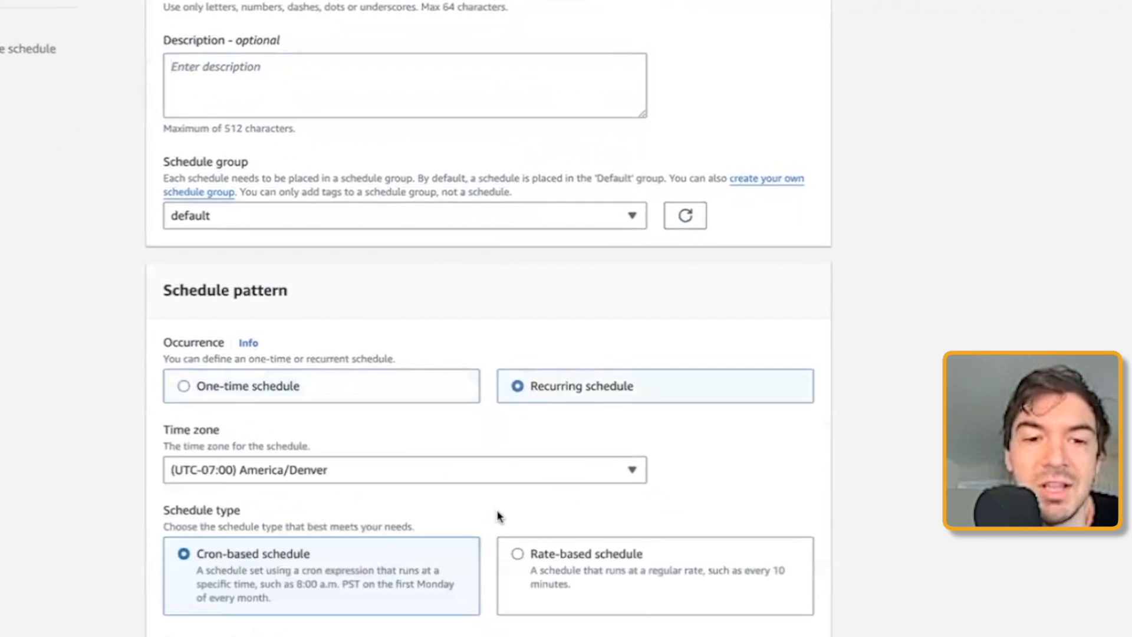
scroll(down, 3)
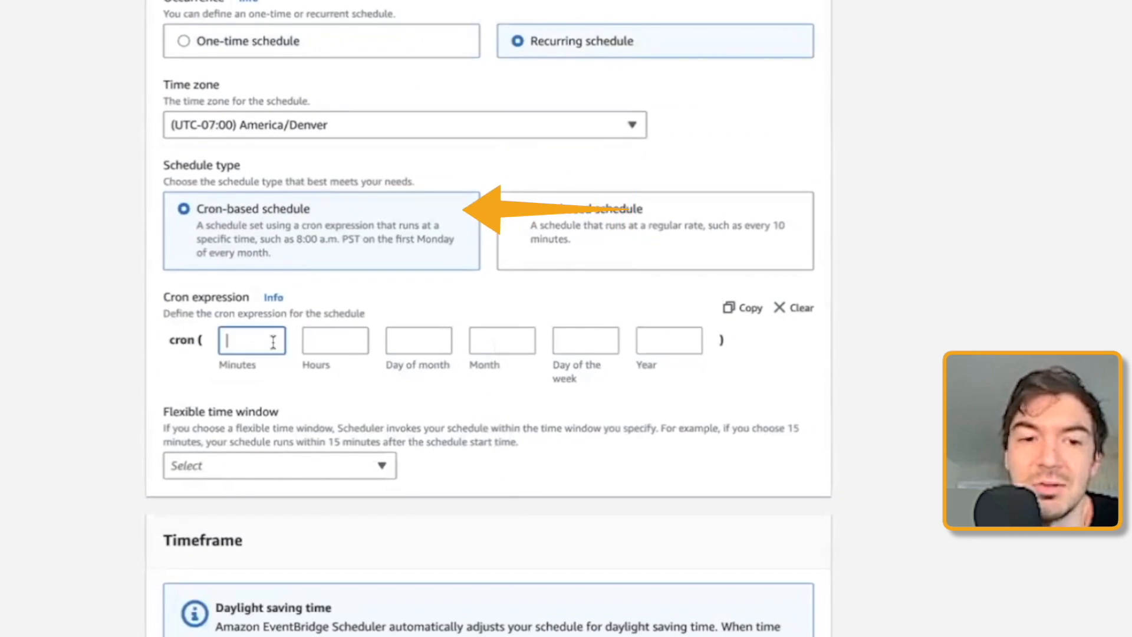
click(334, 340)
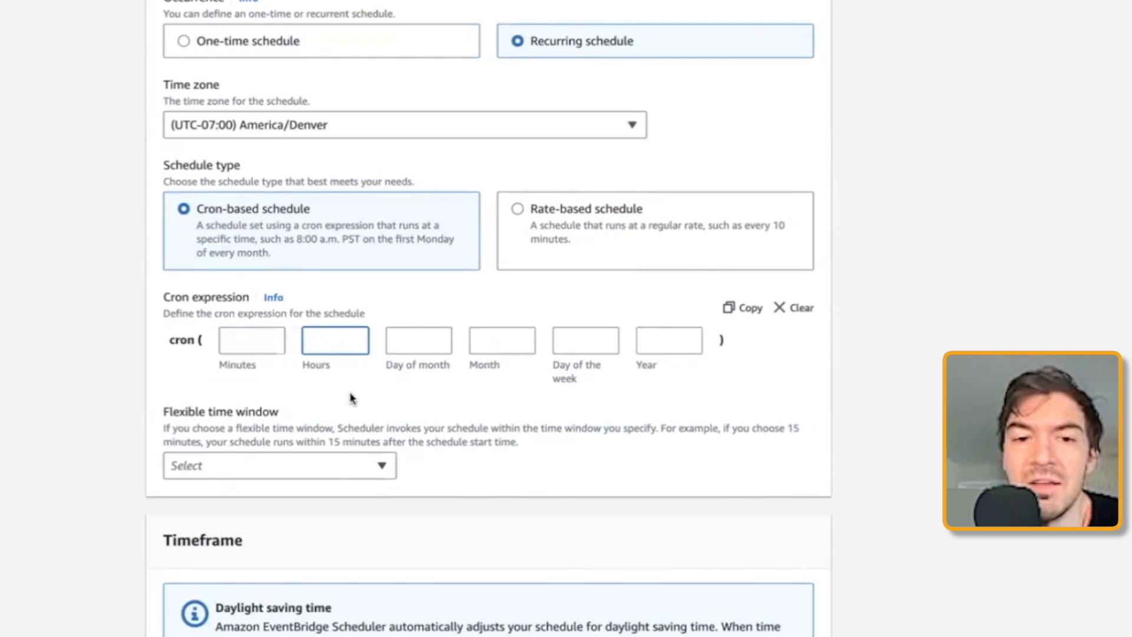
text(1)
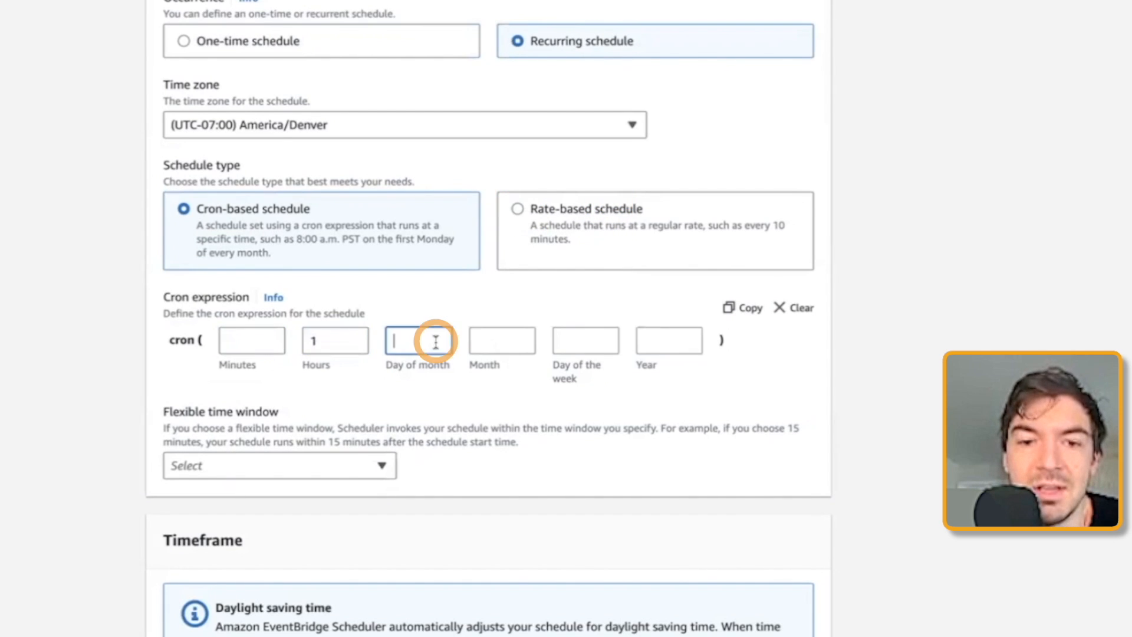
text(1)
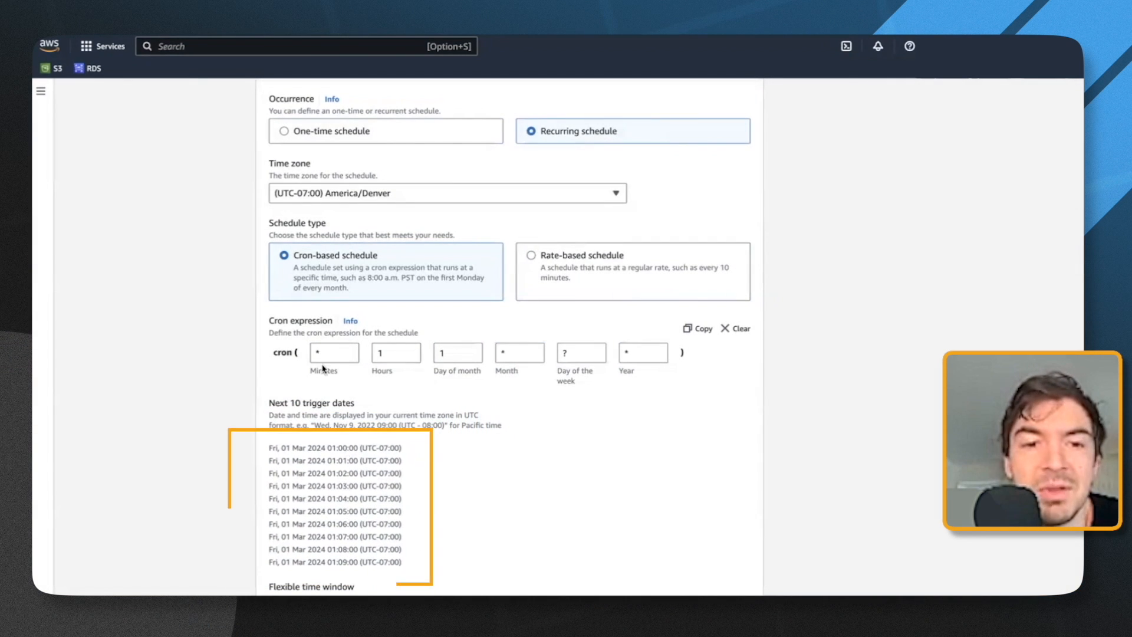
text(1)
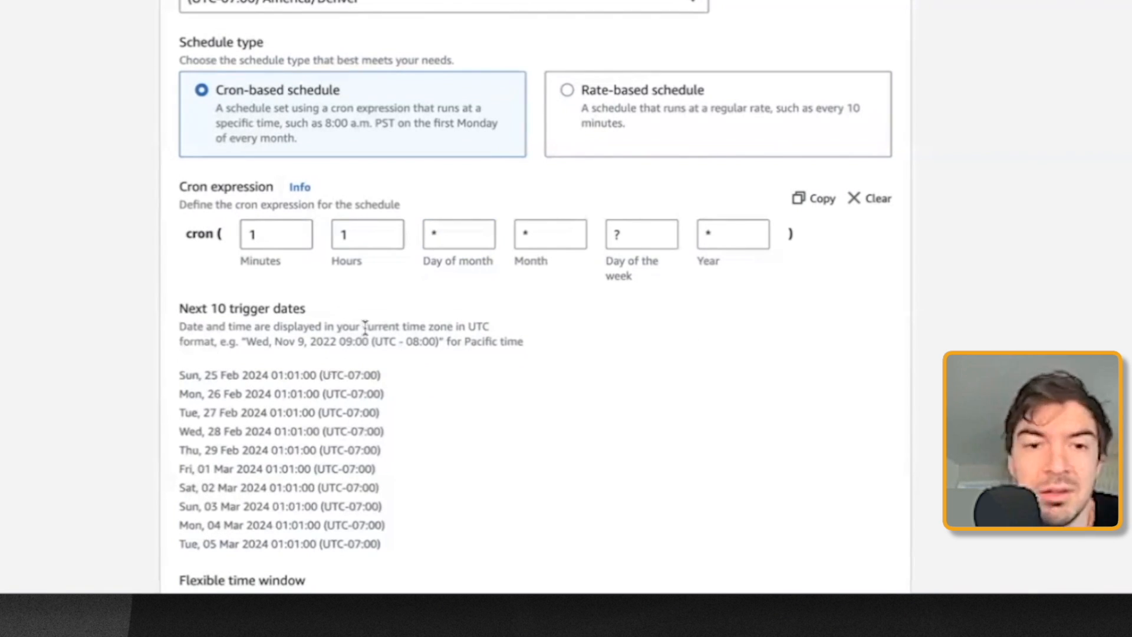
scroll(down, 3)
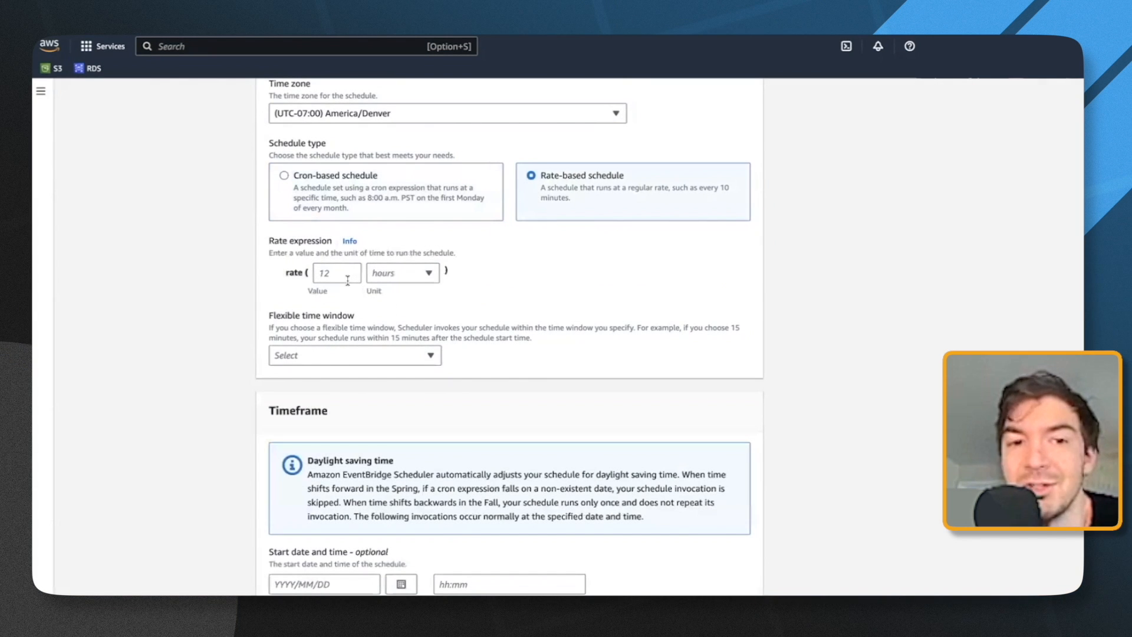
mouse_move(404, 247)
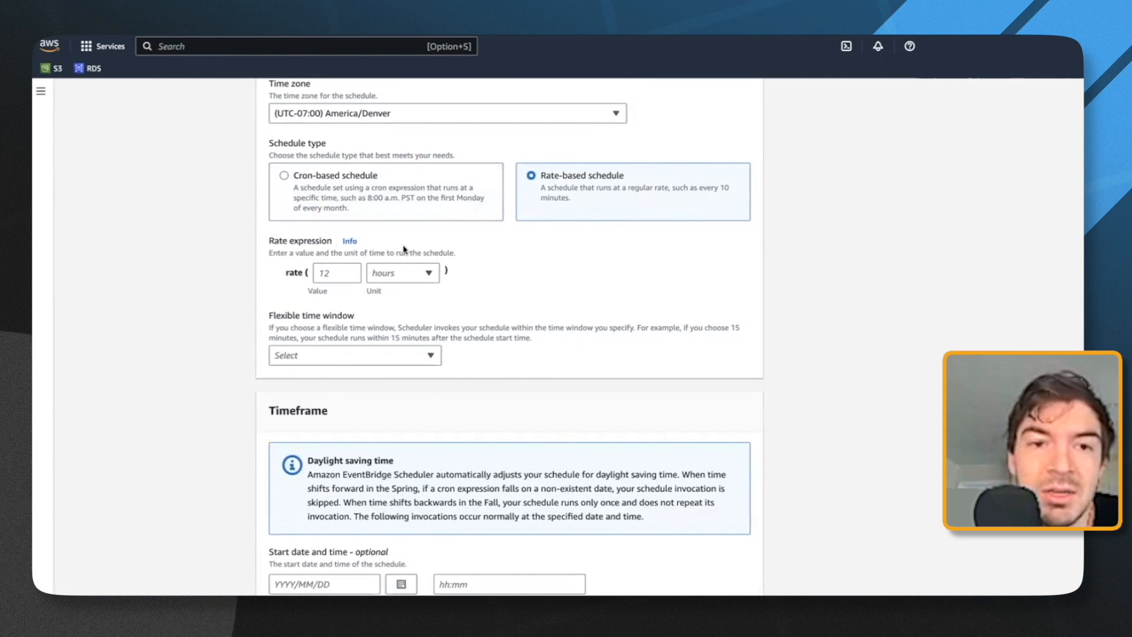
click(284, 174)
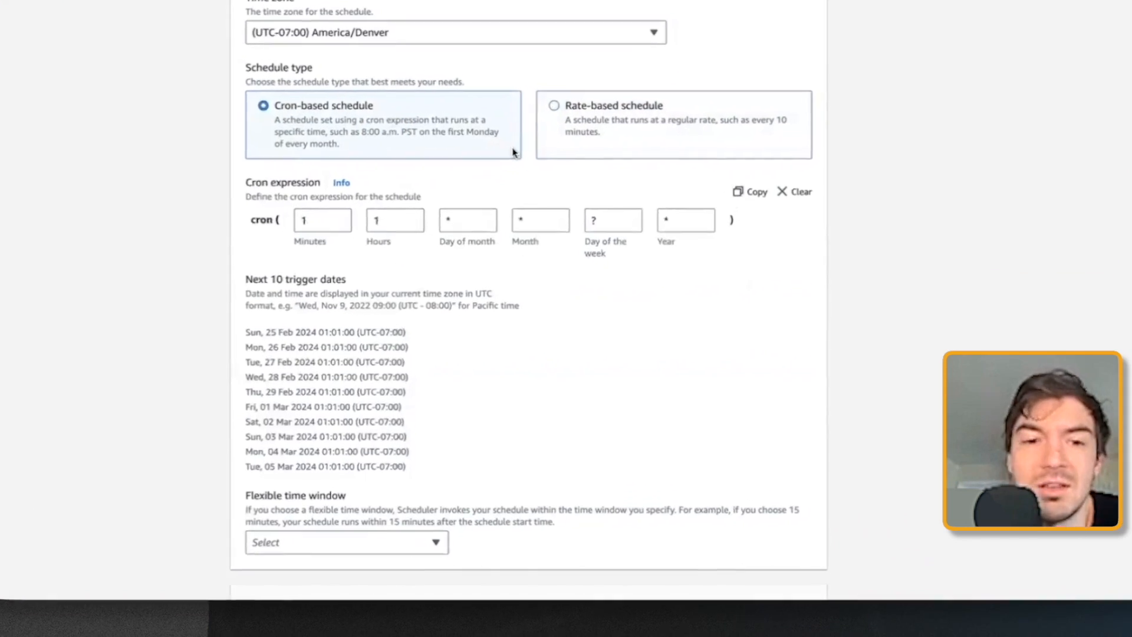
scroll(down, 3)
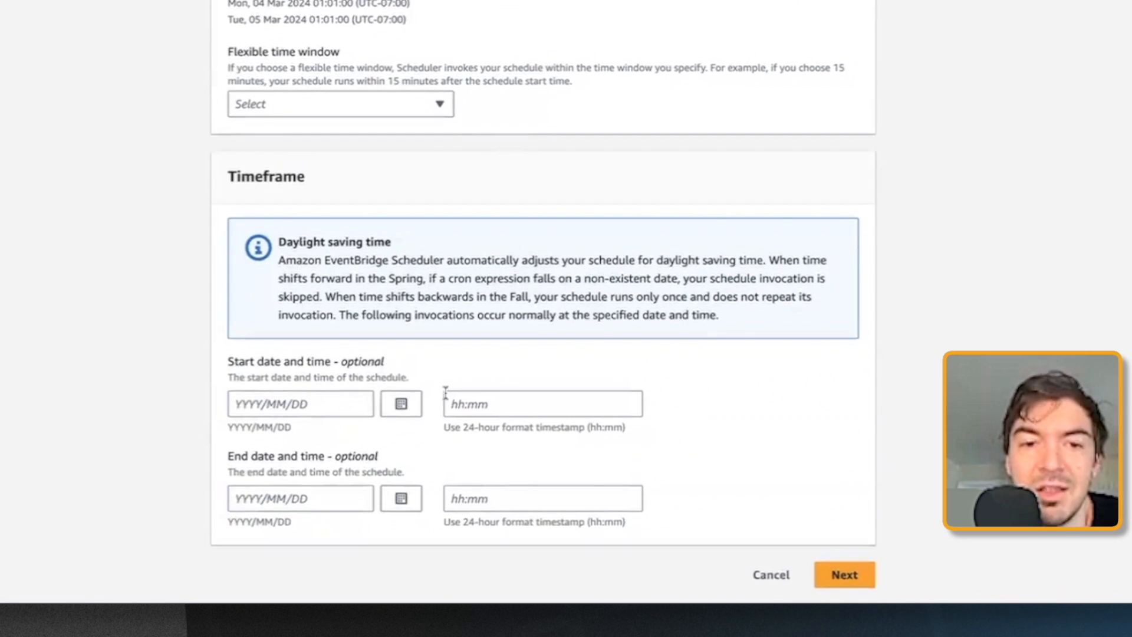
mouse_move(834, 555)
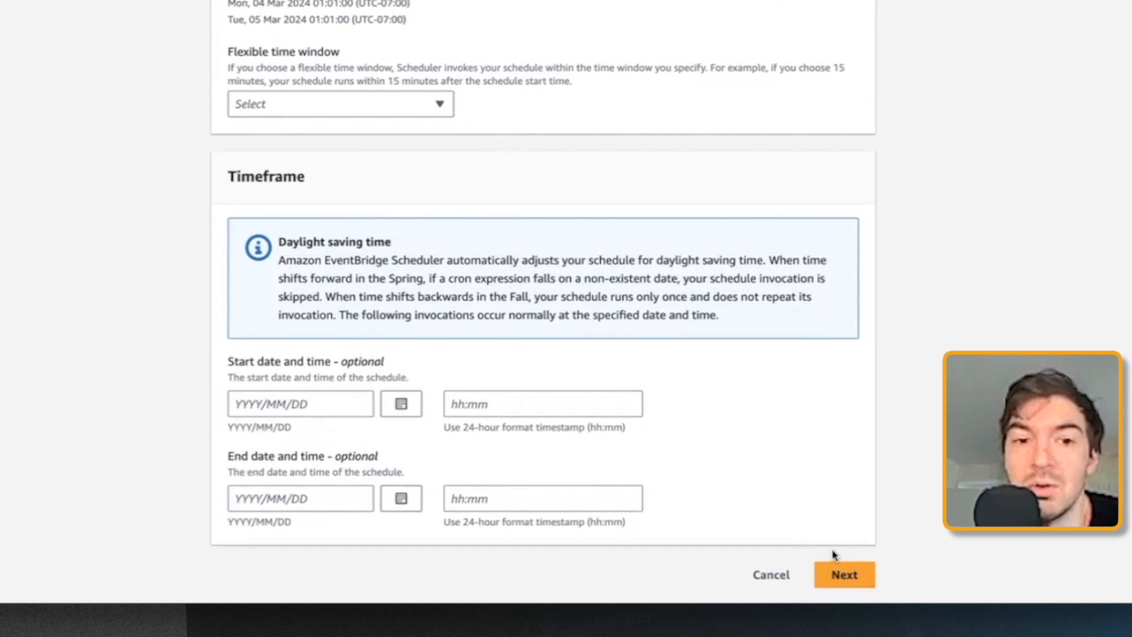
click(843, 574)
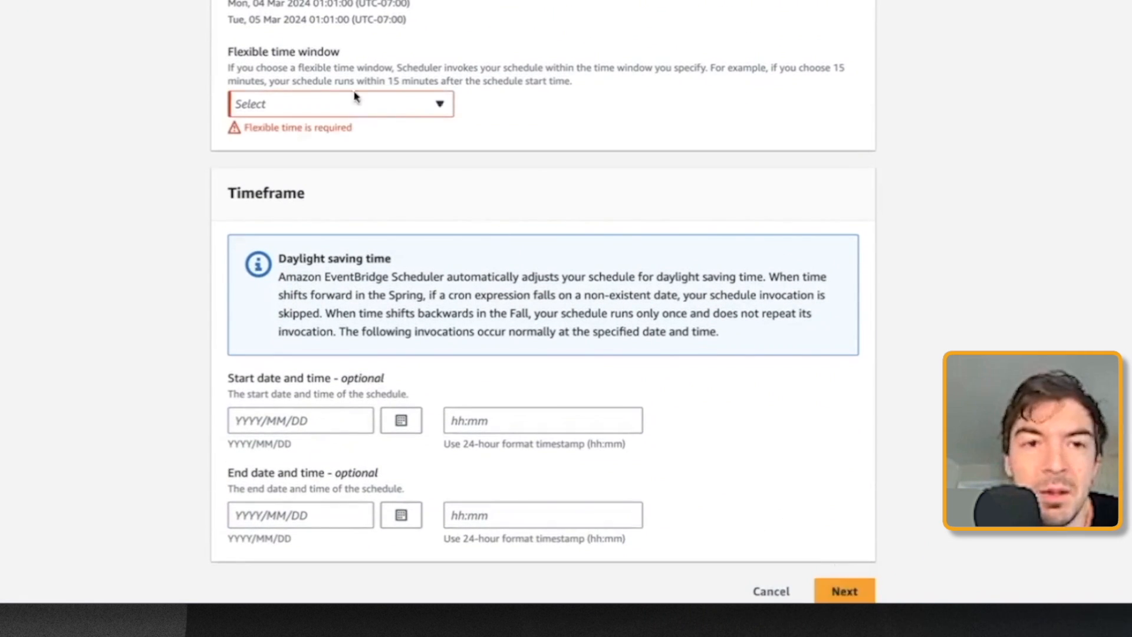
Step: Target the runDataTest Lambda function with the Lambda Invoke template and an empty payload
click(844, 591)
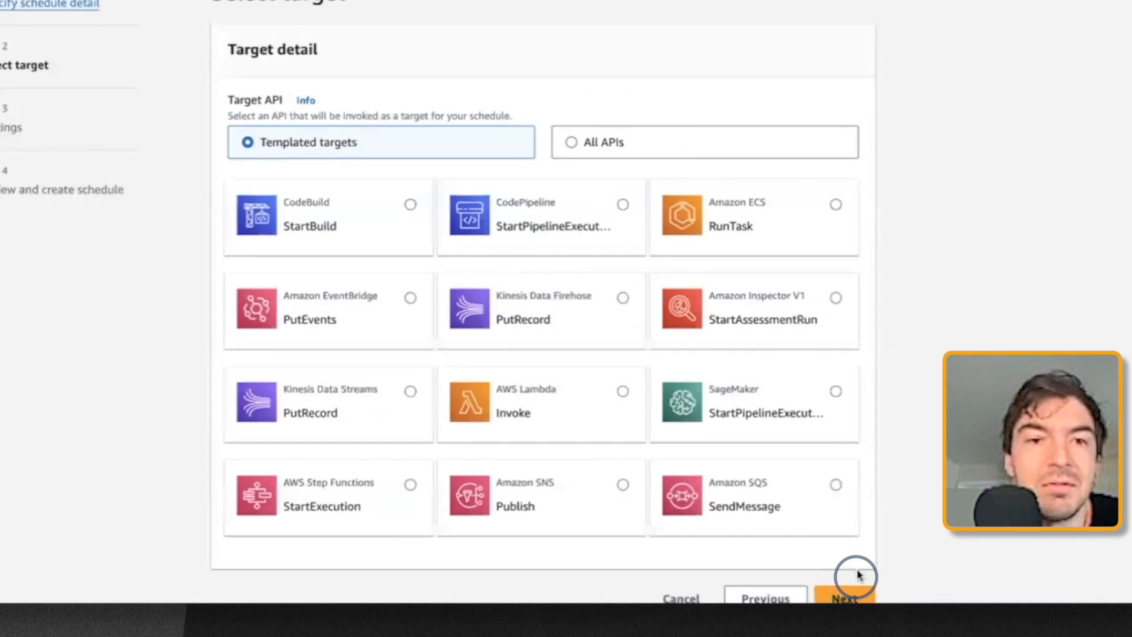
mouse_move(509, 281)
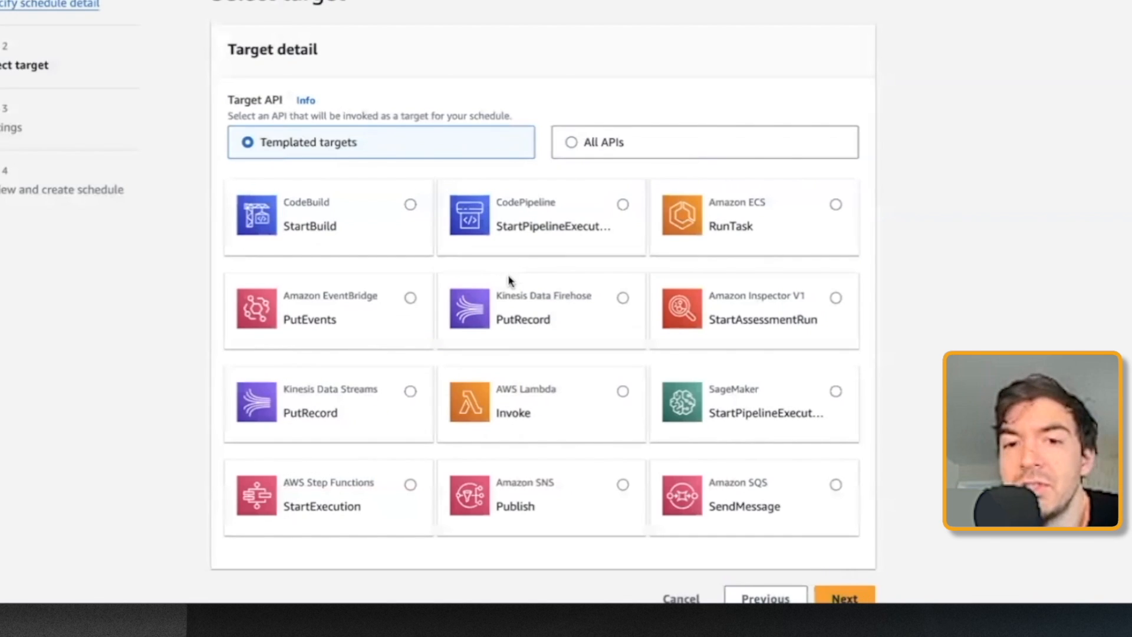
mouse_move(586, 395)
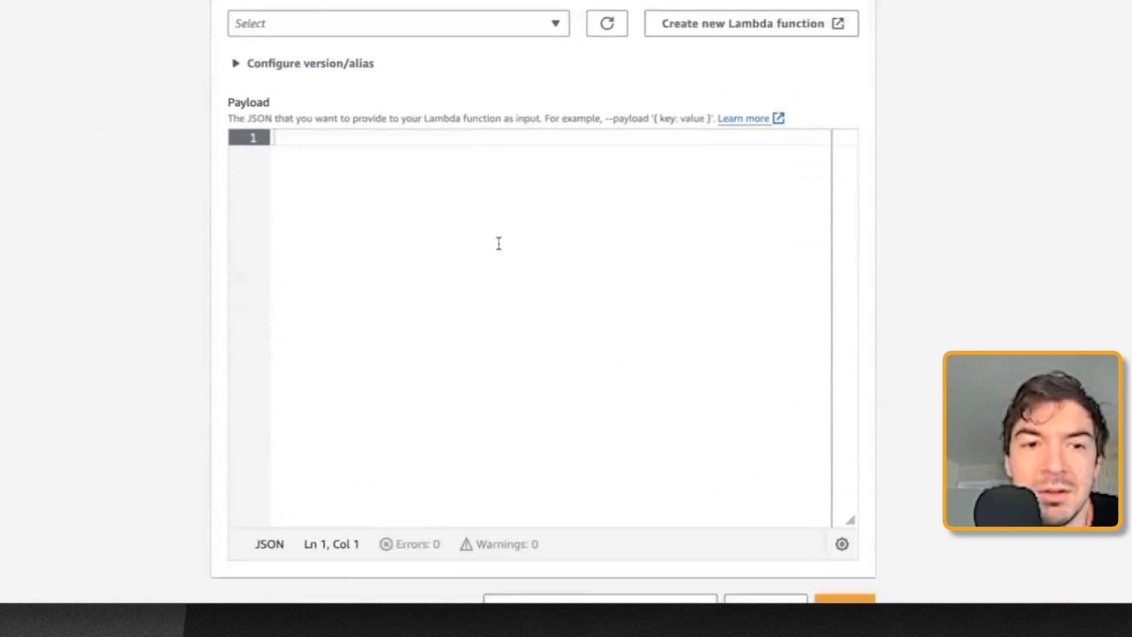
click(397, 23)
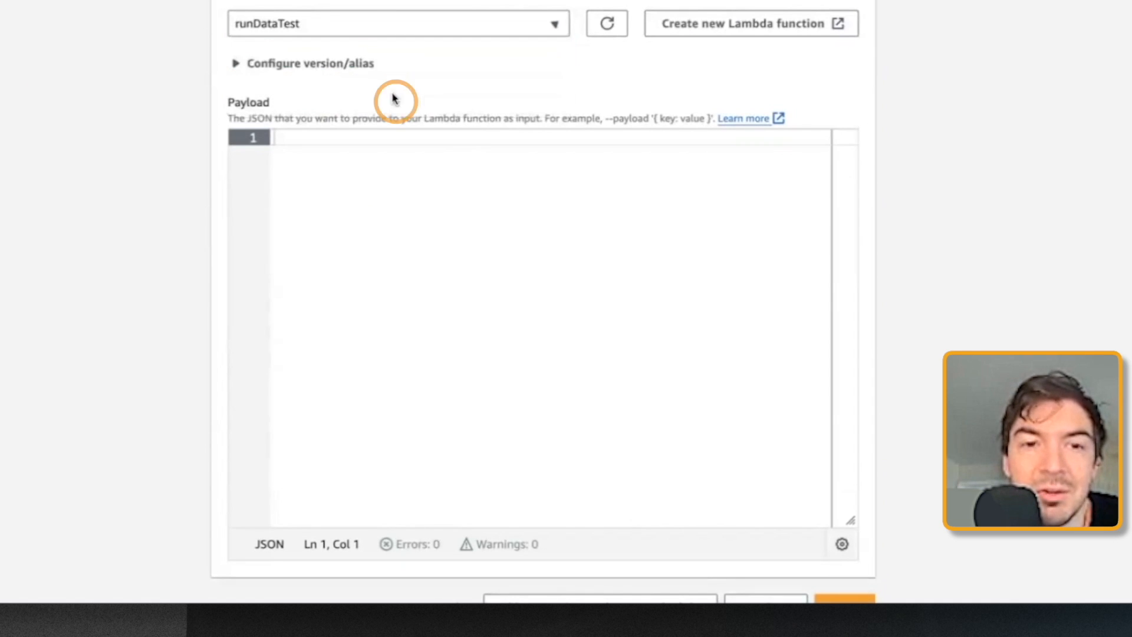
scroll(down, 3)
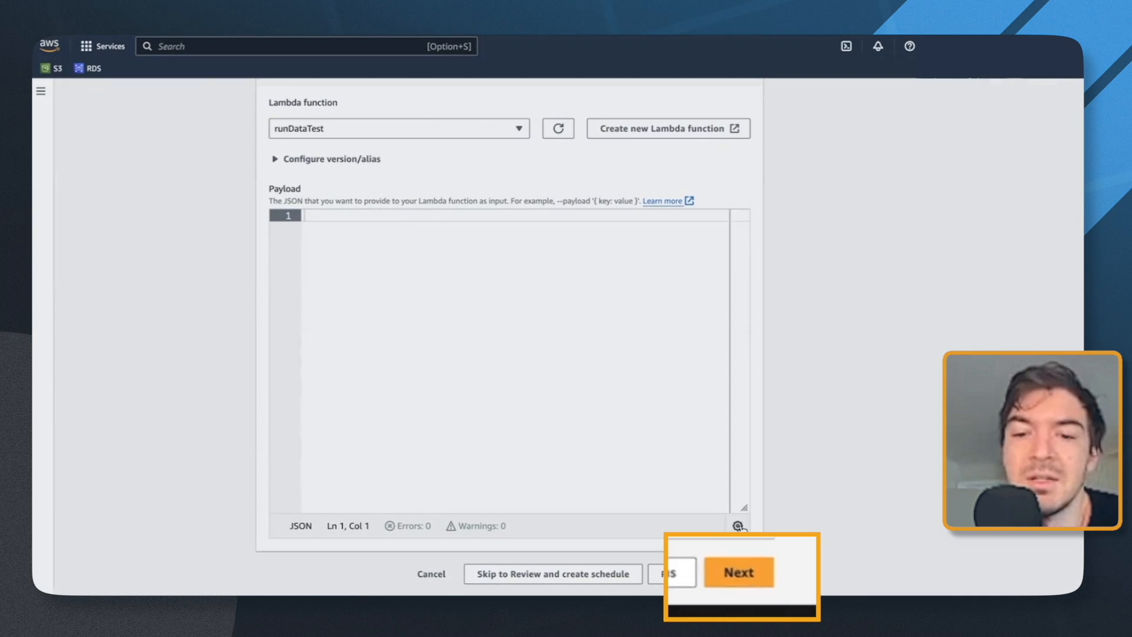
click(737, 572)
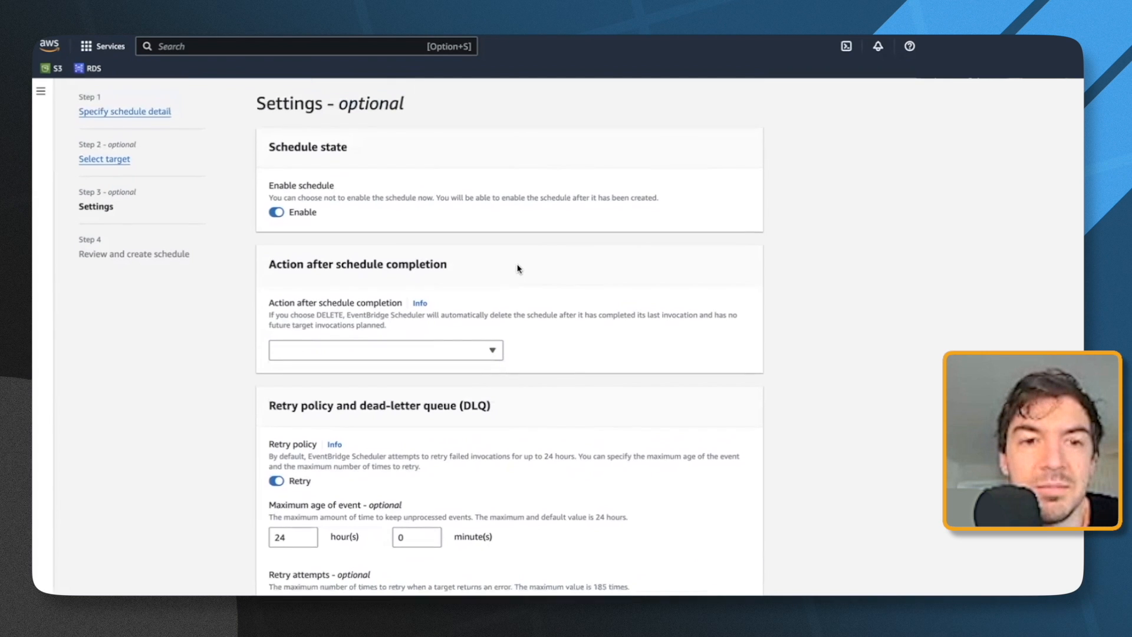
Step: Accept default retry, no DLQ, default encryption and a new execution role
scroll(down, 3)
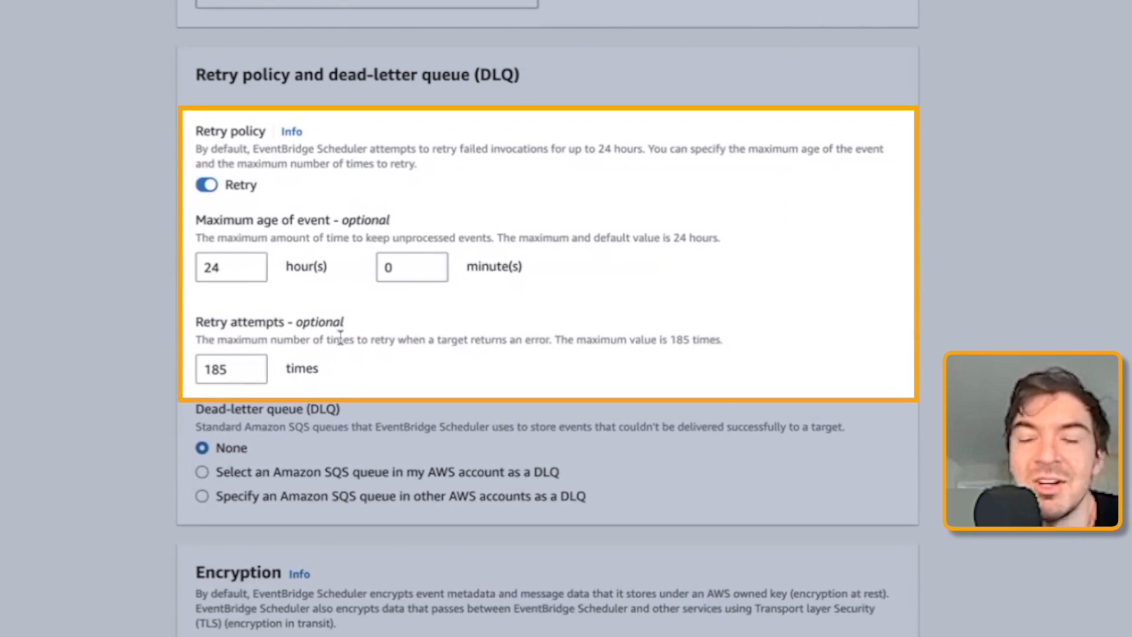
scroll(down, 3)
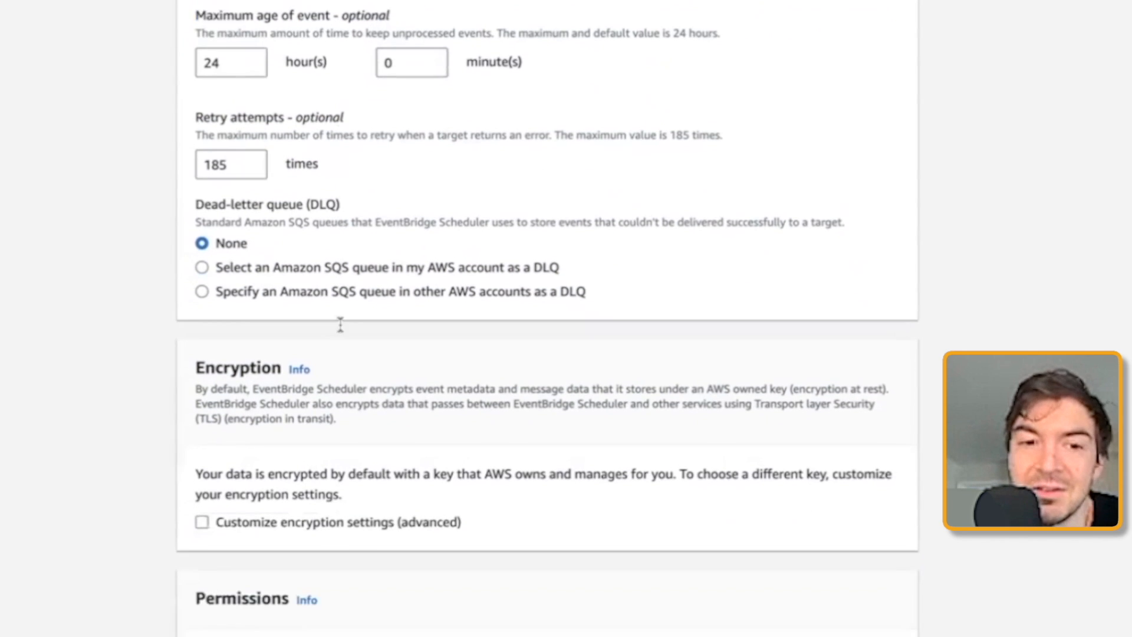
scroll(down, 3)
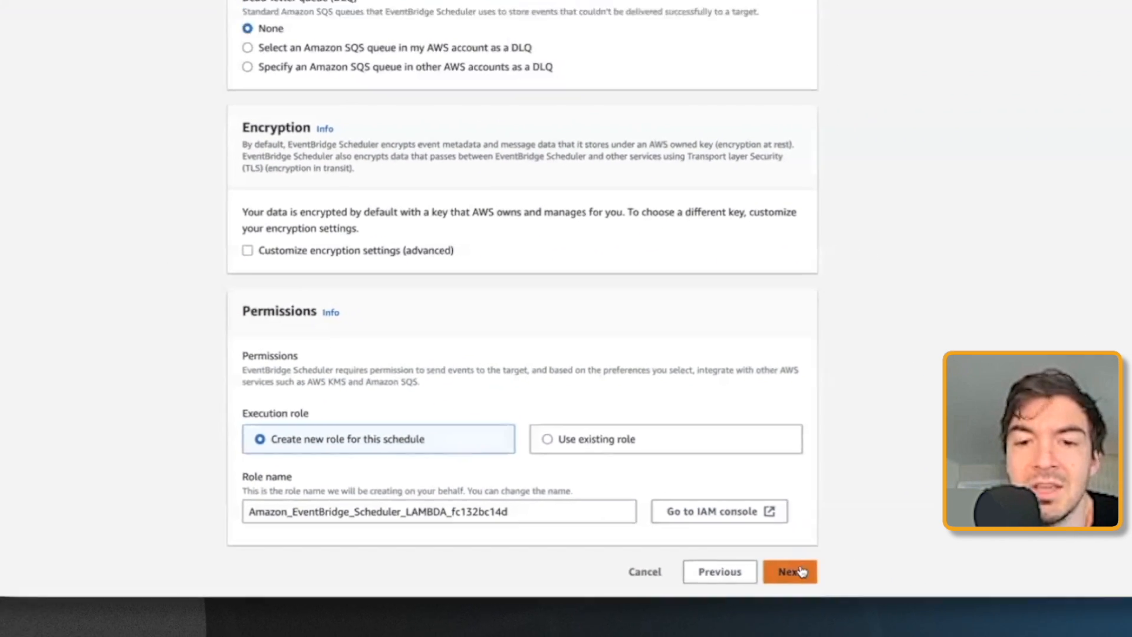
click(789, 571)
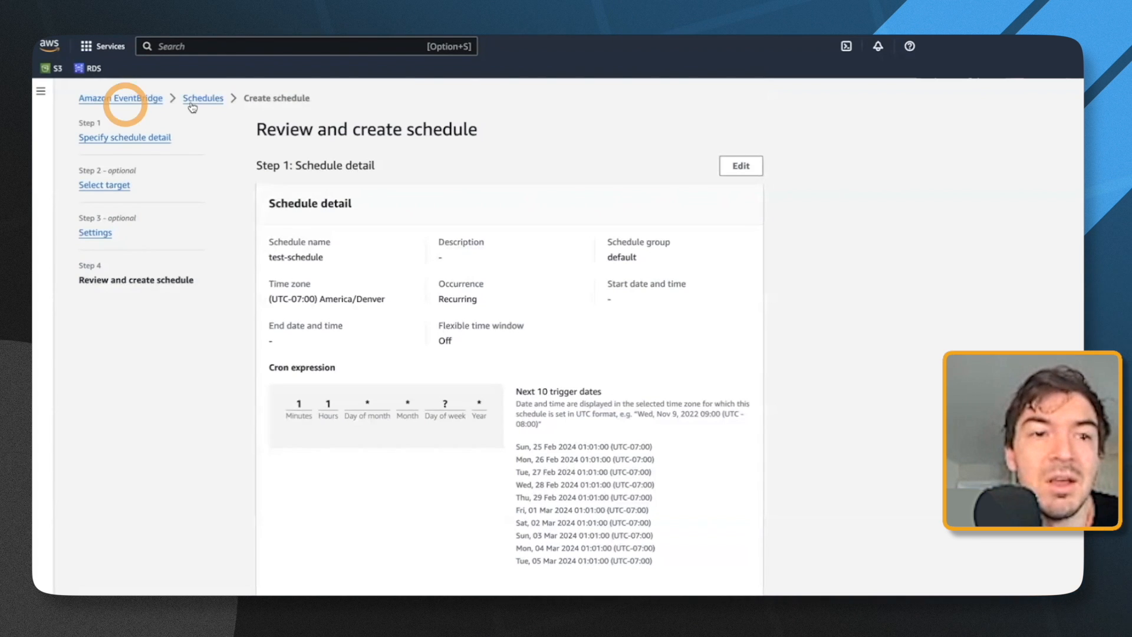
Step: Leave the review step for the Amazon EventBridge landing page without creating test-schedule
click(120, 99)
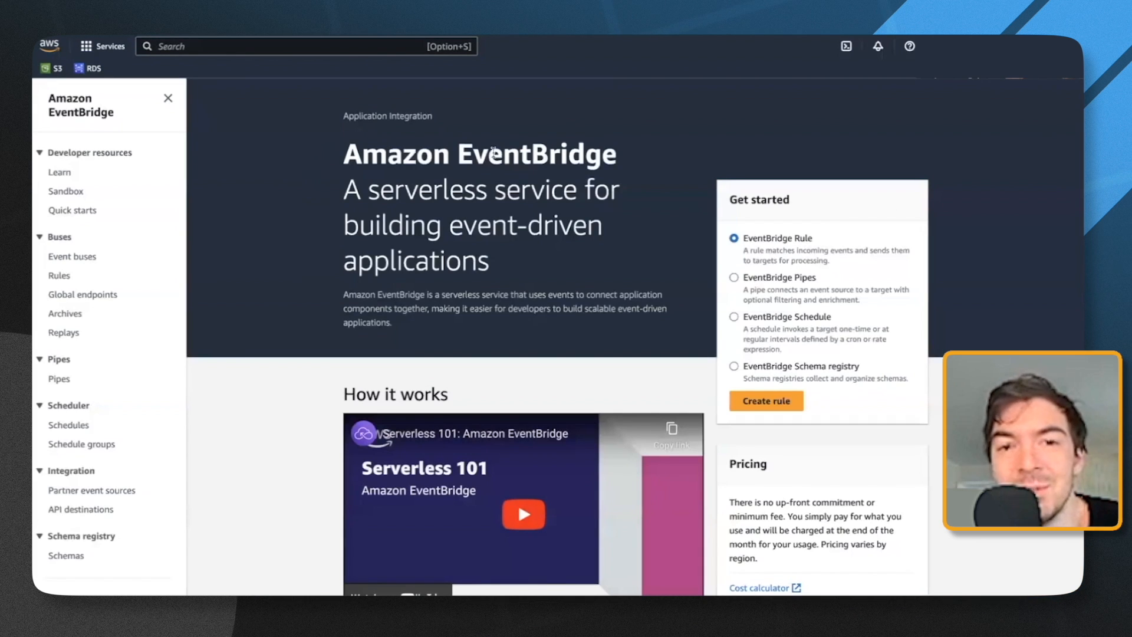
mouse_move(643, 357)
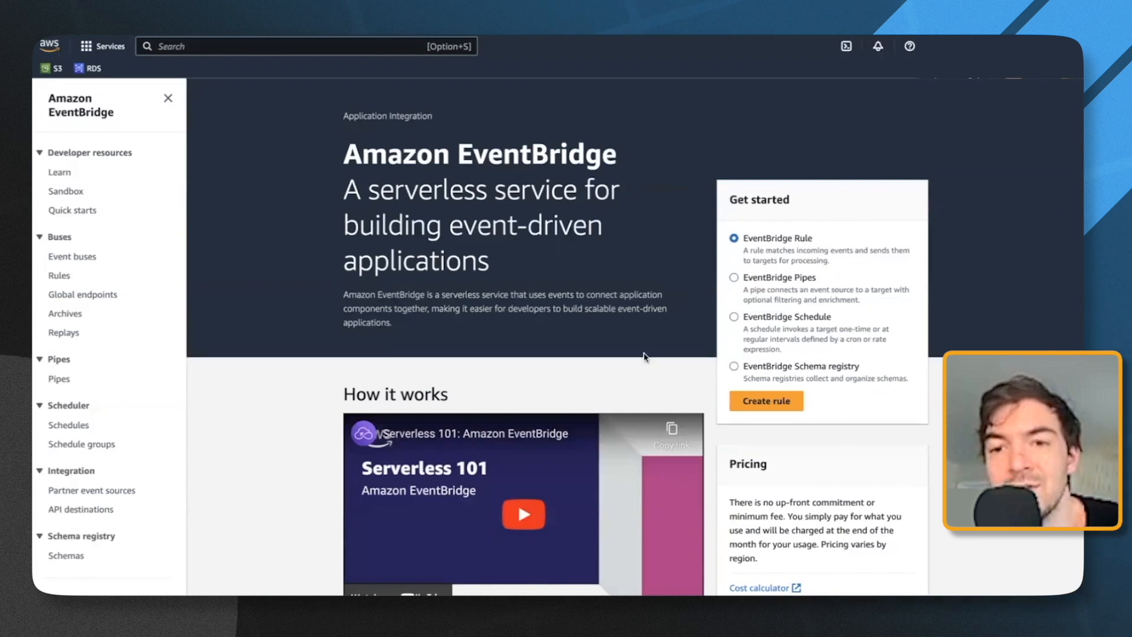